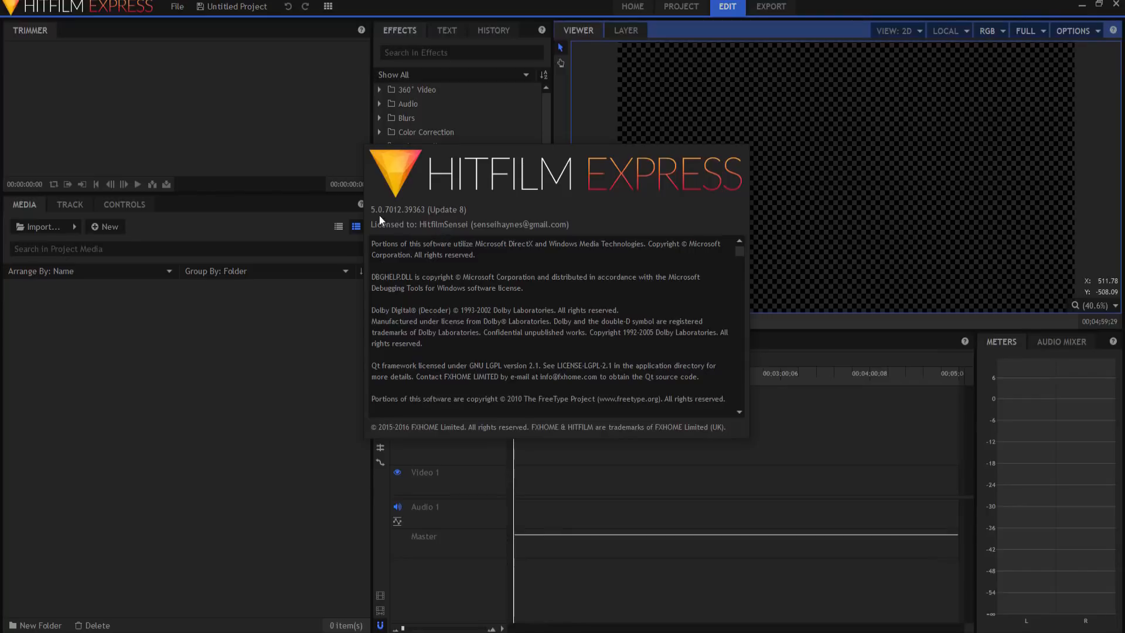
{"action": "mouse_move", "coordinate": [288, 359]}
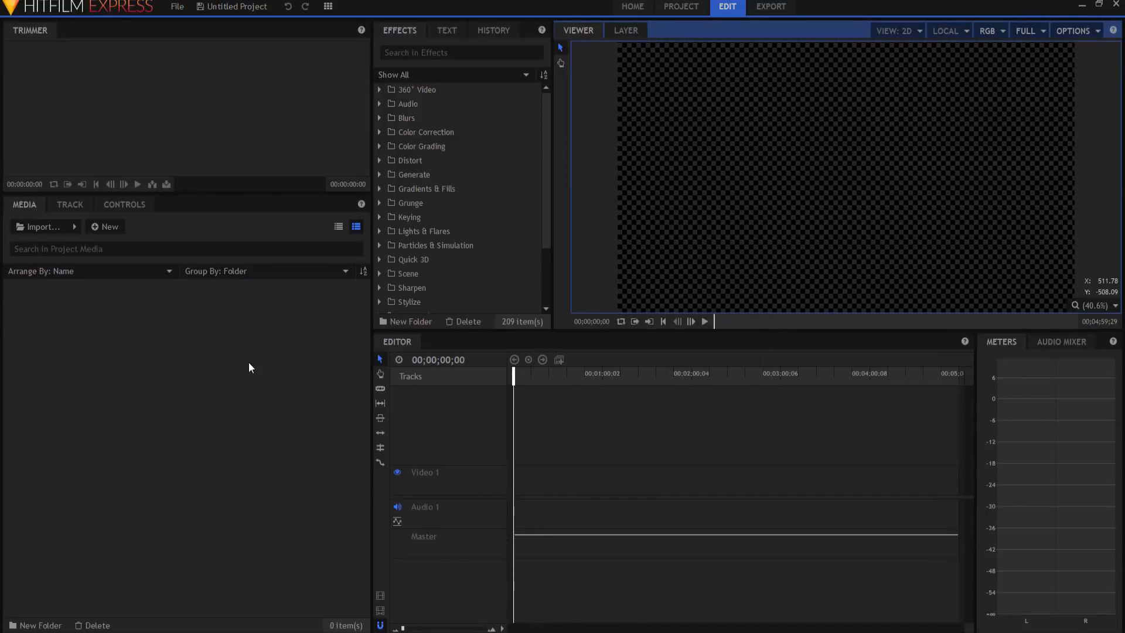
{"action": "mouse_move", "coordinate": [128, 244]}
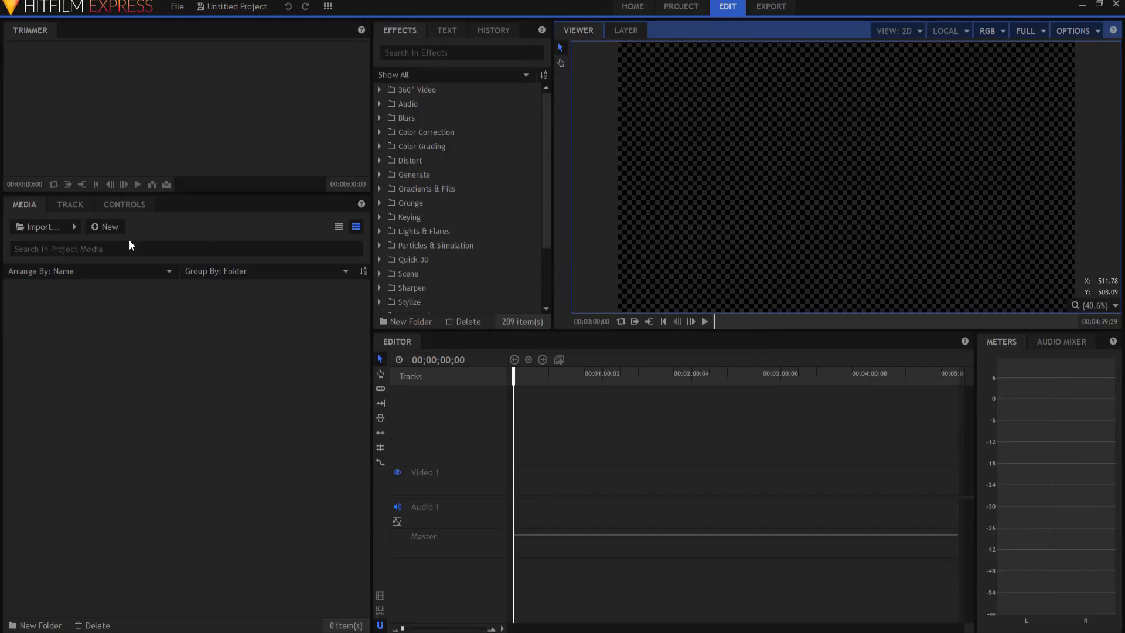
Create a new composite shot named 'Final Cube' with a 5-second duration
{"action": "left_click", "coordinate": [108, 226]}
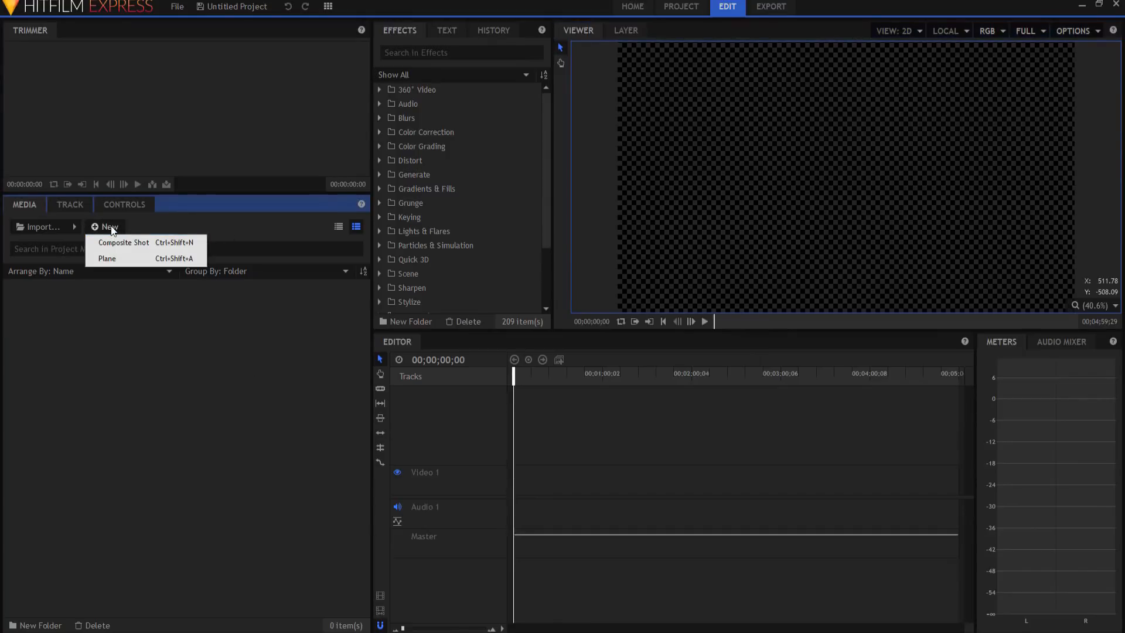
{"action": "left_click", "coordinate": [123, 242]}
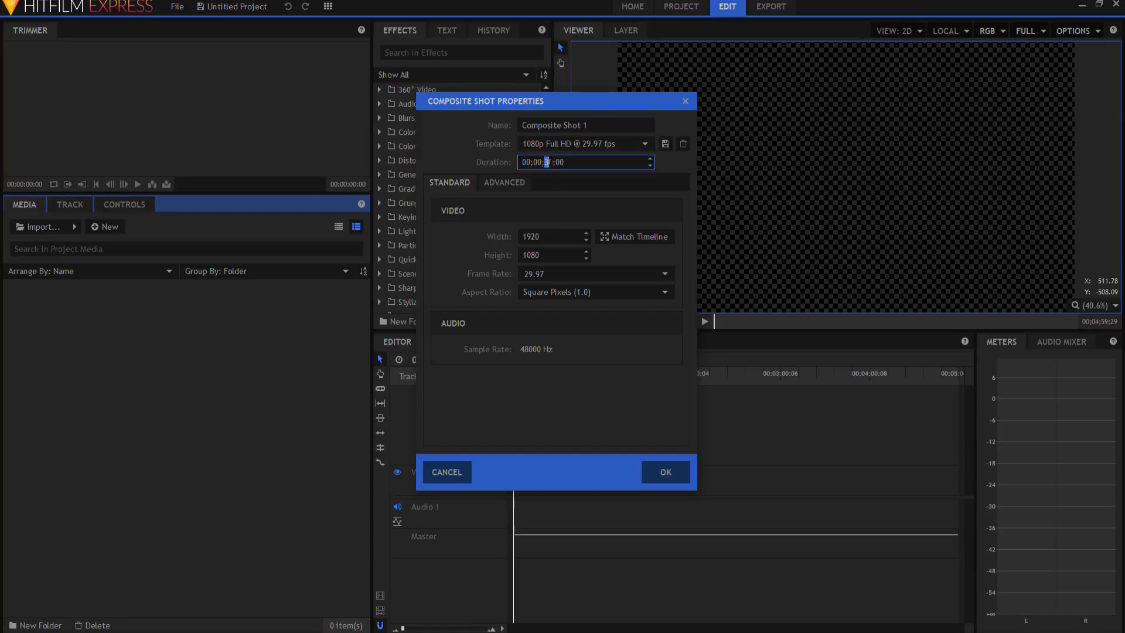
{"action": "type", "text": "5"}
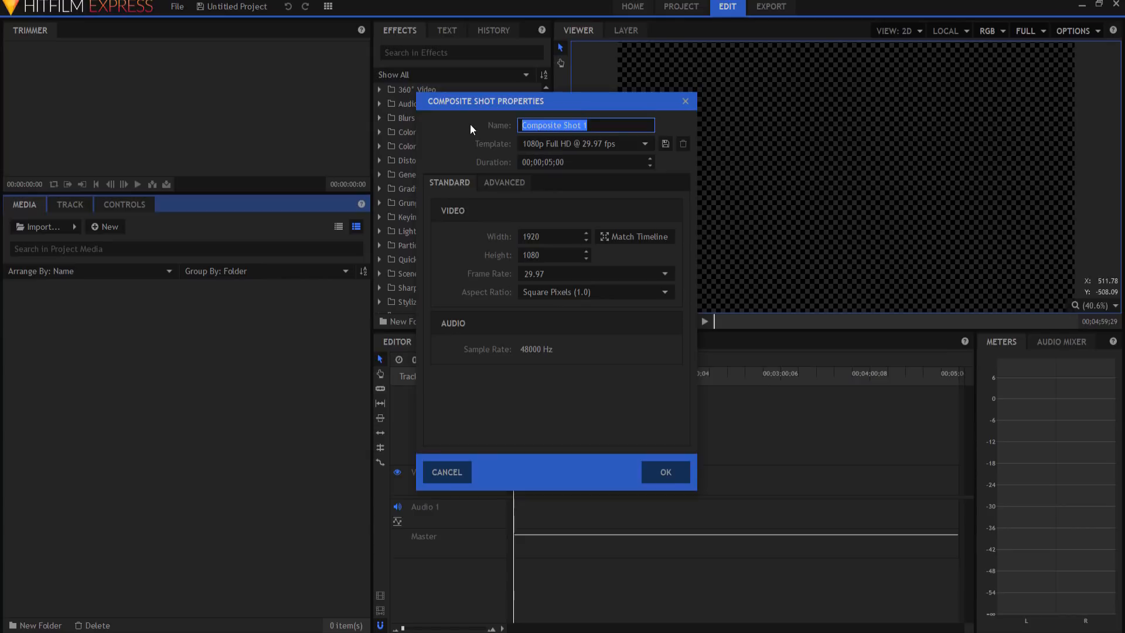
{"action": "type", "text": "Final"}
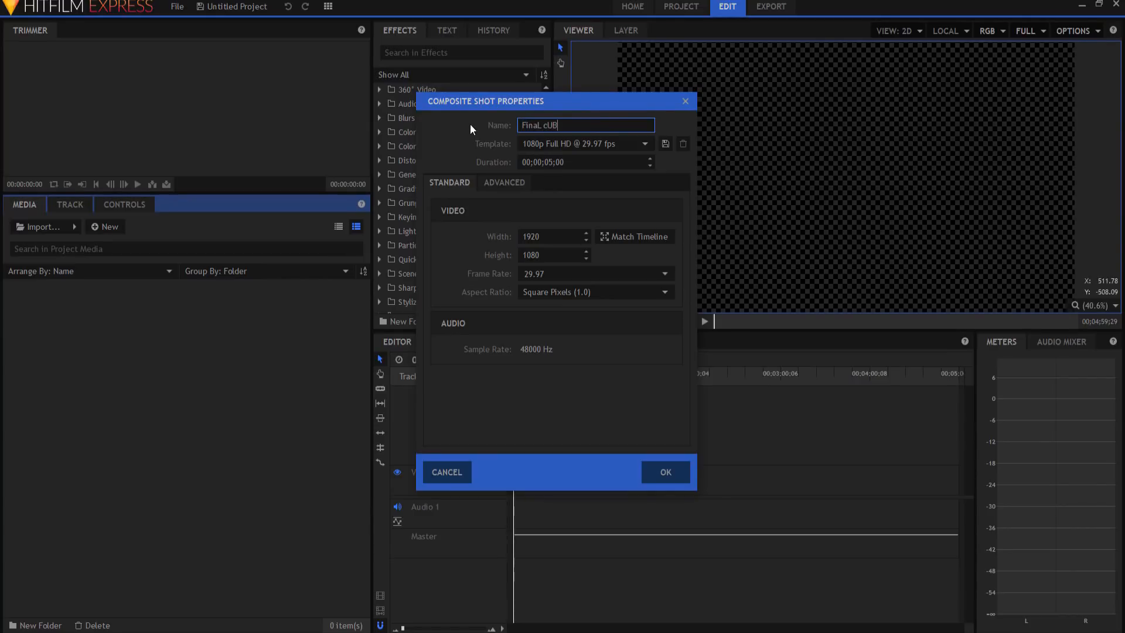
{"action": "type", "text": "E"}
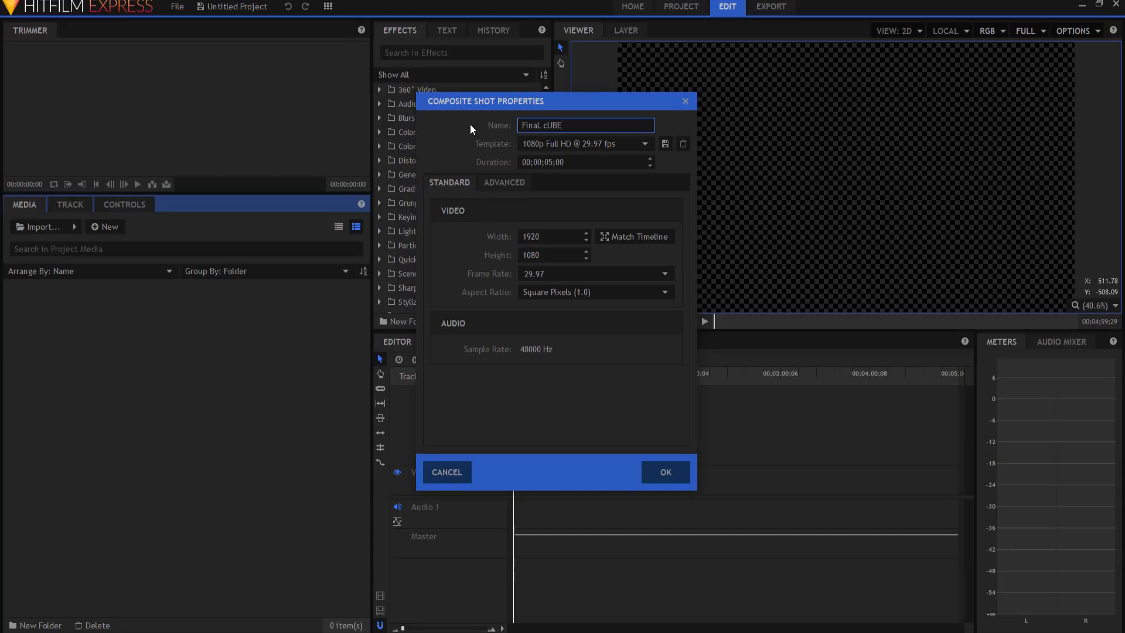
{"action": "key", "text": "BackSpace"}
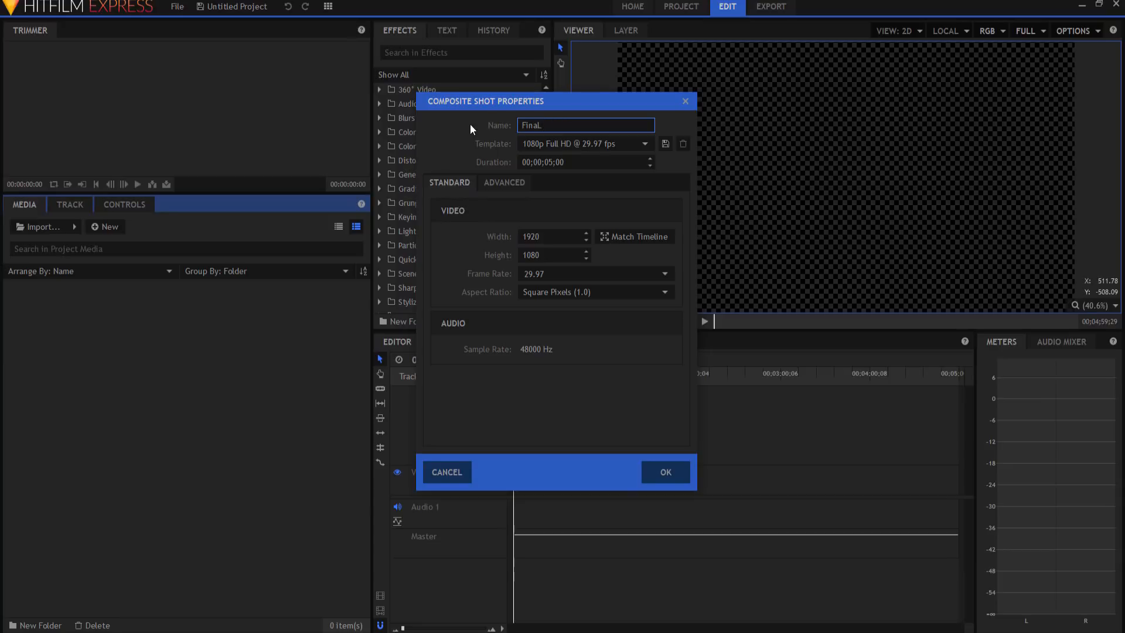
{"action": "left_click", "coordinate": [663, 472]}
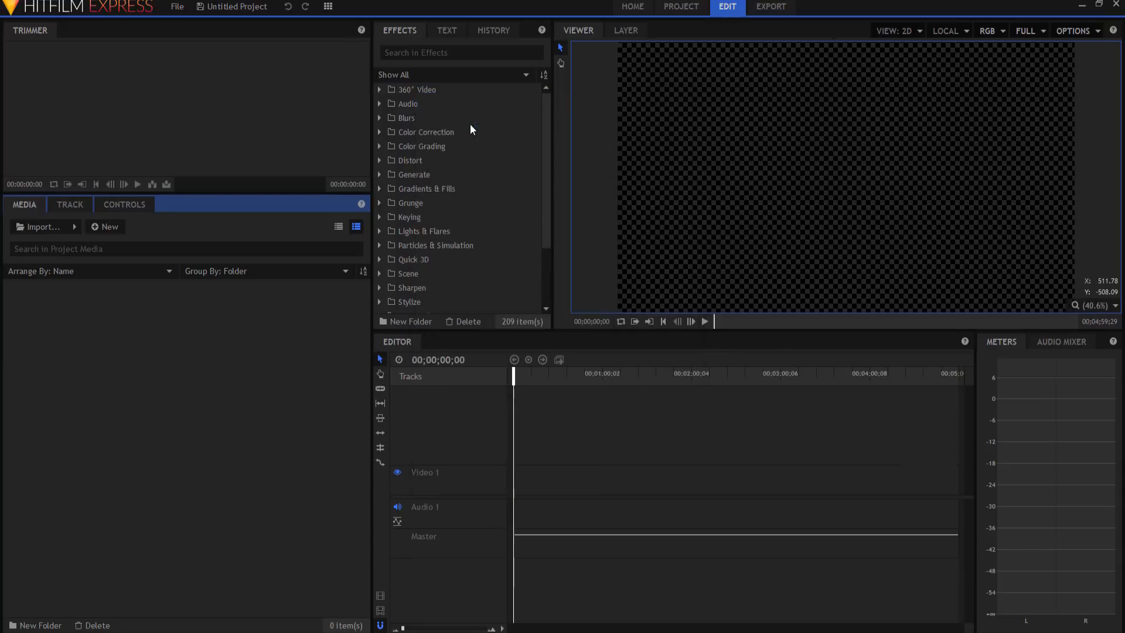
Create a second composite shot named 'Texture Placeholder' sized 300×300 pixels
{"action": "left_click", "coordinate": [105, 226]}
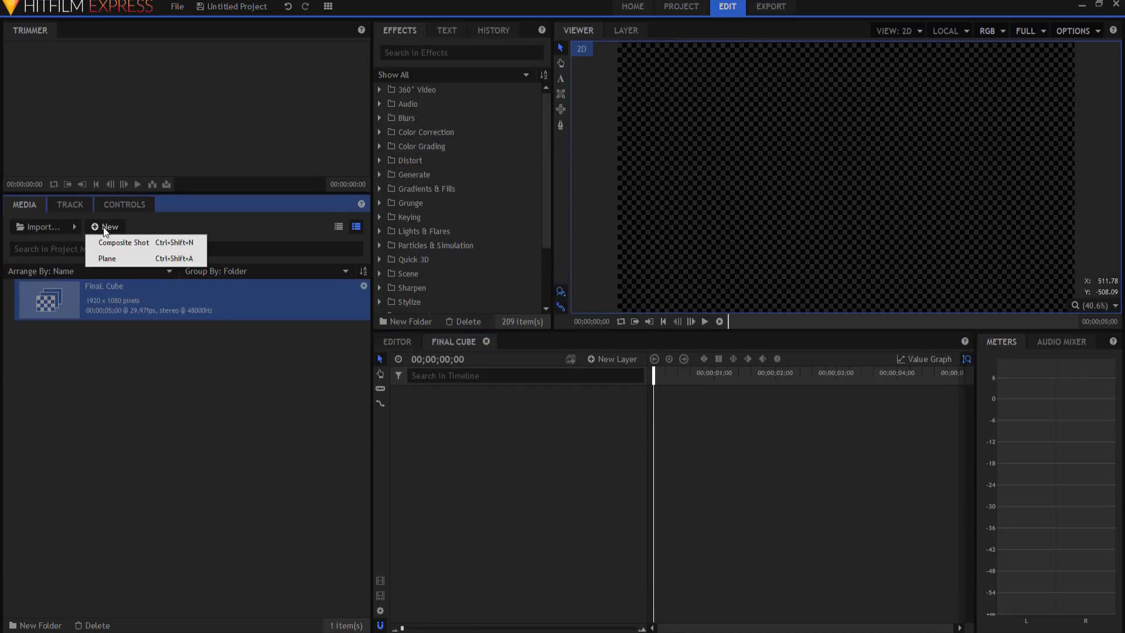
{"action": "mouse_move", "coordinate": [123, 242]}
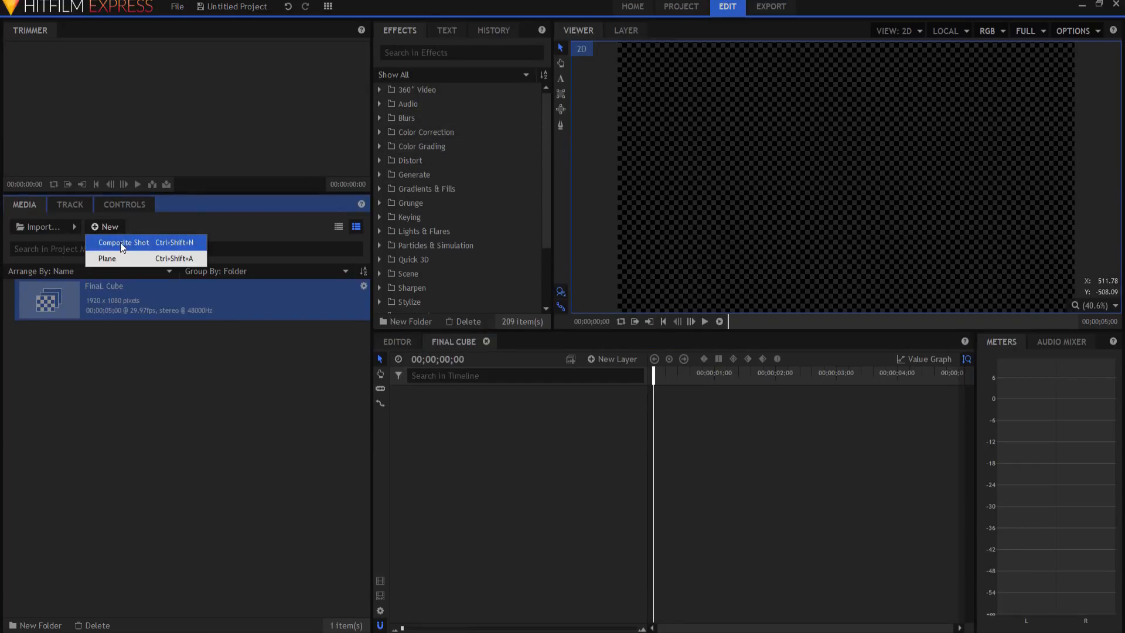
{"action": "left_click", "coordinate": [123, 241]}
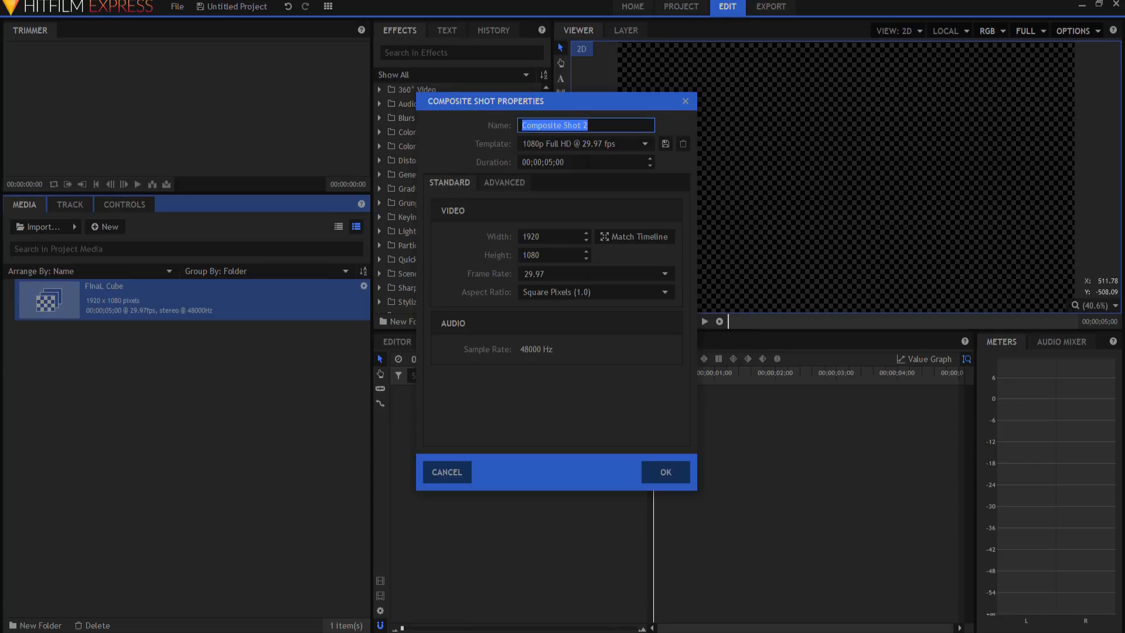
{"action": "type", "text": "Texture Placehold"}
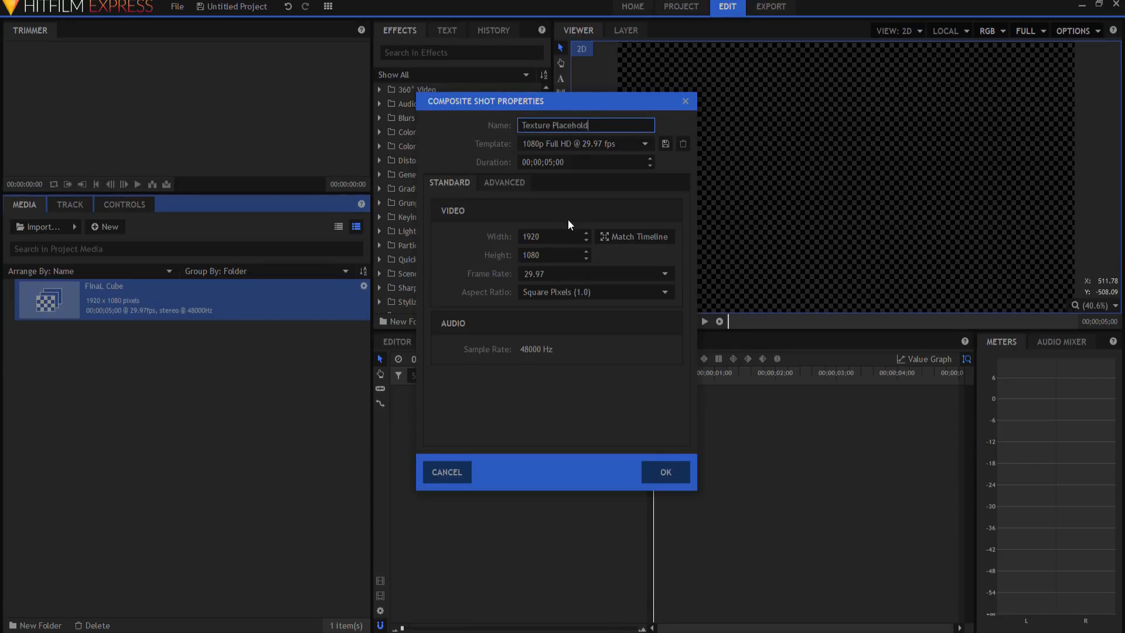
{"action": "type", "text": "er"}
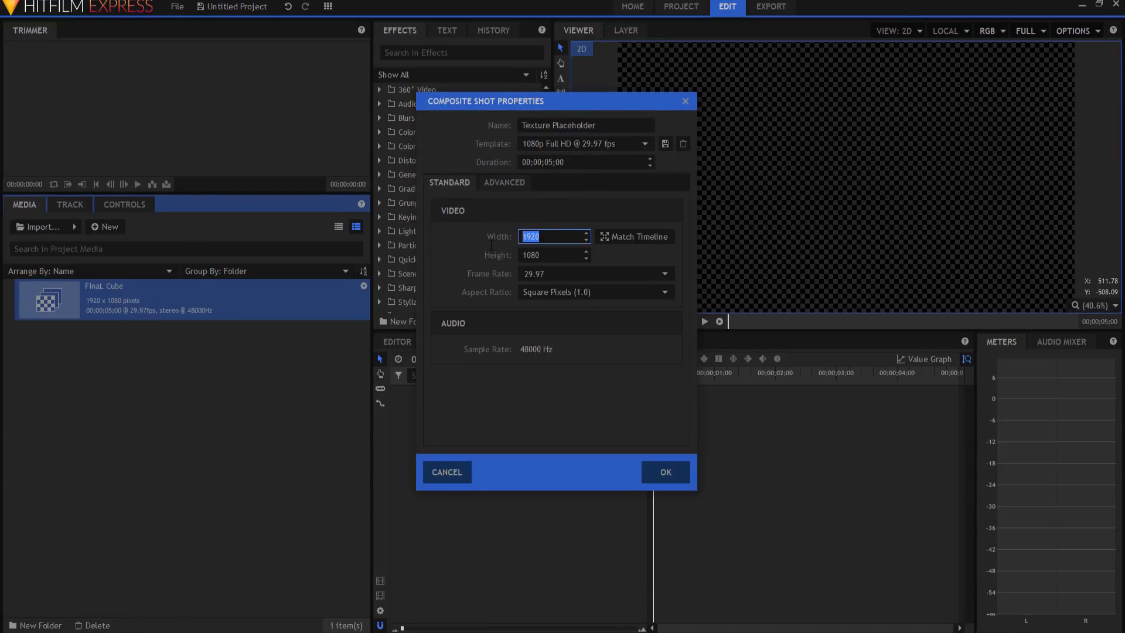
{"action": "mouse_move", "coordinate": [590, 327]}
{"action": "type", "text": "3"}
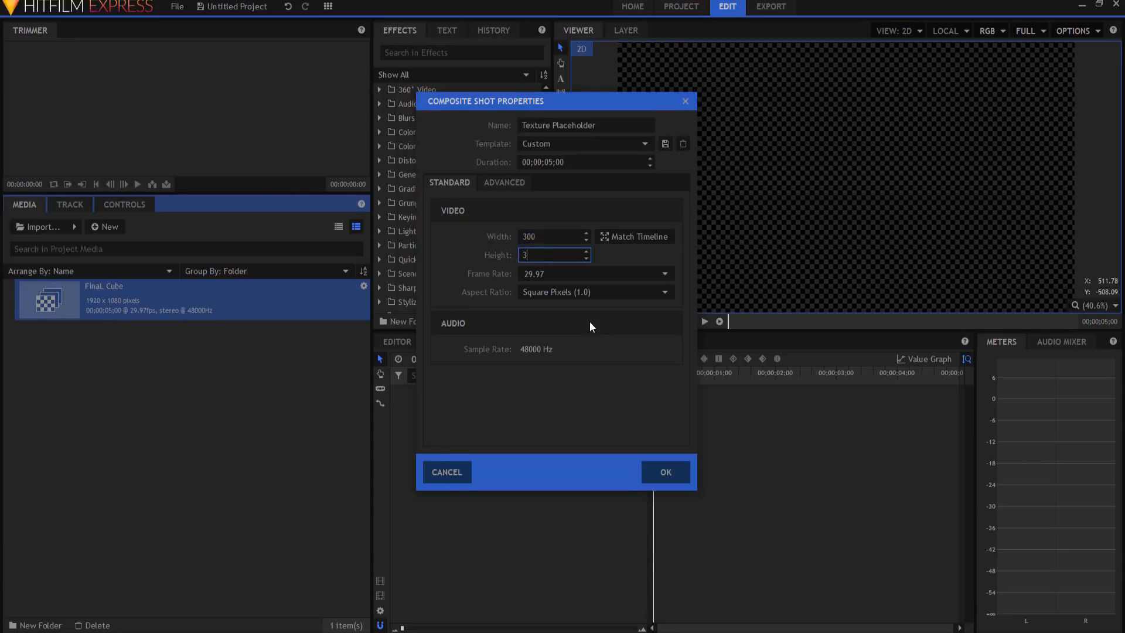
{"action": "type", "text": "00"}
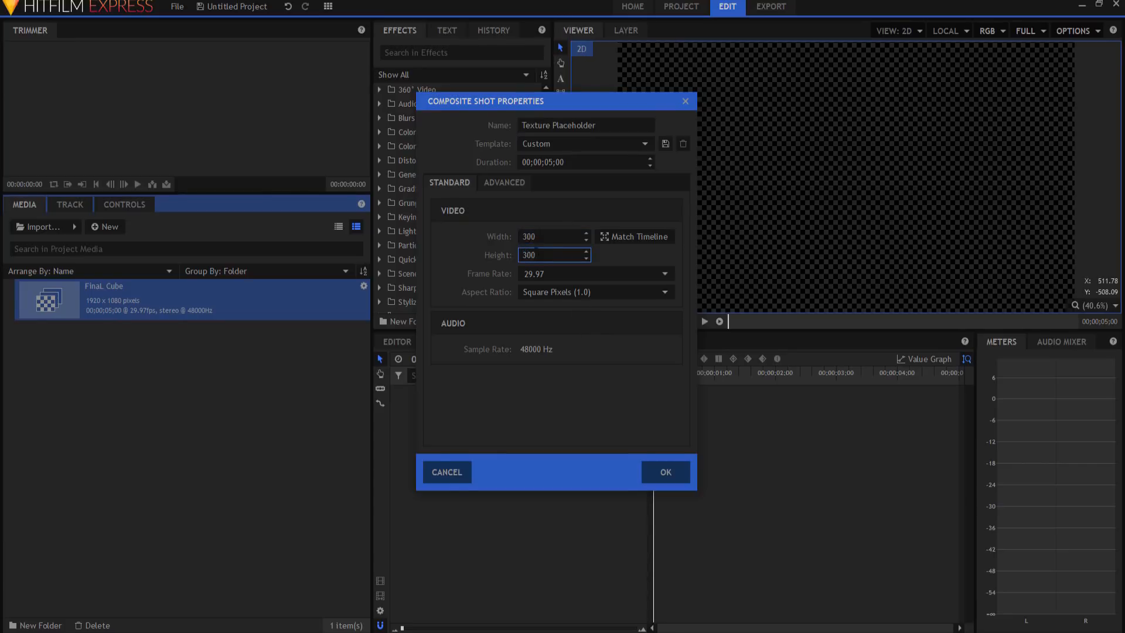
{"action": "left_click", "coordinate": [552, 254]}
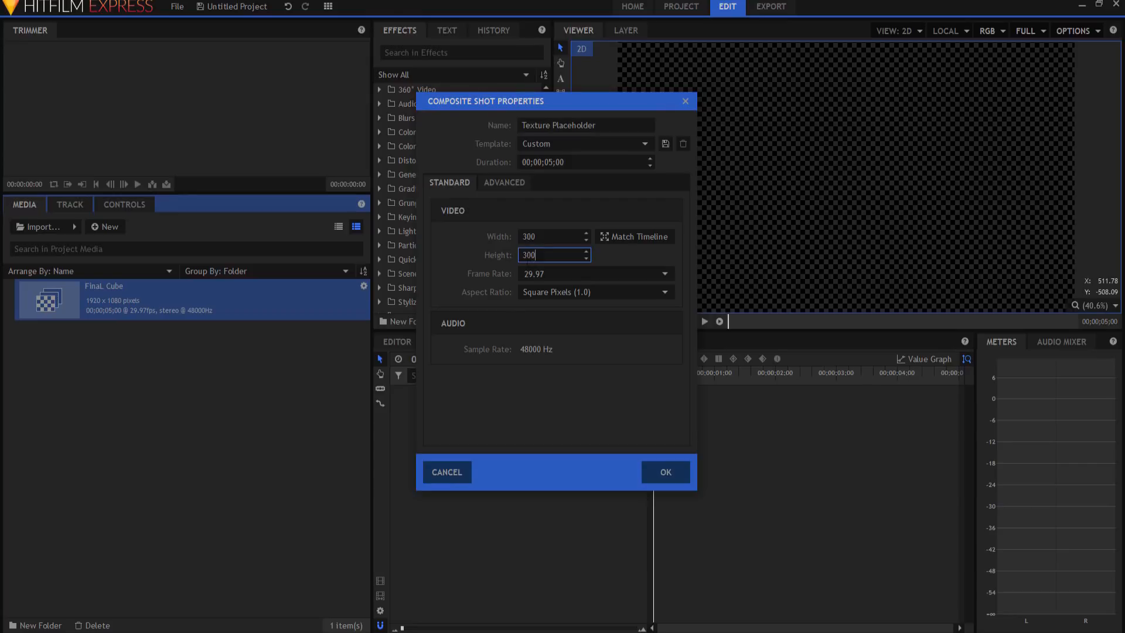
{"action": "left_click", "coordinate": [663, 472]}
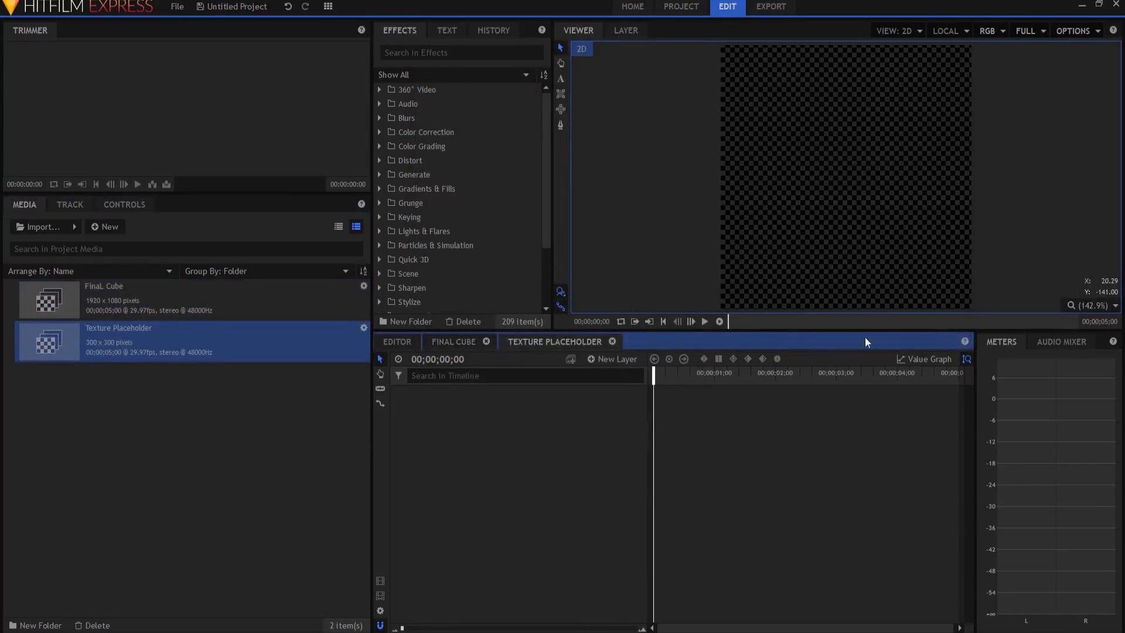
{"action": "mouse_move", "coordinate": [886, 231]}
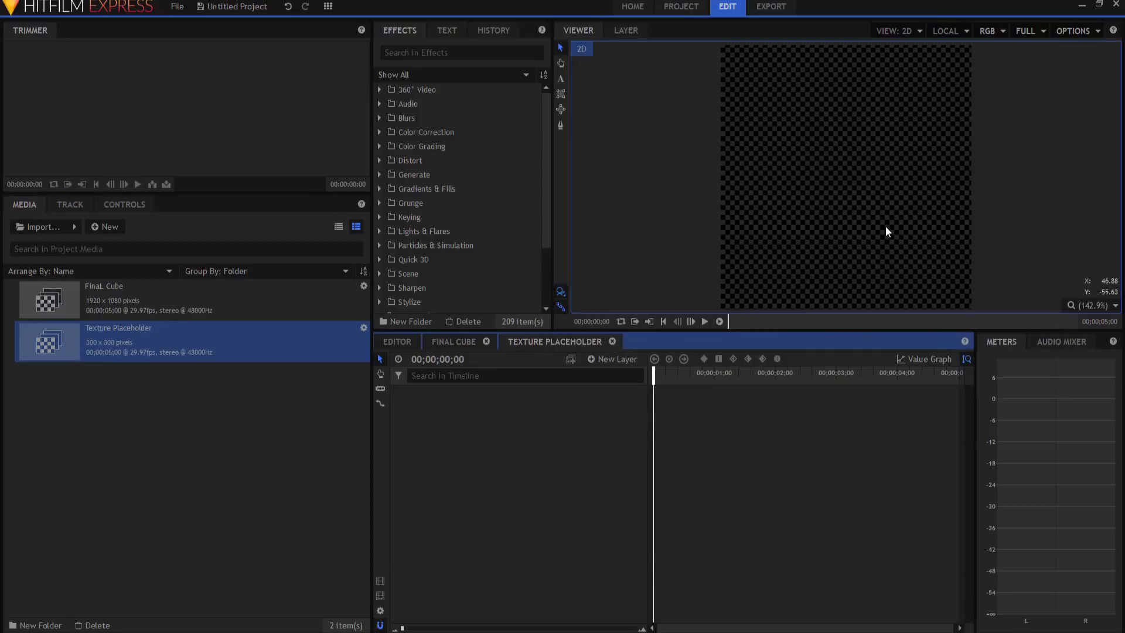
{"action": "mouse_move", "coordinate": [887, 266]}
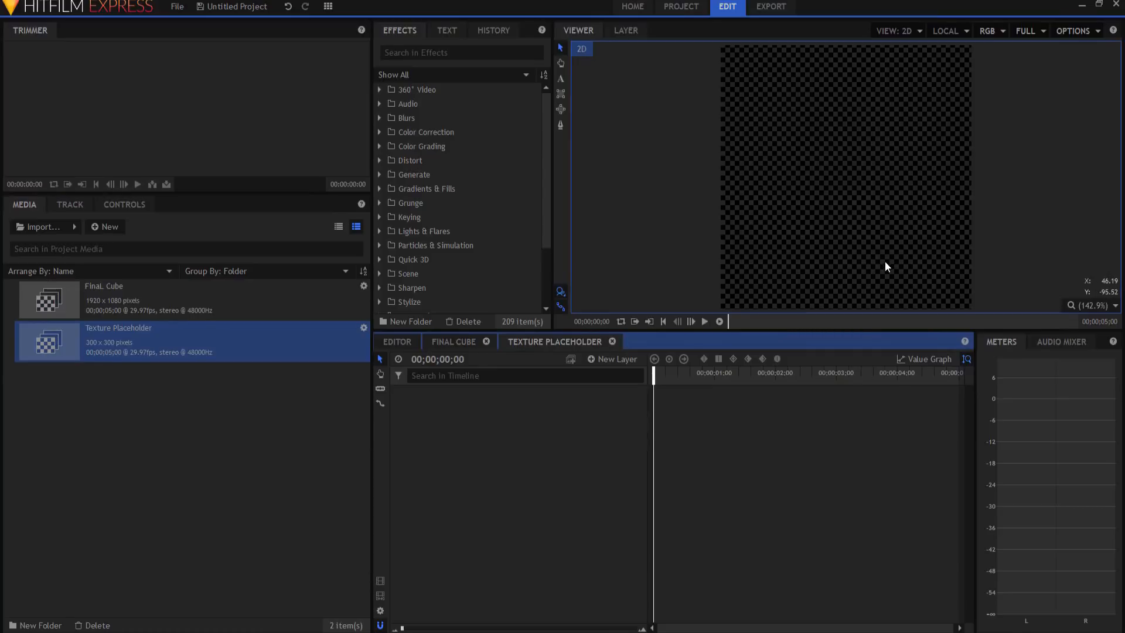
Add a new plane layer to Texture Placeholder and apply the Fractal Noise effect to it
{"action": "left_click", "coordinate": [613, 358]}
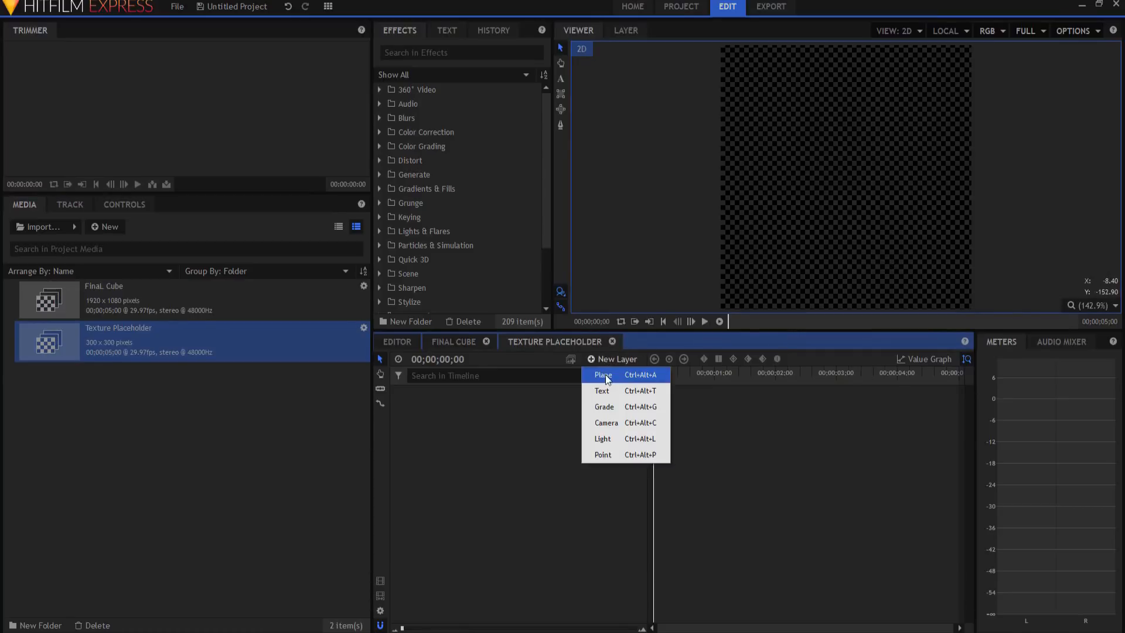
{"action": "left_click", "coordinate": [602, 375]}
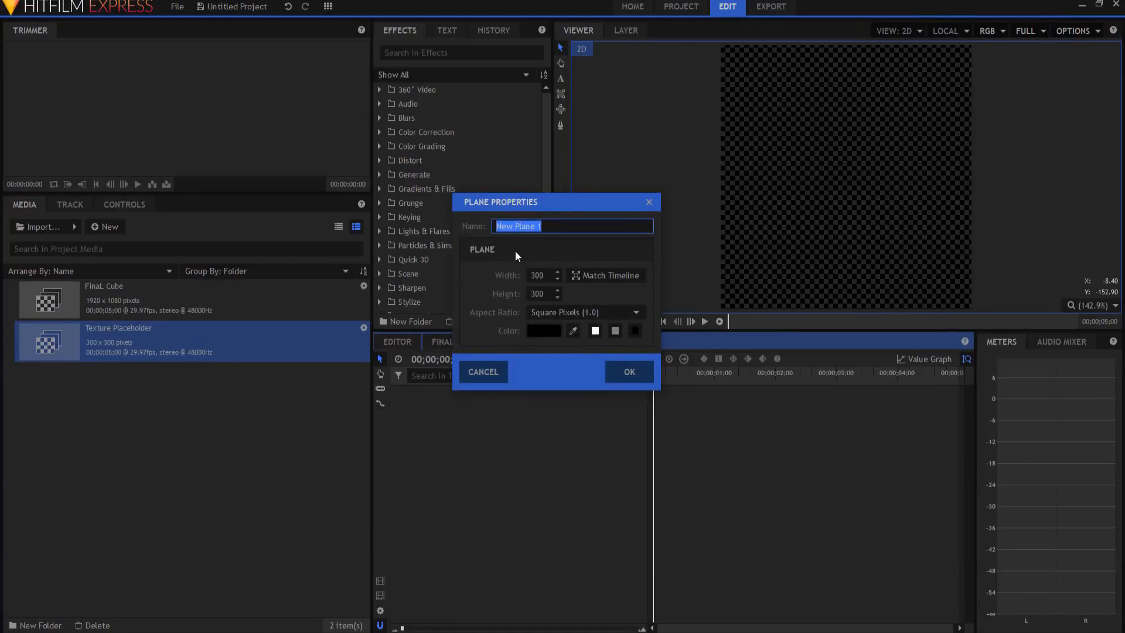
{"action": "left_click", "coordinate": [628, 371]}
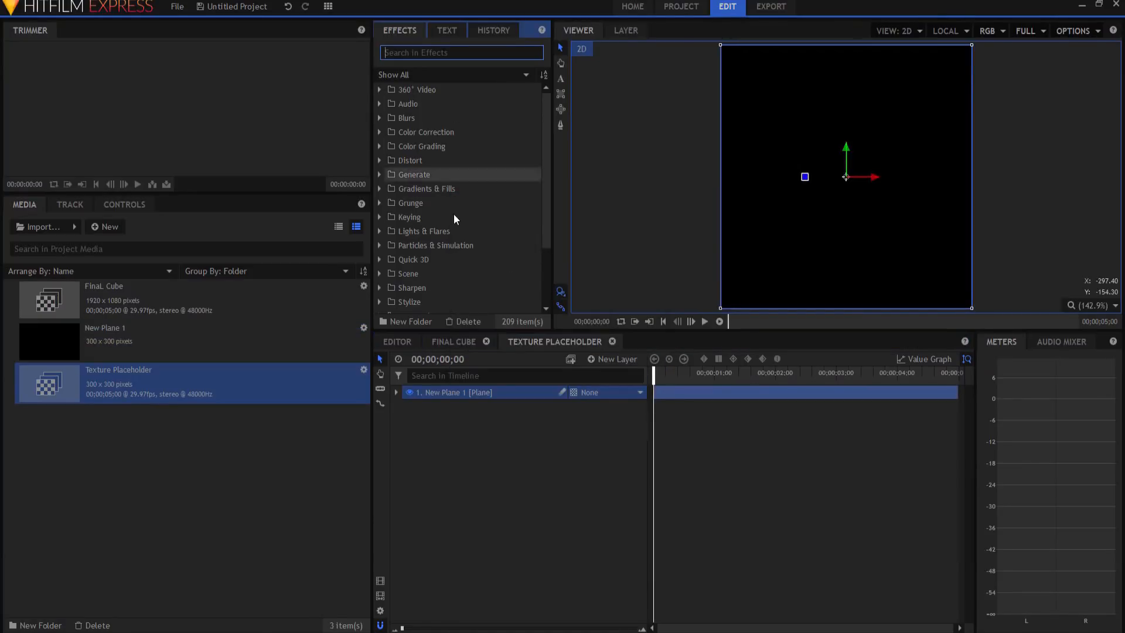
{"action": "type", "text": "fract"}
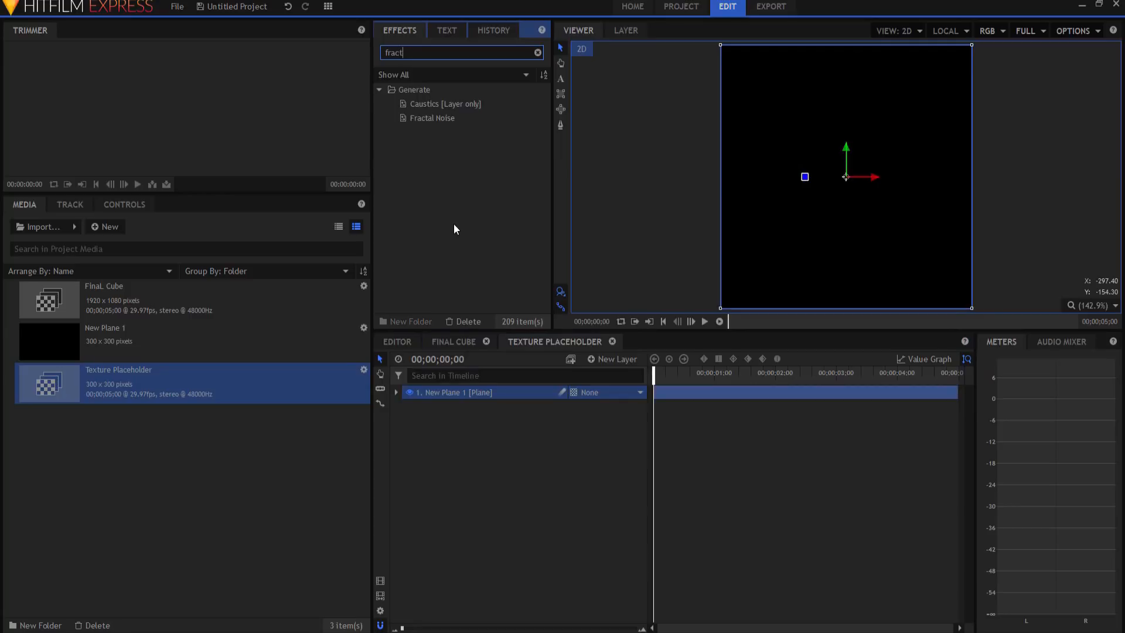
{"action": "left_click", "coordinate": [433, 117]}
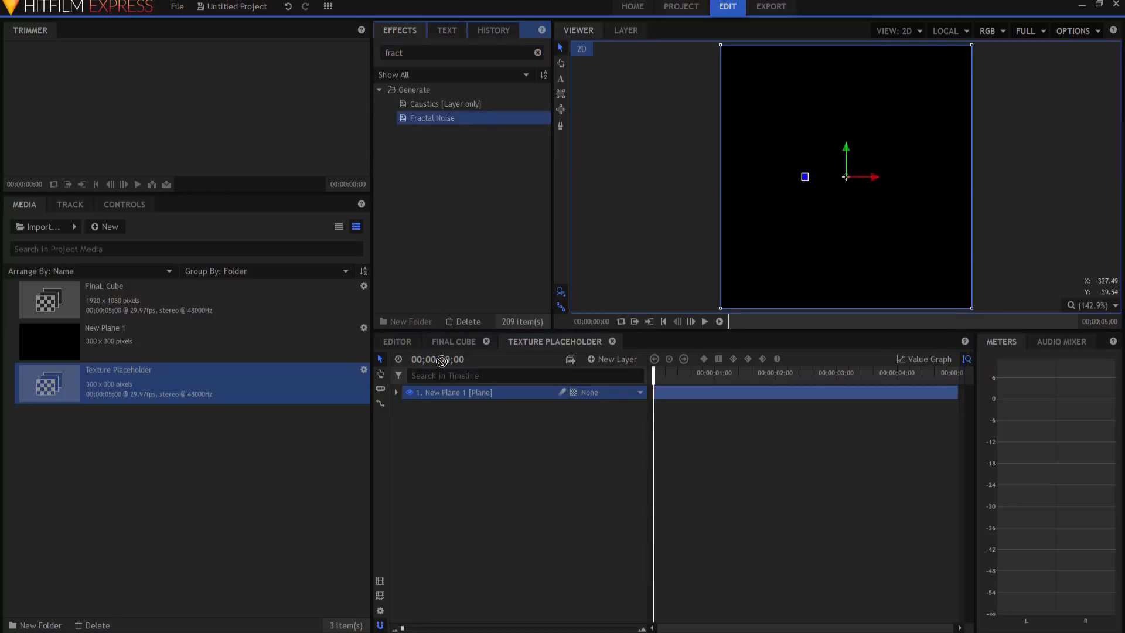
{"action": "double_click", "coordinate": [431, 117]}
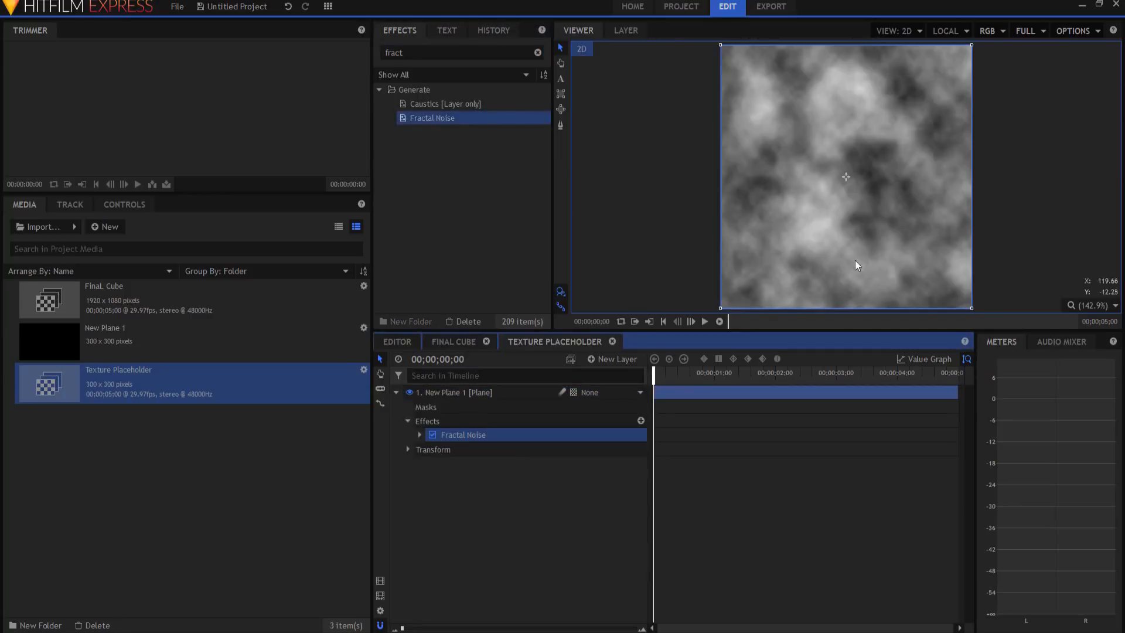
Choose a preset noise look and set its Color 1 to pure red (#ff0000)
{"action": "left_click", "coordinate": [419, 435]}
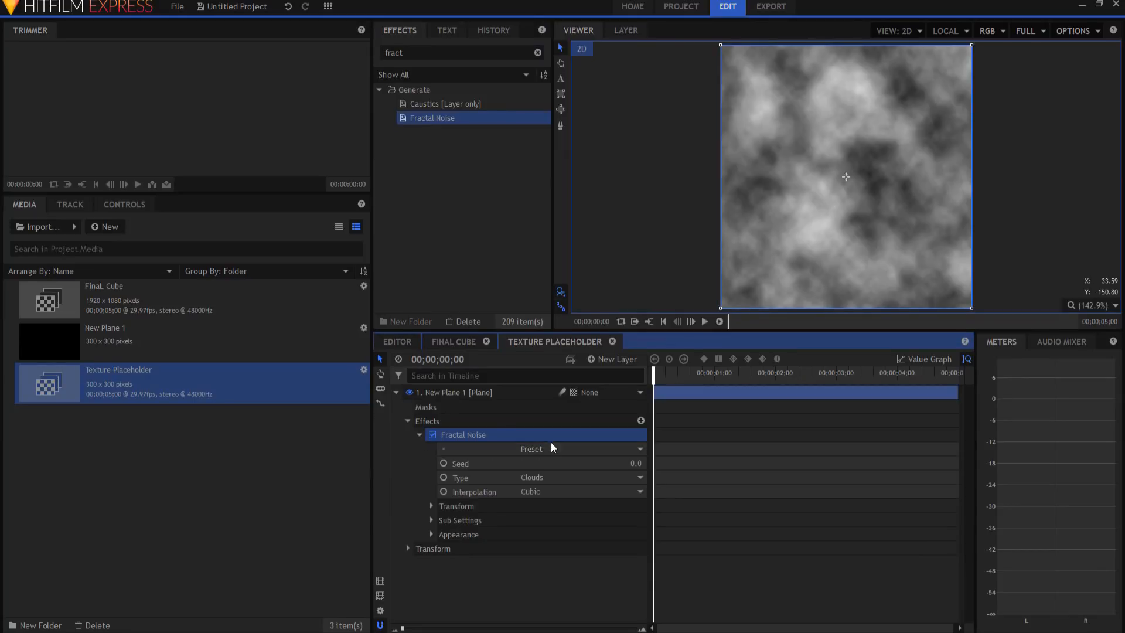
{"action": "left_click", "coordinate": [542, 449]}
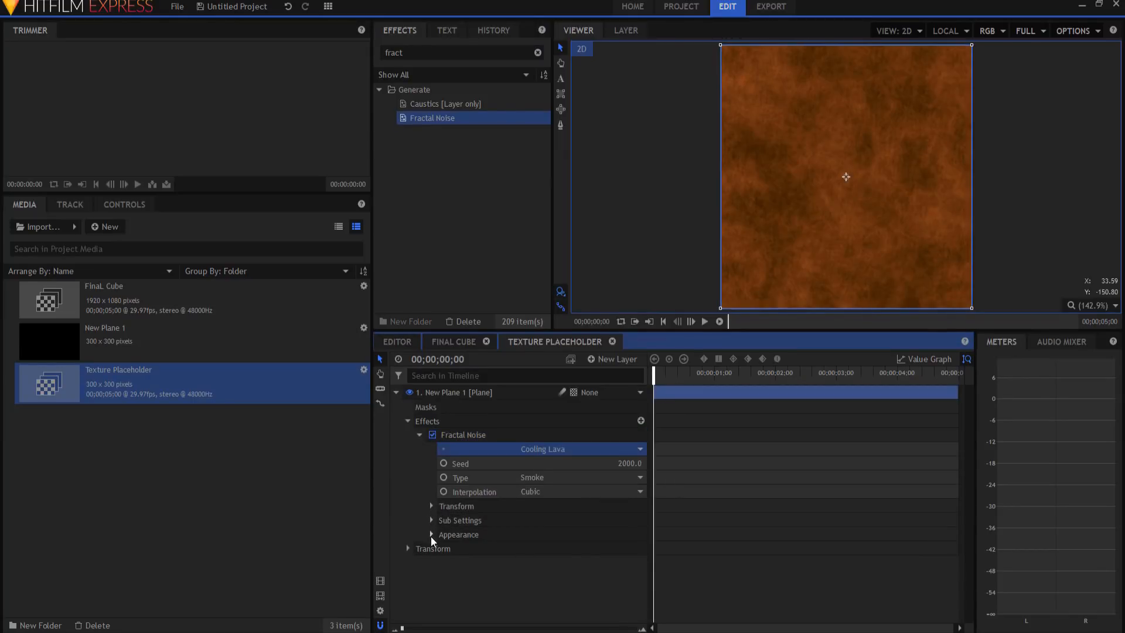
{"action": "left_click", "coordinate": [432, 534]}
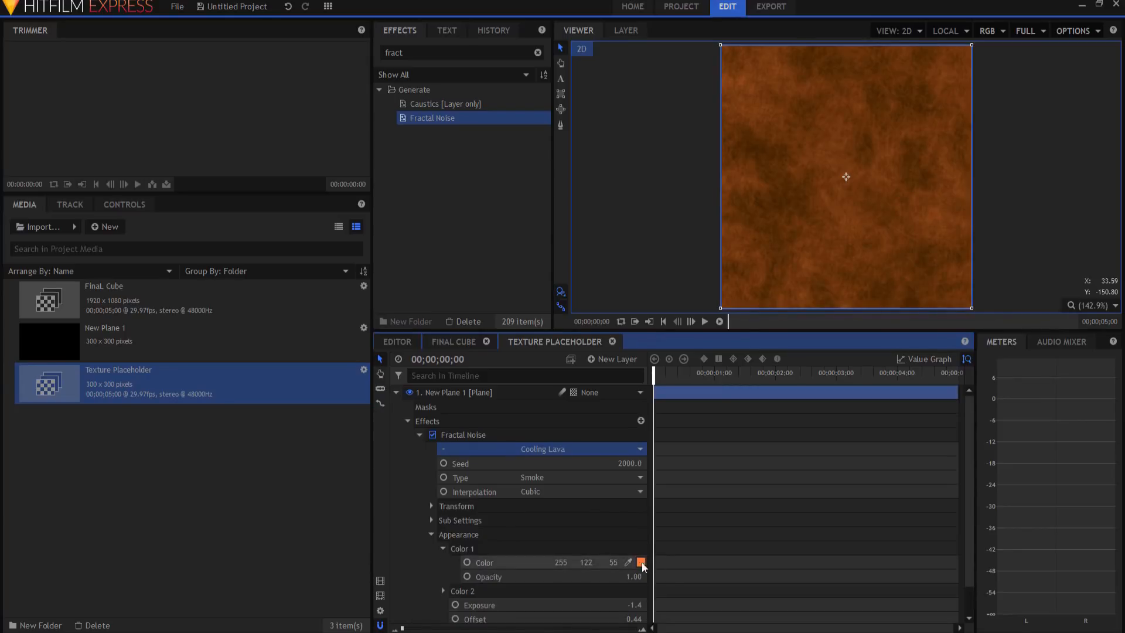
{"action": "left_click", "coordinate": [640, 561]}
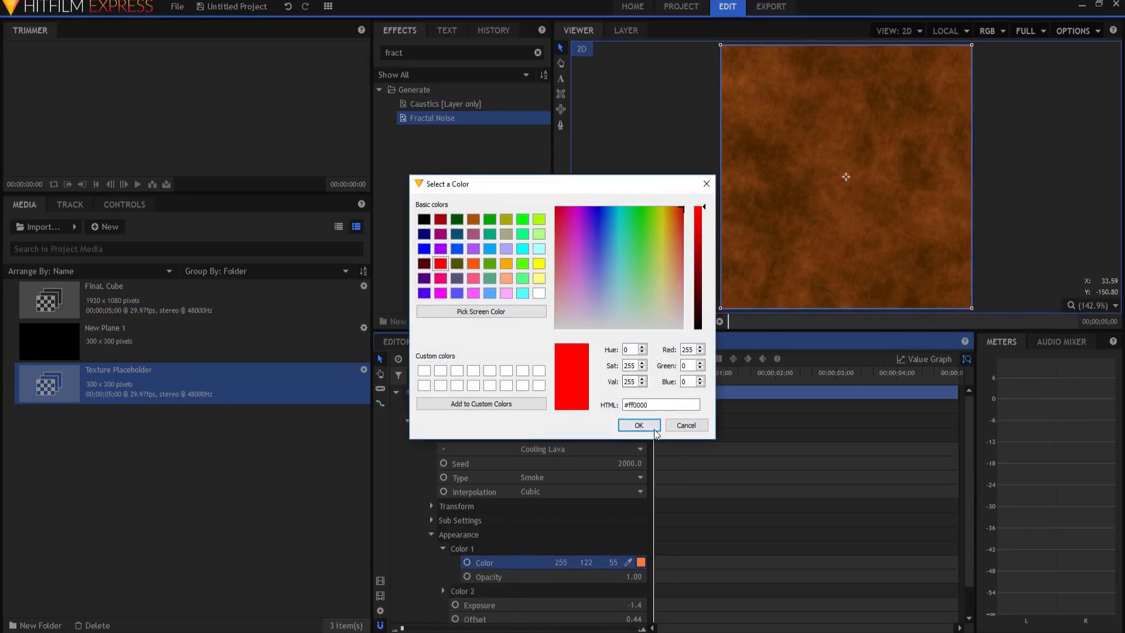
{"action": "left_click", "coordinate": [638, 424]}
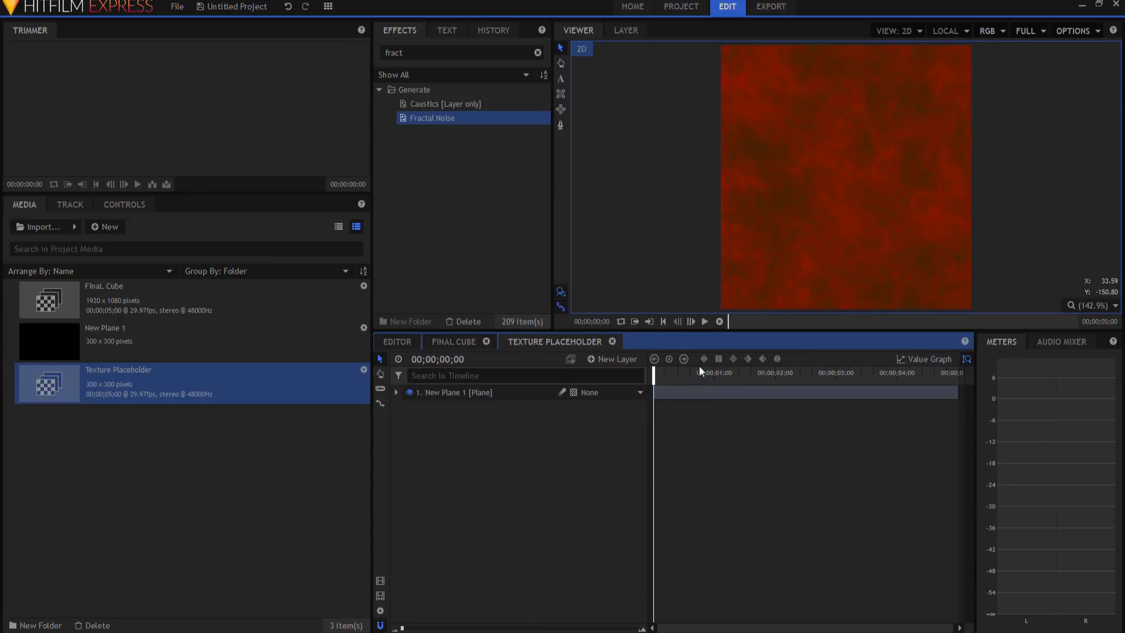
{"action": "mouse_move", "coordinate": [823, 266]}
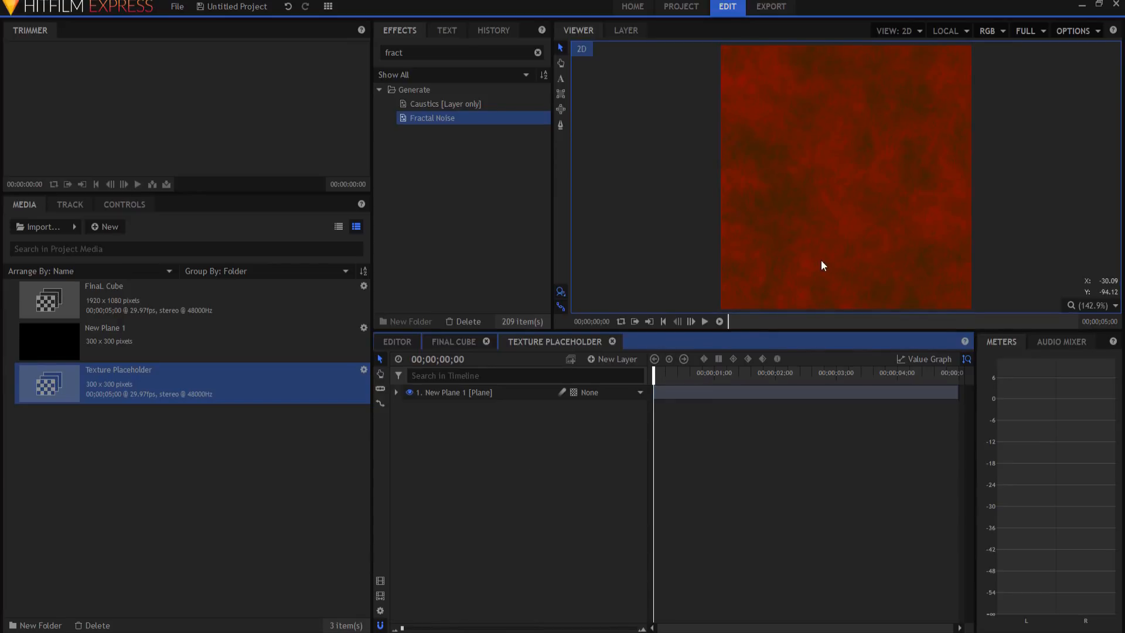
Create a composite shot named 'Dot Placeholder' and select the New Plane 1 media item
{"action": "left_click", "coordinate": [105, 226]}
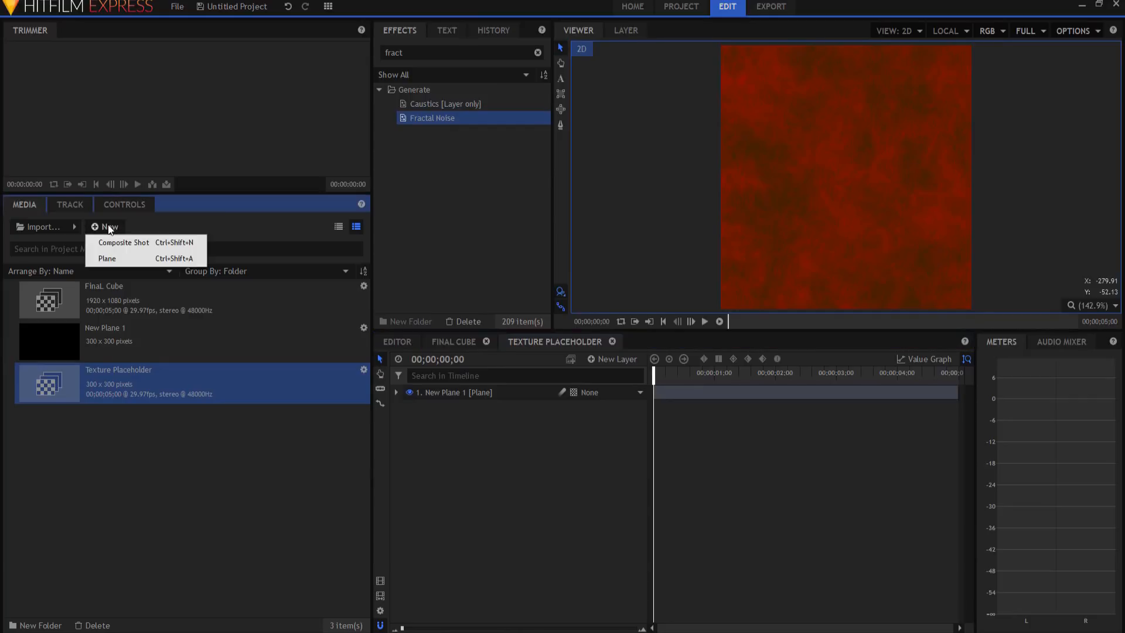
{"action": "left_click", "coordinate": [123, 242]}
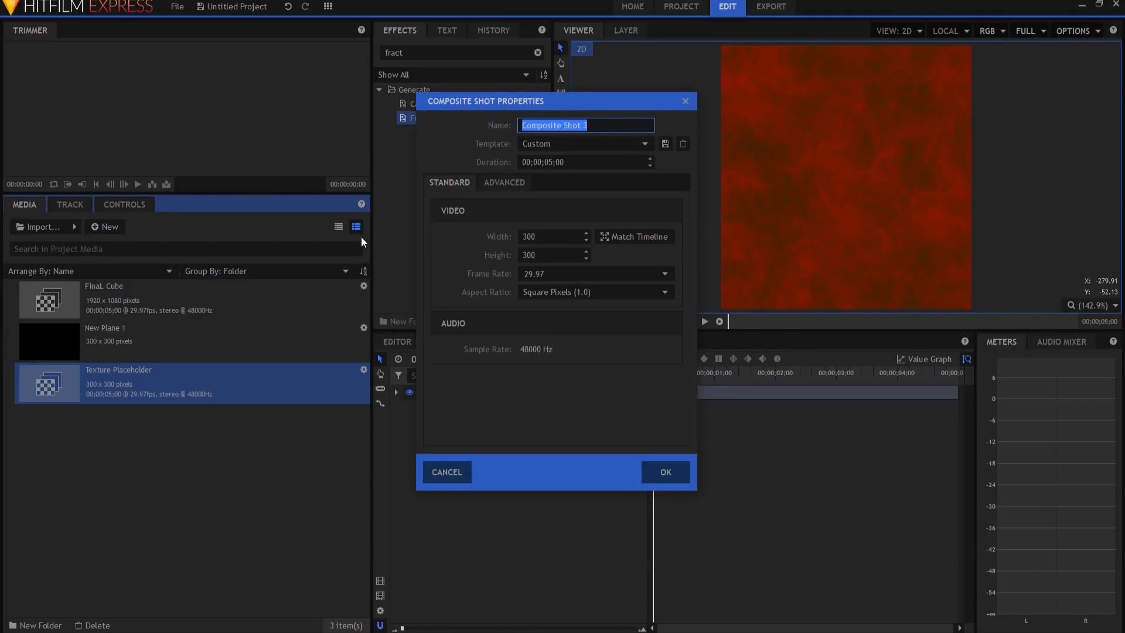
{"action": "type", "text": "Dot Placeholder"}
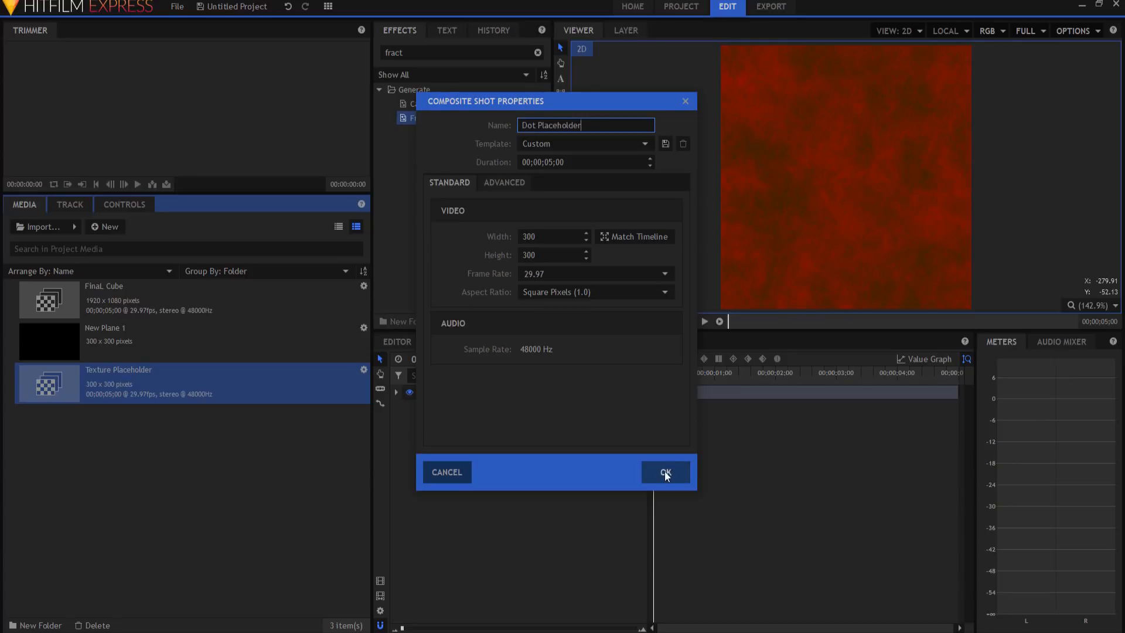
{"action": "left_click", "coordinate": [664, 472]}
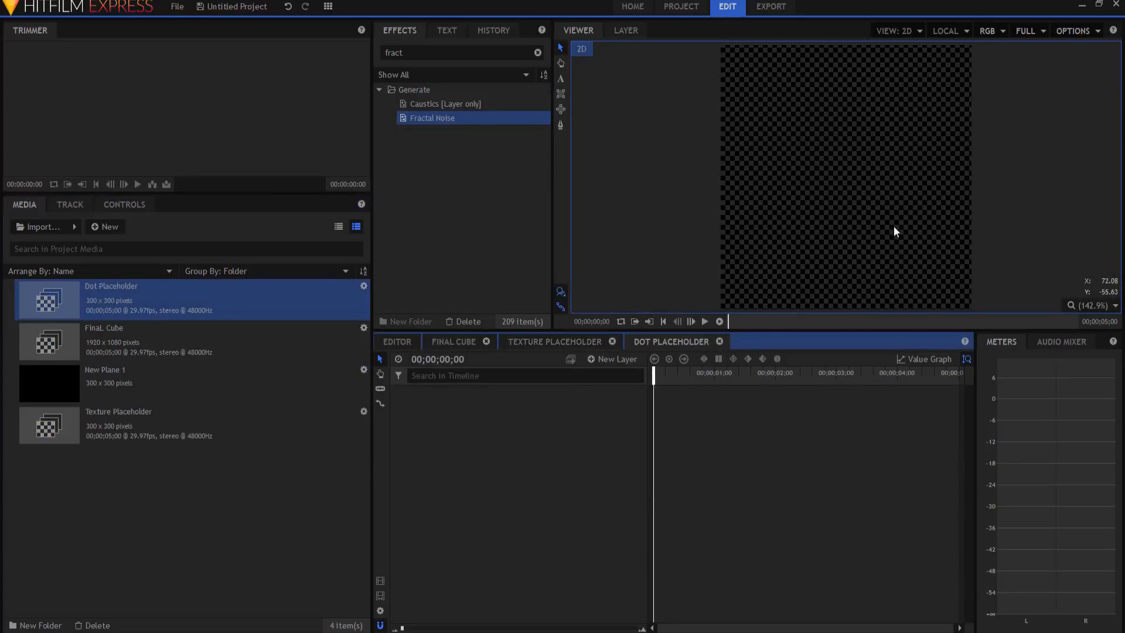
{"action": "left_click", "coordinate": [105, 383]}
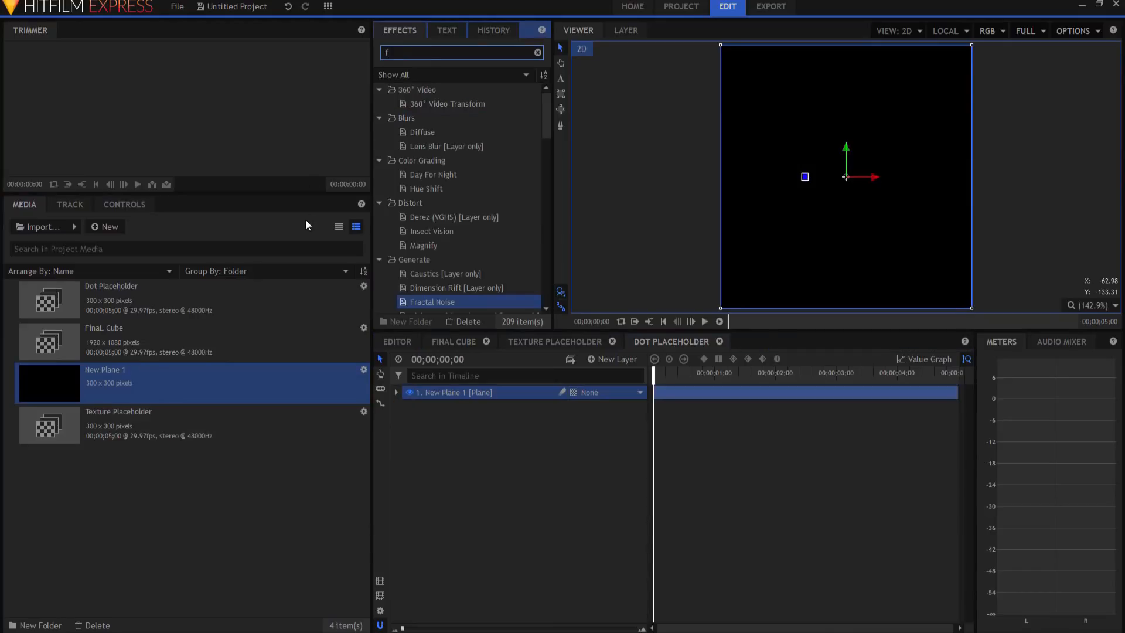
Fill the plane white and apply a Sphere effect with radius 30 to make a small white dot
{"action": "type", "text": "ill"}
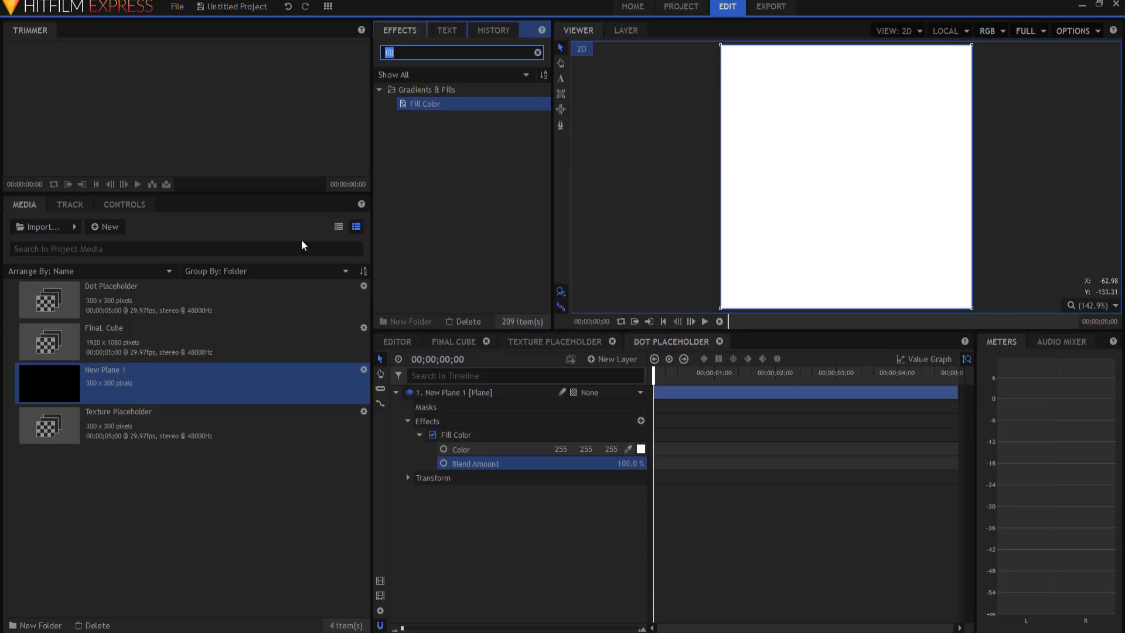
{"action": "type", "text": "sph"}
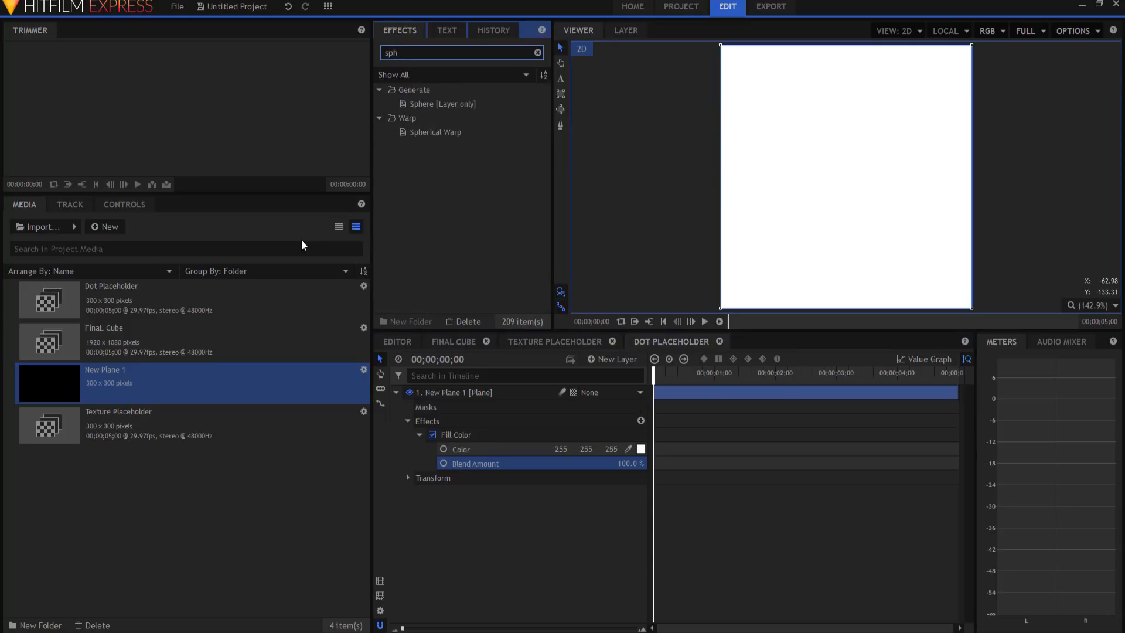
{"action": "left_click", "coordinate": [443, 103]}
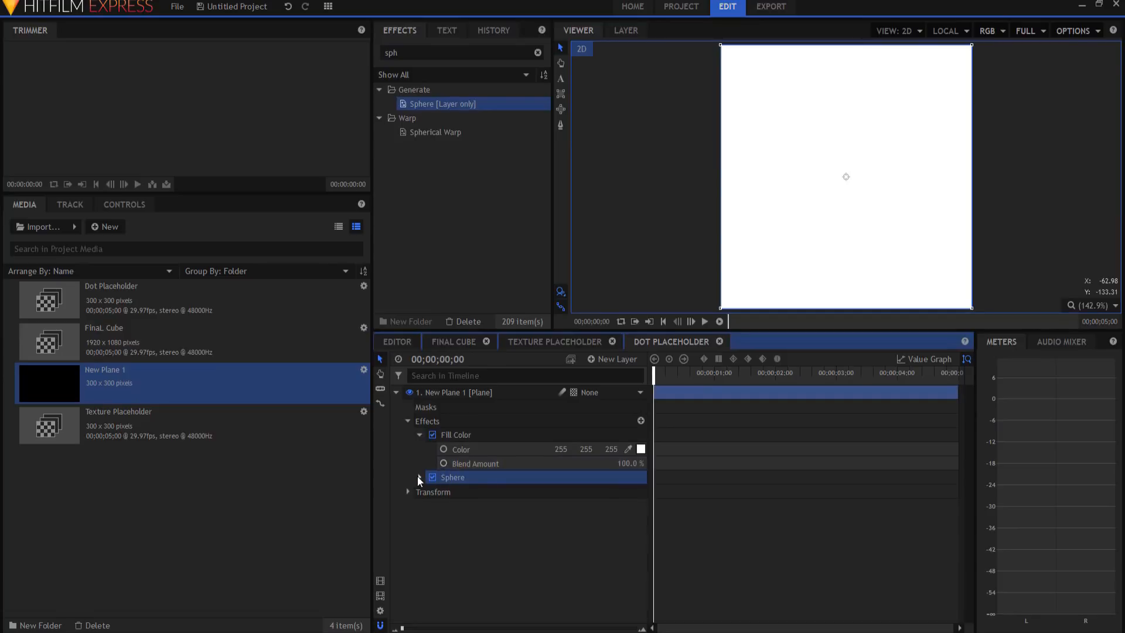
{"action": "left_click", "coordinate": [408, 477]}
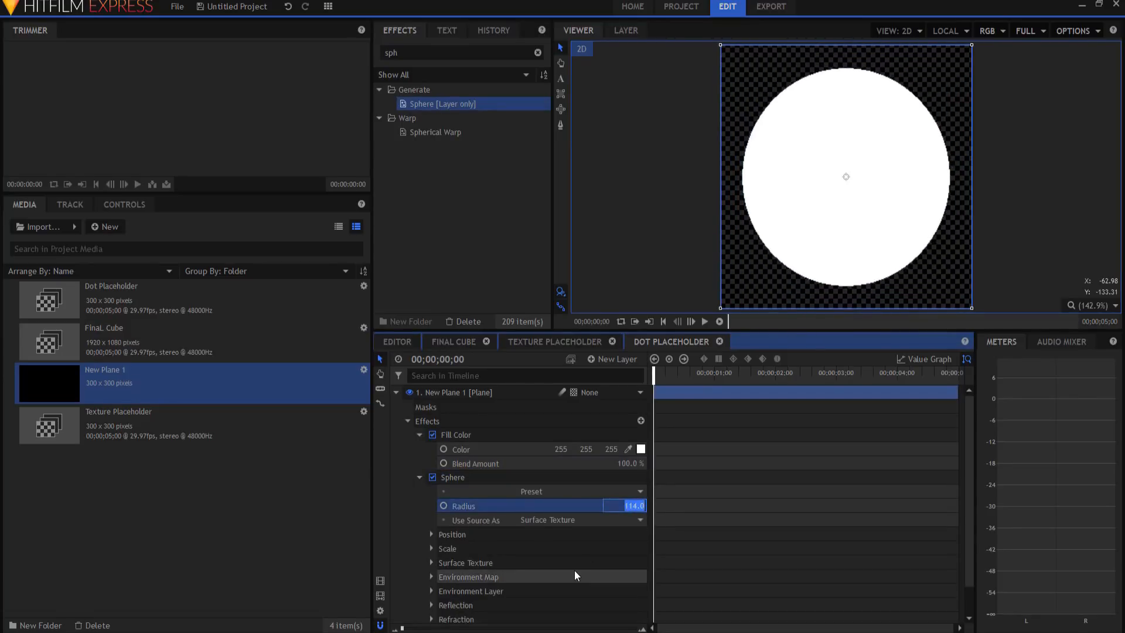
{"action": "type", "text": "30.0"}
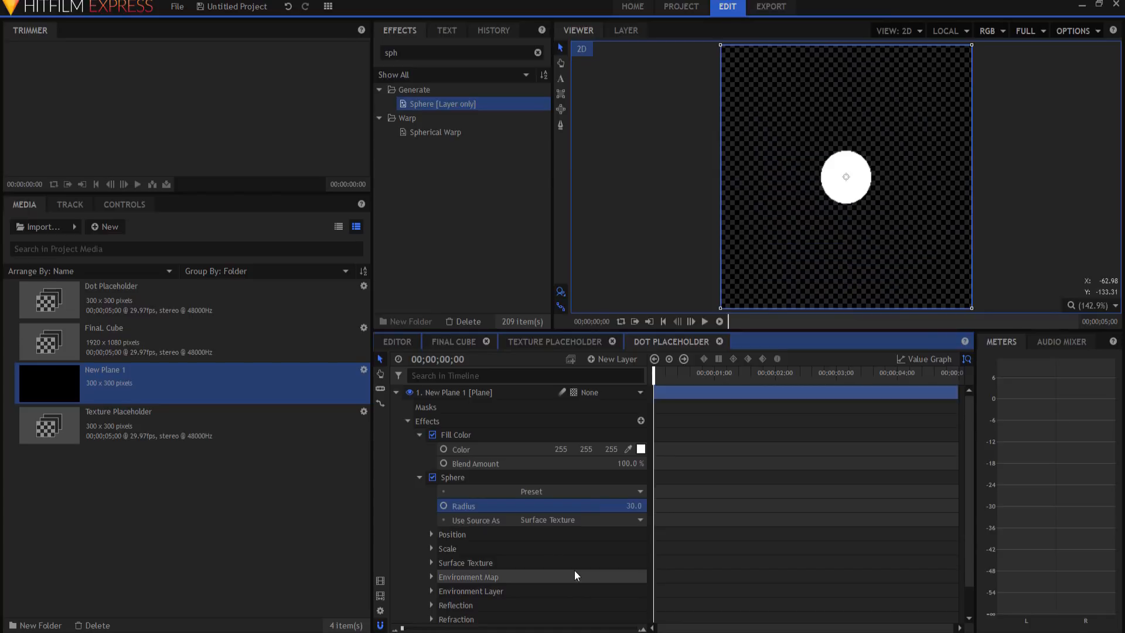
{"action": "mouse_move", "coordinate": [783, 332]}
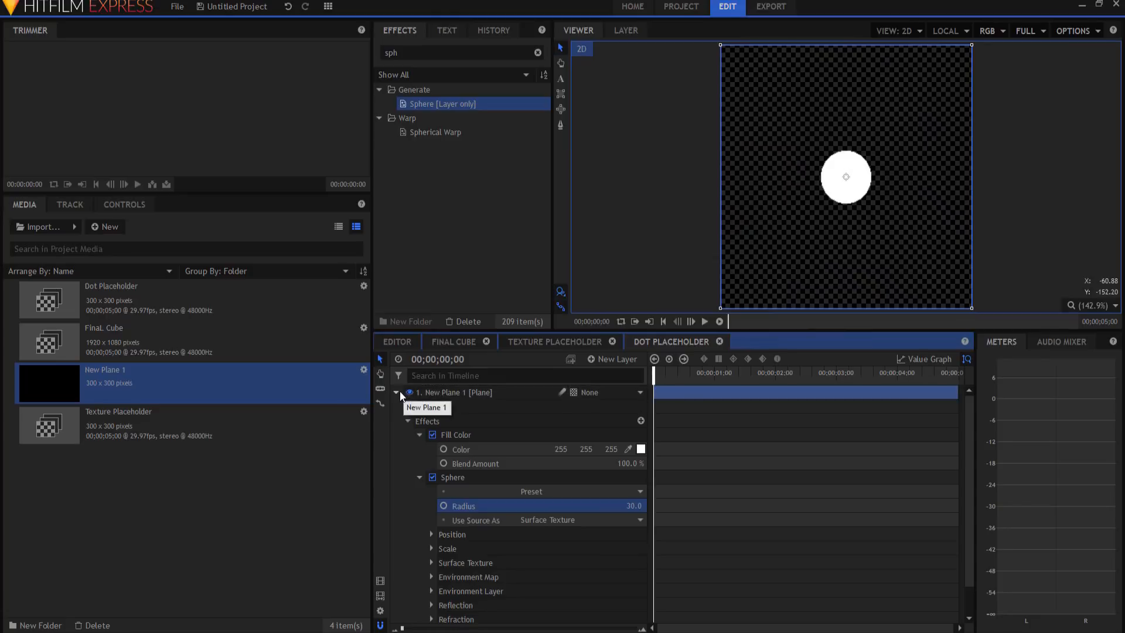
{"action": "left_click", "coordinate": [396, 392]}
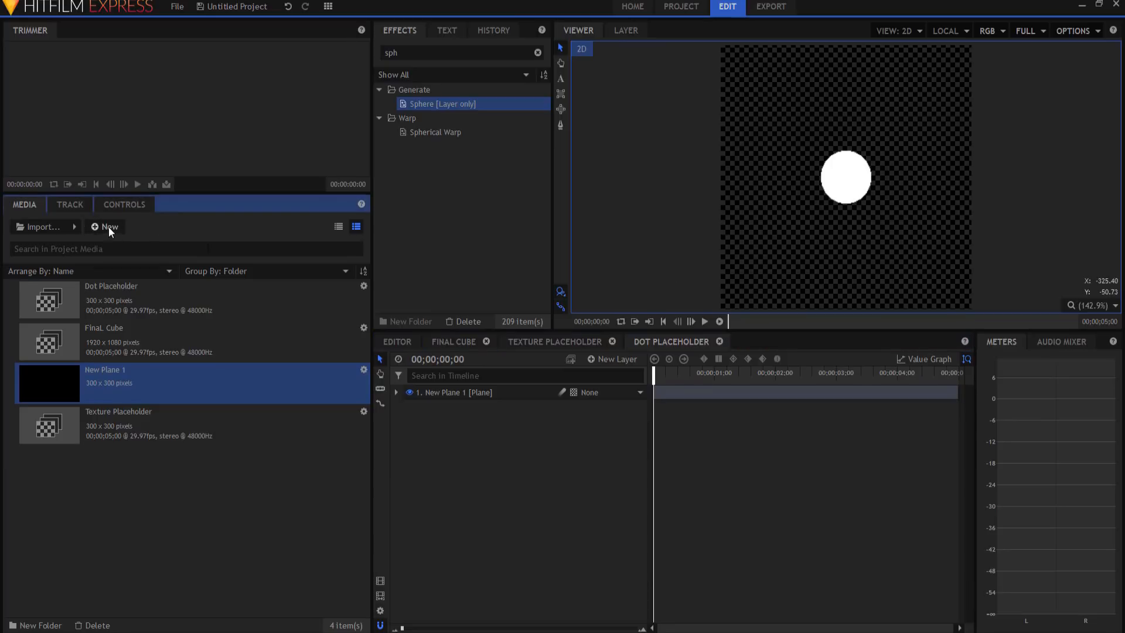
Build shot 1 with the dot over the red texture, duplicate it as shot 2 with a second dot positioned at ±75
{"action": "left_click", "coordinate": [107, 226]}
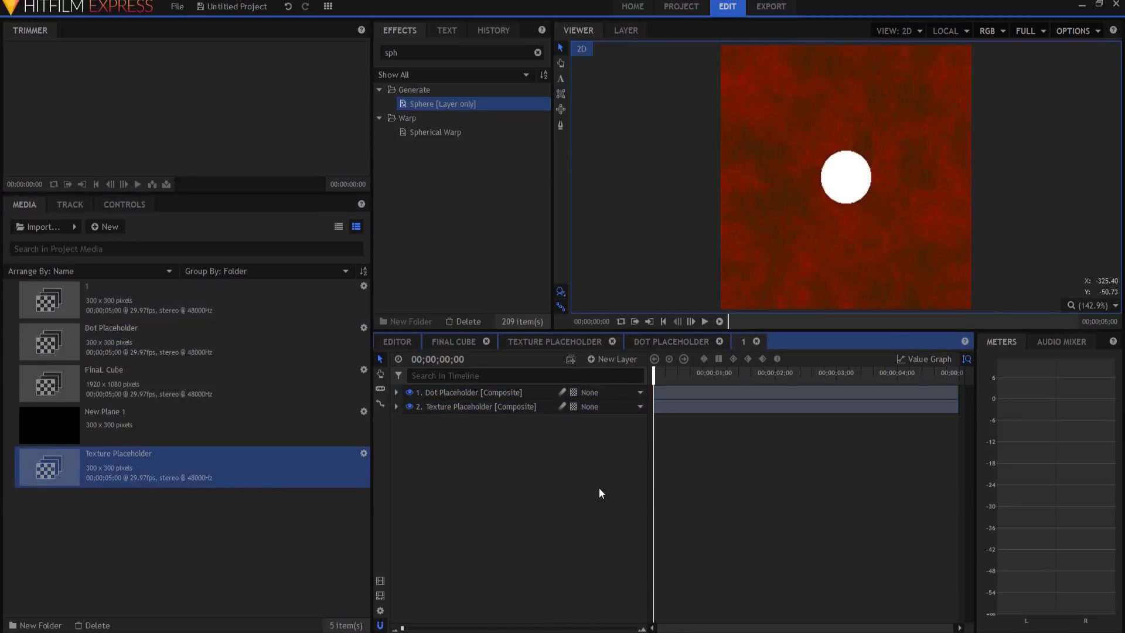
{"action": "right_click", "coordinate": [48, 298]}
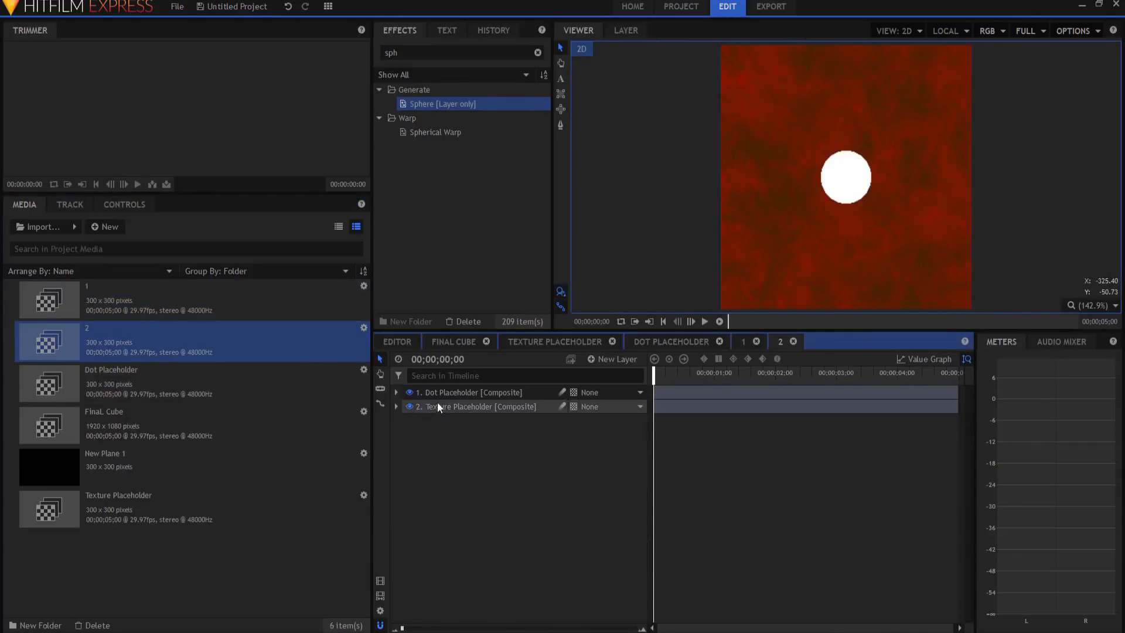
{"action": "left_click", "coordinate": [397, 392]}
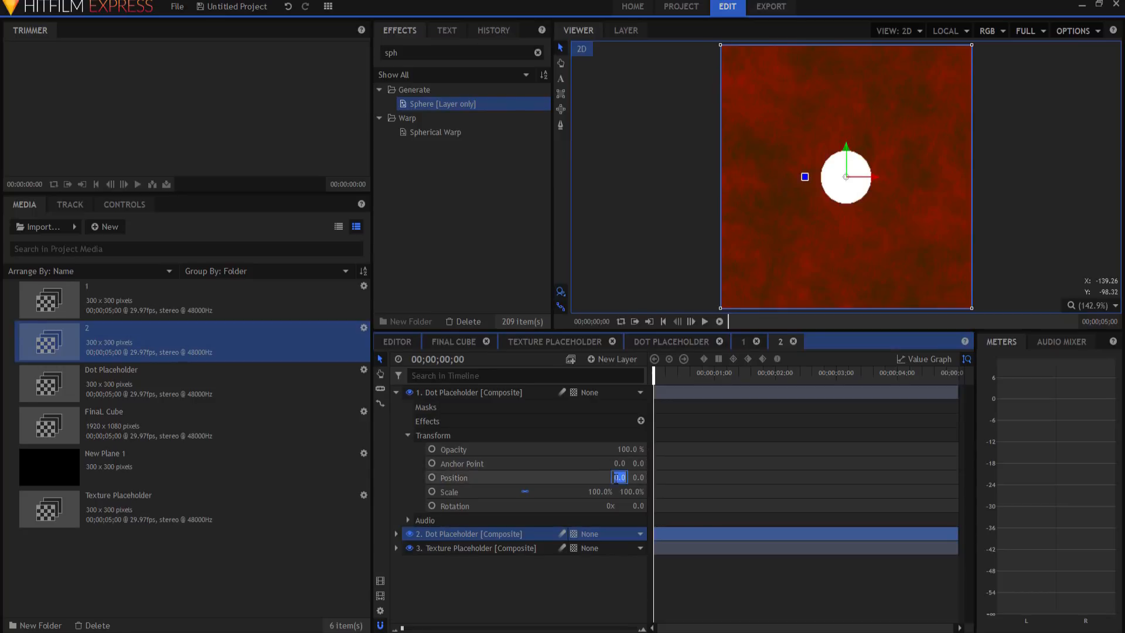
{"action": "type", "text": "75"}
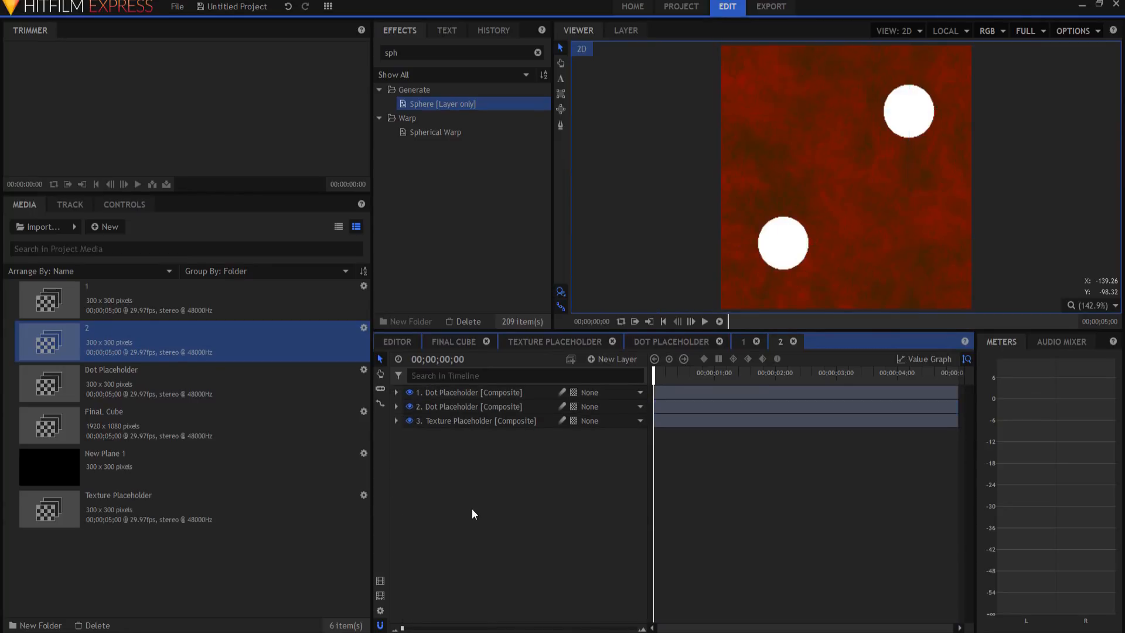
Duplicate shot 2 as shot 3 and expose the third dot layer's transform values
{"action": "right_click", "coordinate": [85, 341]}
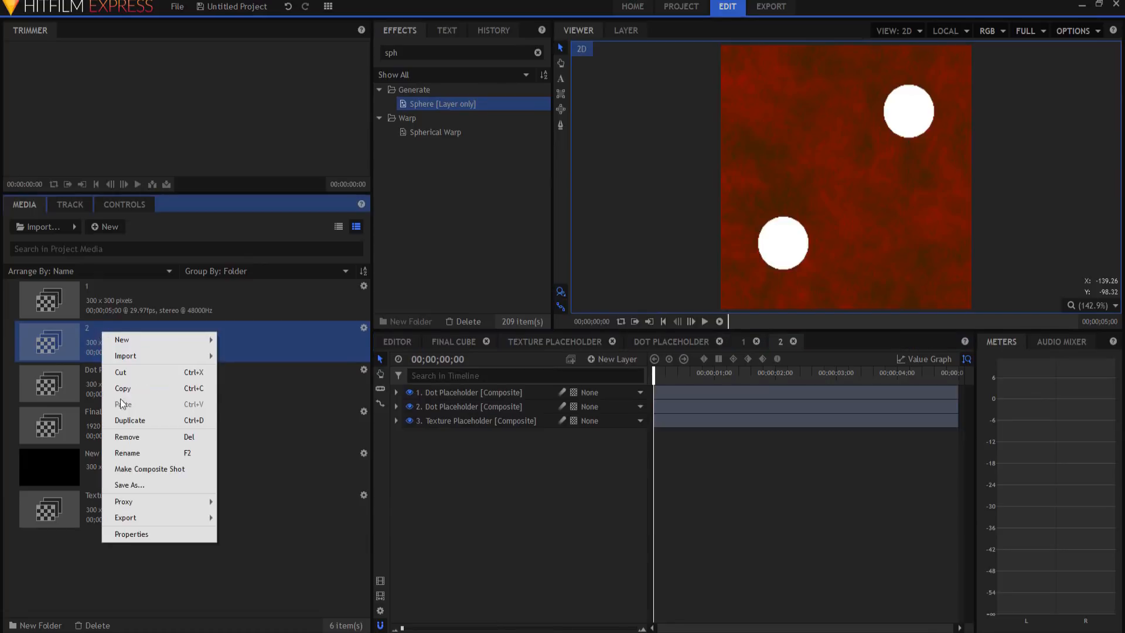
{"action": "left_click", "coordinate": [130, 419]}
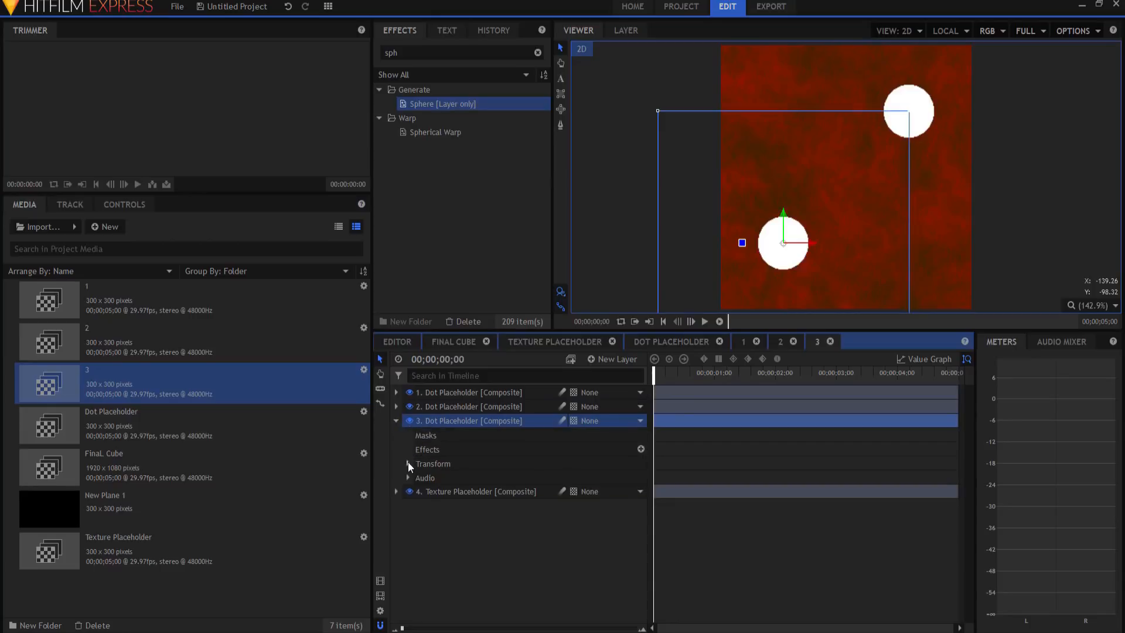
{"action": "left_click", "coordinate": [408, 464]}
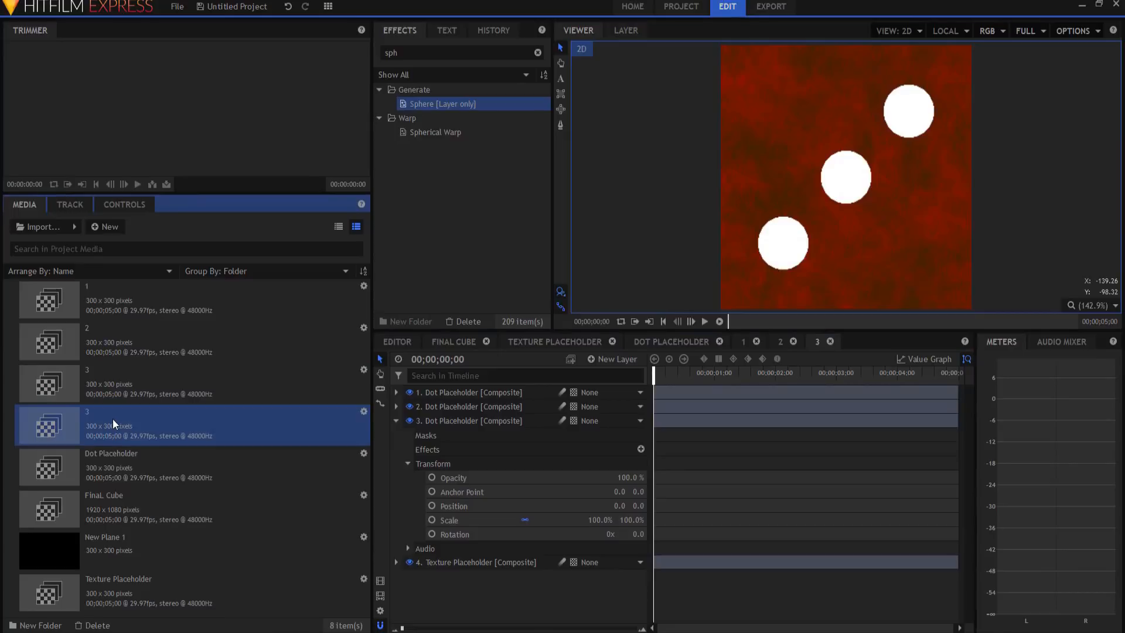
Open shot 5 and position the added dot layers at -75/75 and 75/-75 for a five-dot face
{"action": "double_click", "coordinate": [109, 410]}
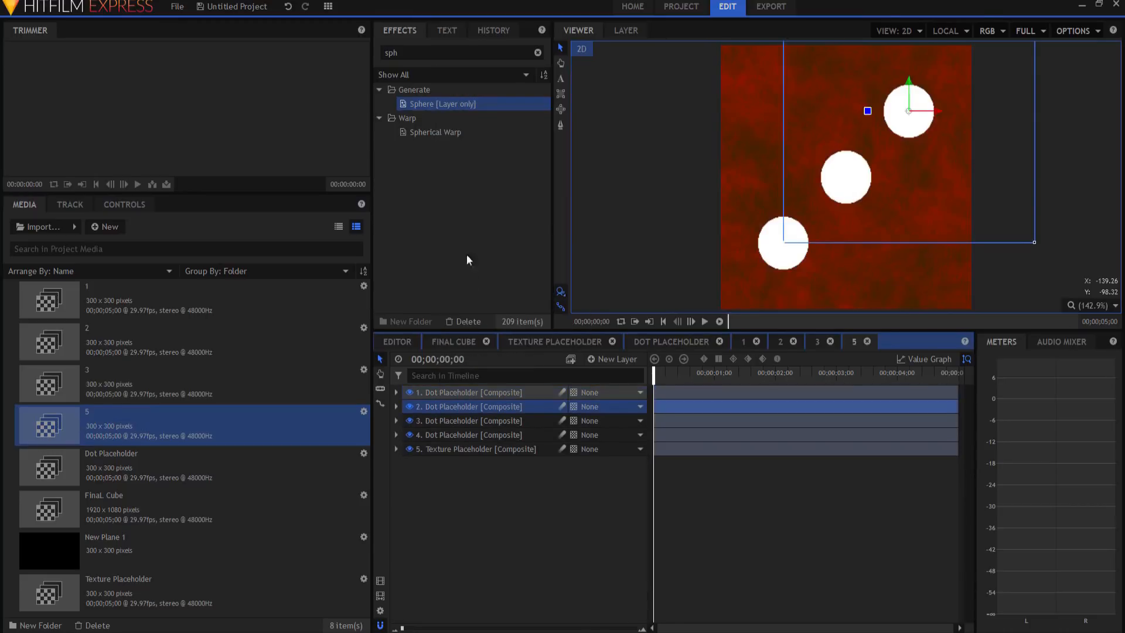
{"action": "left_click", "coordinate": [396, 406]}
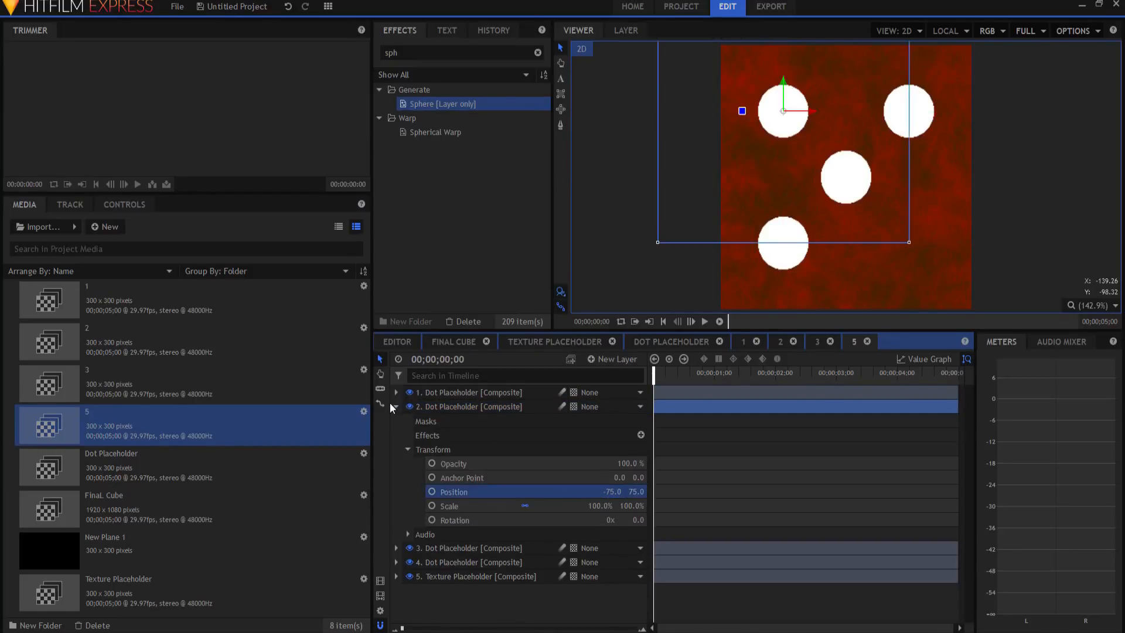
{"action": "left_click", "coordinate": [397, 423]}
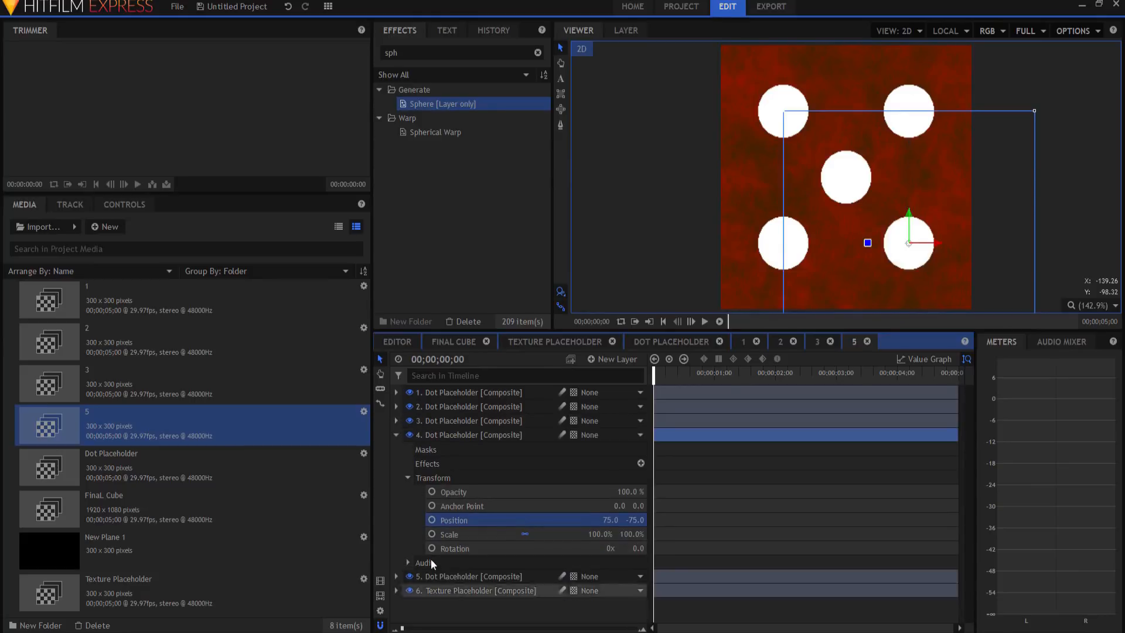
Duplicate shot 5 as shot 4 and remove the centre dot, leaving four corner dots
{"action": "right_click", "coordinate": [50, 424]}
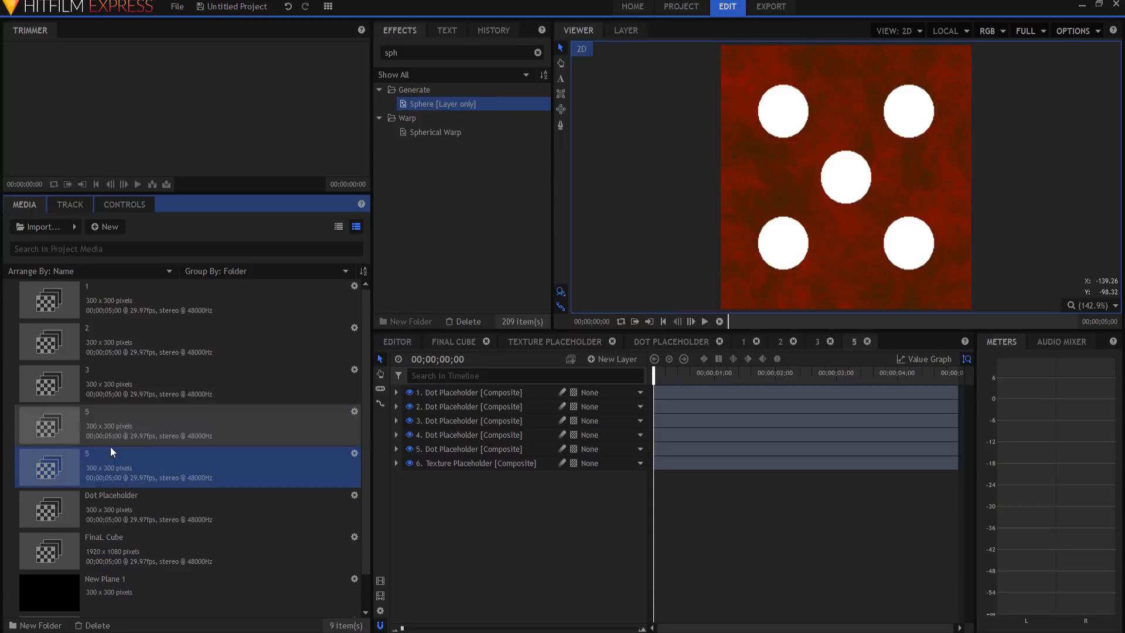
{"action": "double_click", "coordinate": [86, 452]}
{"action": "type", "text": "4"}
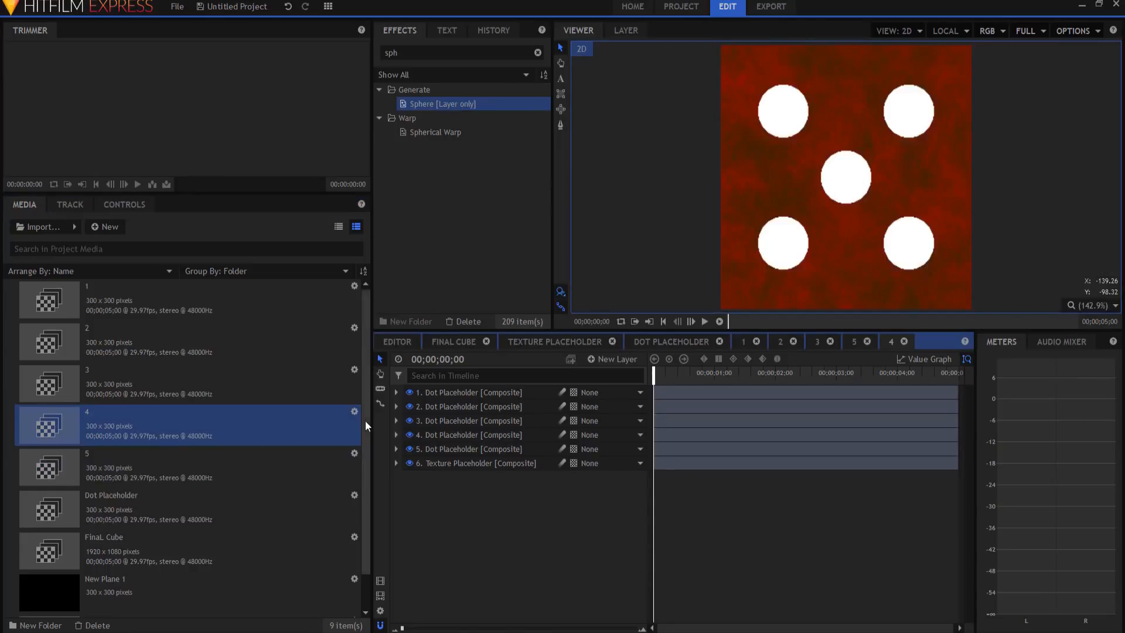
{"action": "left_click", "coordinate": [468, 421]}
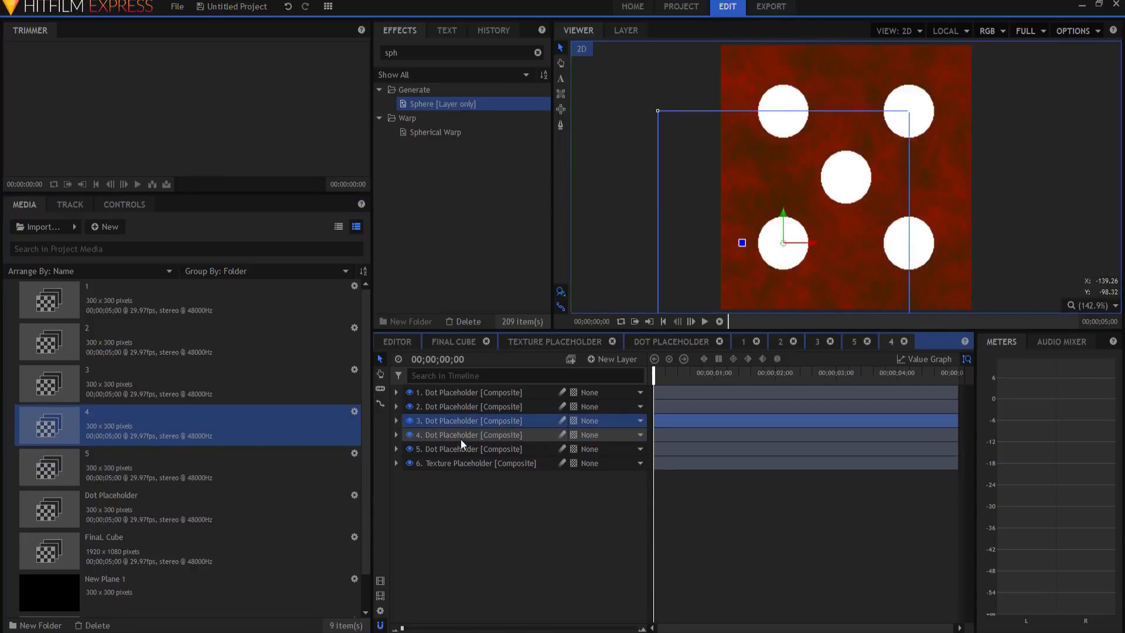
{"action": "left_click", "coordinate": [468, 462]}
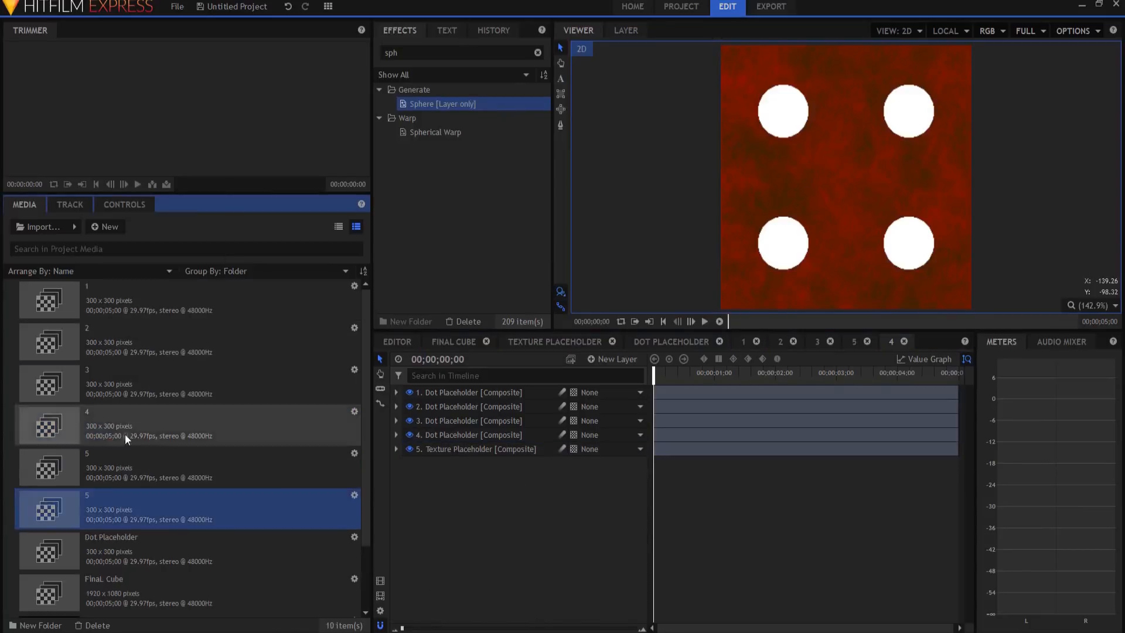
Rename the copy to 6 and arrange the dot layers' positions into two columns of three dots
{"action": "double_click", "coordinate": [109, 494]}
{"action": "type", "text": "6"}
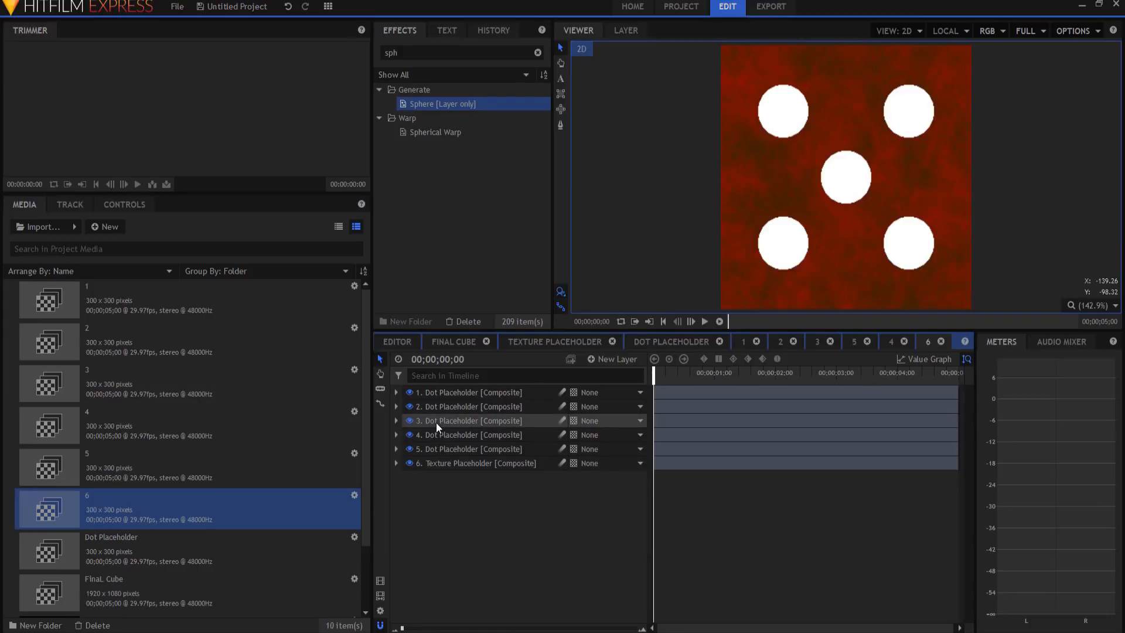
{"action": "left_click", "coordinate": [466, 448]}
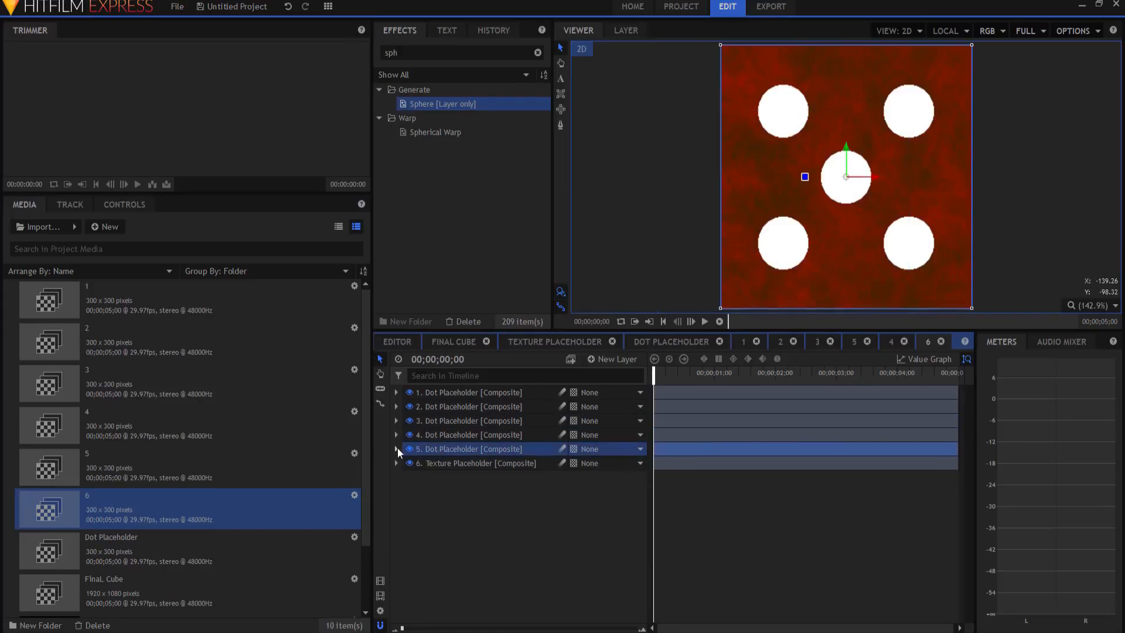
{"action": "left_click", "coordinate": [396, 449]}
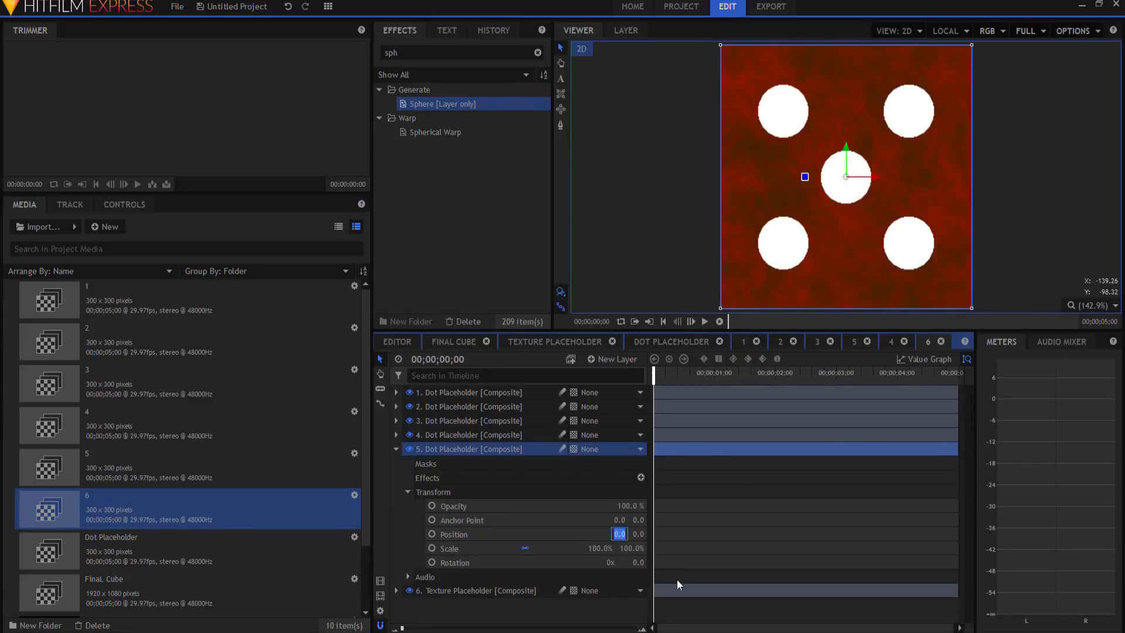
{"action": "right_click", "coordinate": [445, 449]}
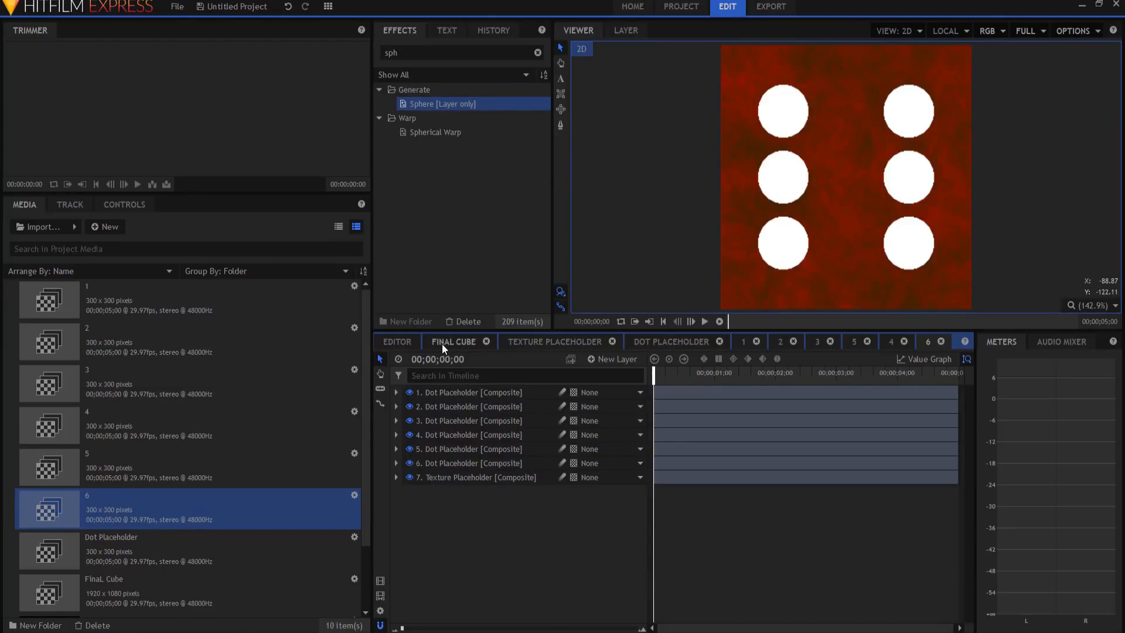
In Final Cube, make the 1 face layer a 3D plane and set its Position Z to 150
{"action": "left_click", "coordinate": [453, 340]}
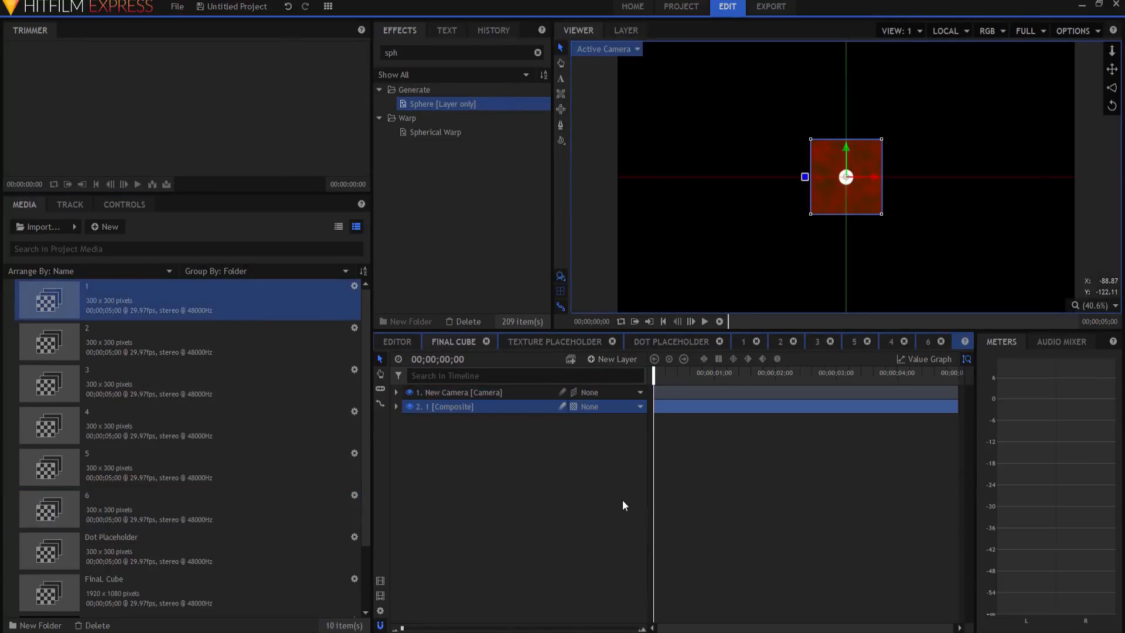
{"action": "mouse_move", "coordinate": [585, 391]}
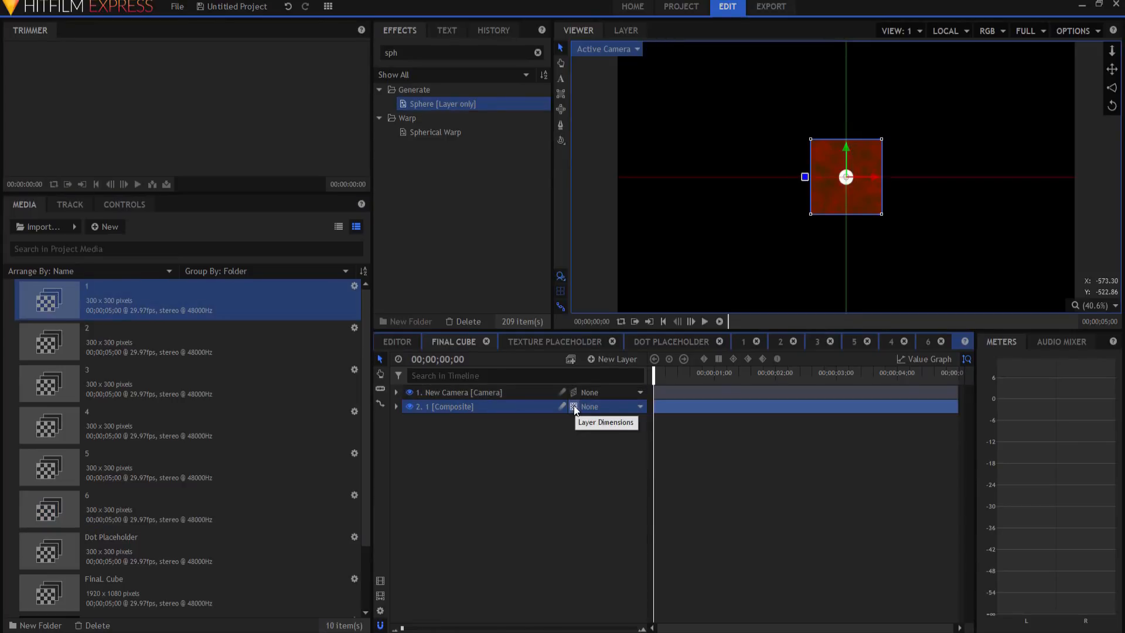
{"action": "left_click", "coordinate": [609, 407]}
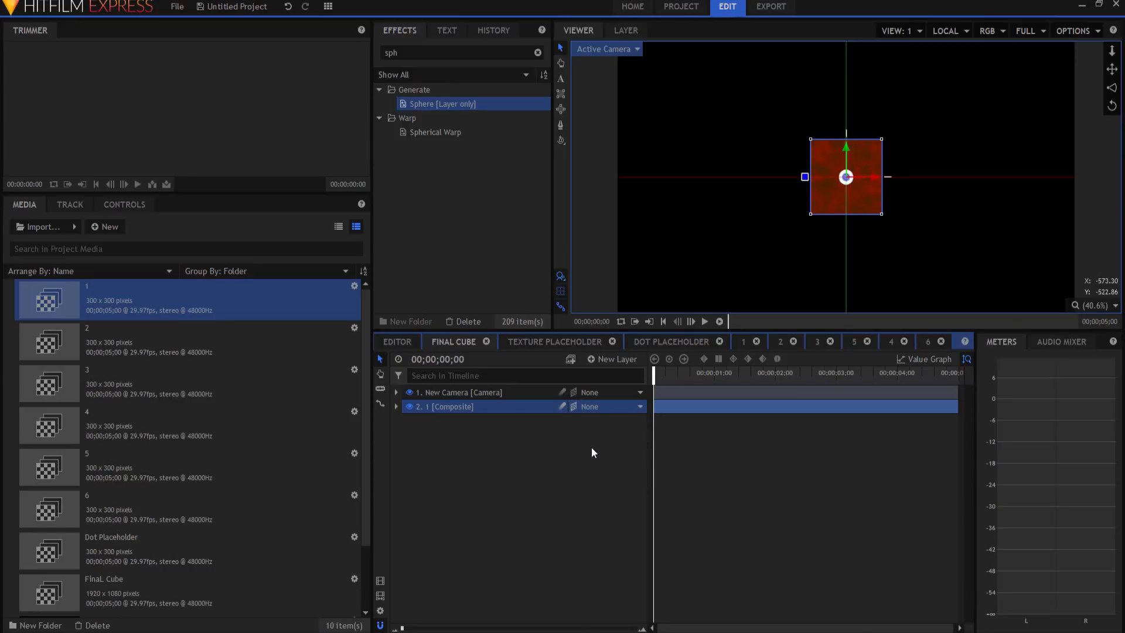
{"action": "left_click", "coordinate": [396, 407]}
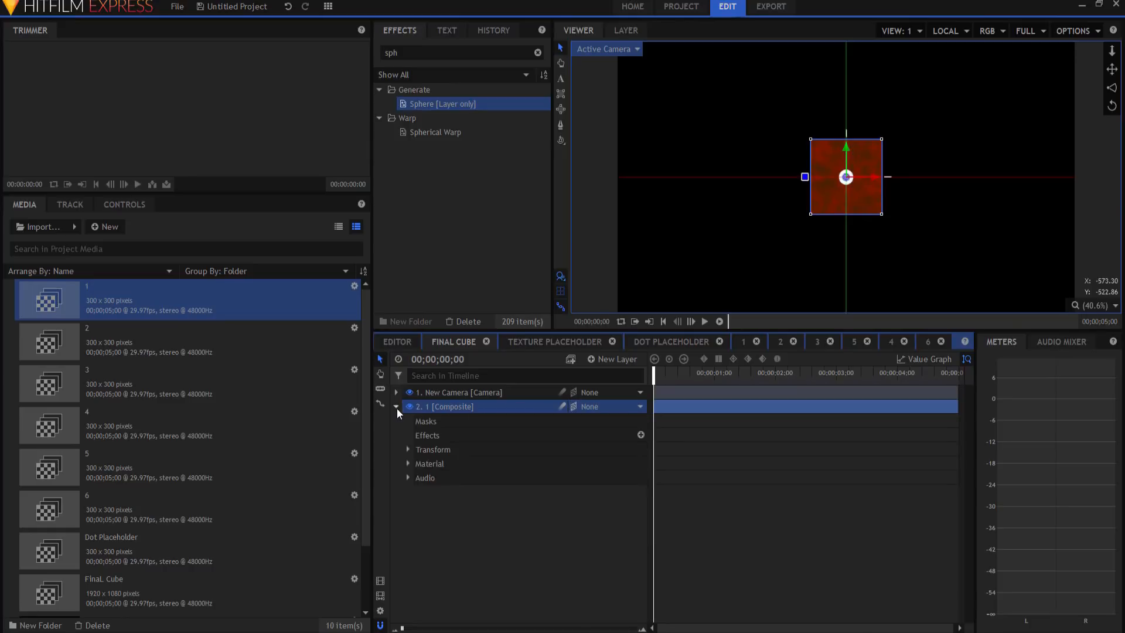
{"action": "left_click", "coordinate": [408, 448]}
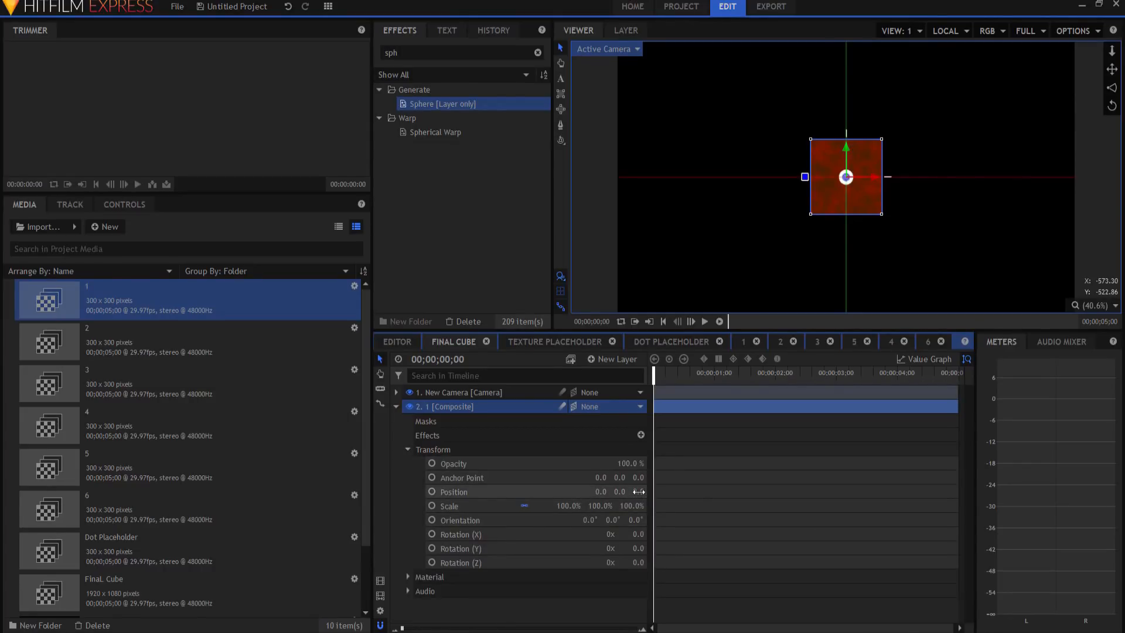
{"action": "left_click", "coordinate": [637, 491]}
{"action": "type", "text": "150"}
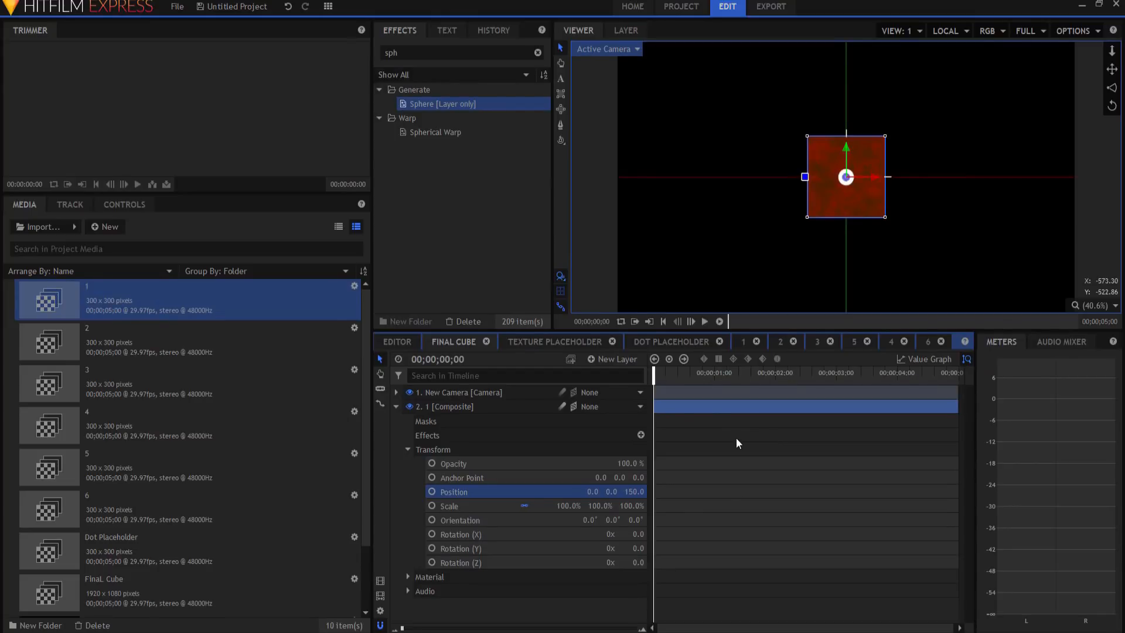
{"action": "mouse_move", "coordinate": [868, 194]}
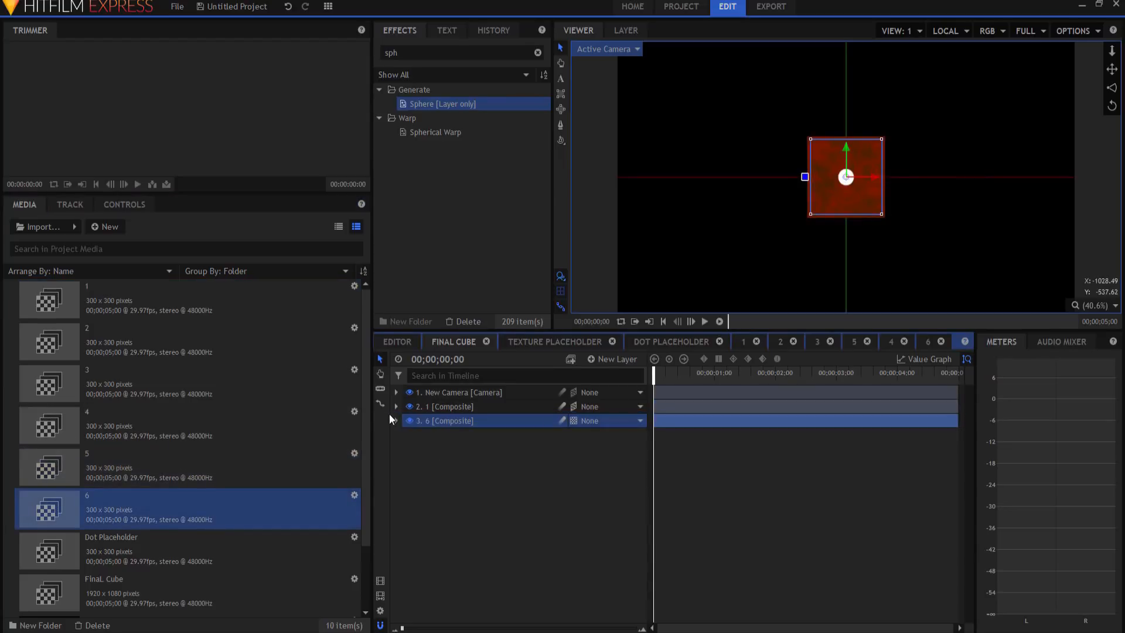
Make the 6 face layer a 3D plane positioned opposite face 1, then collapse it
{"action": "left_click", "coordinate": [396, 421]}
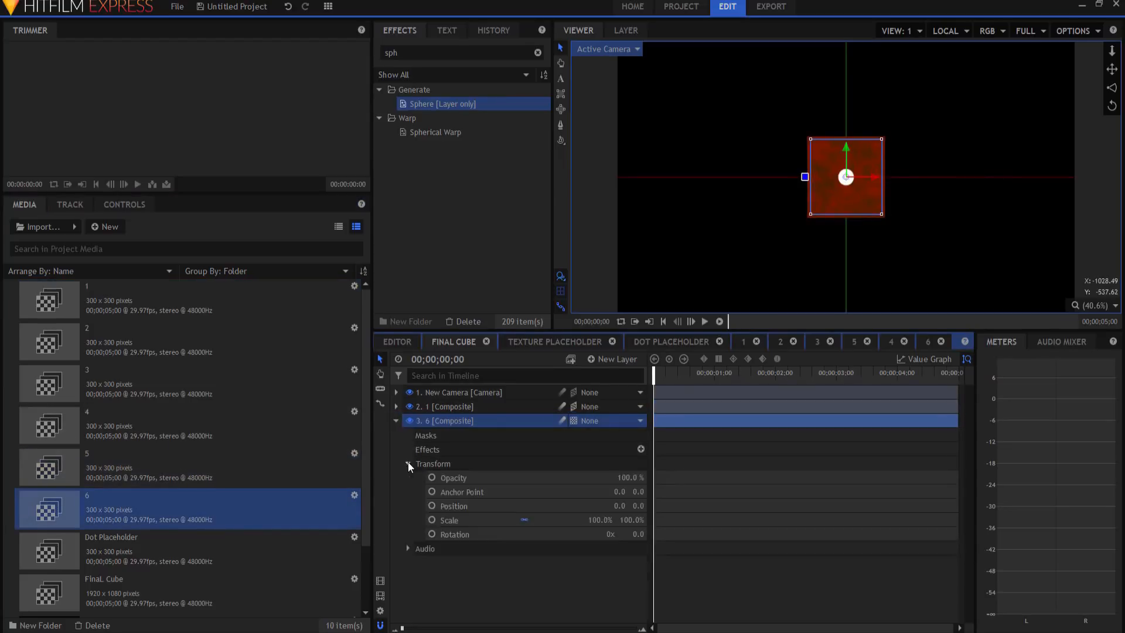
{"action": "left_click", "coordinate": [605, 420]}
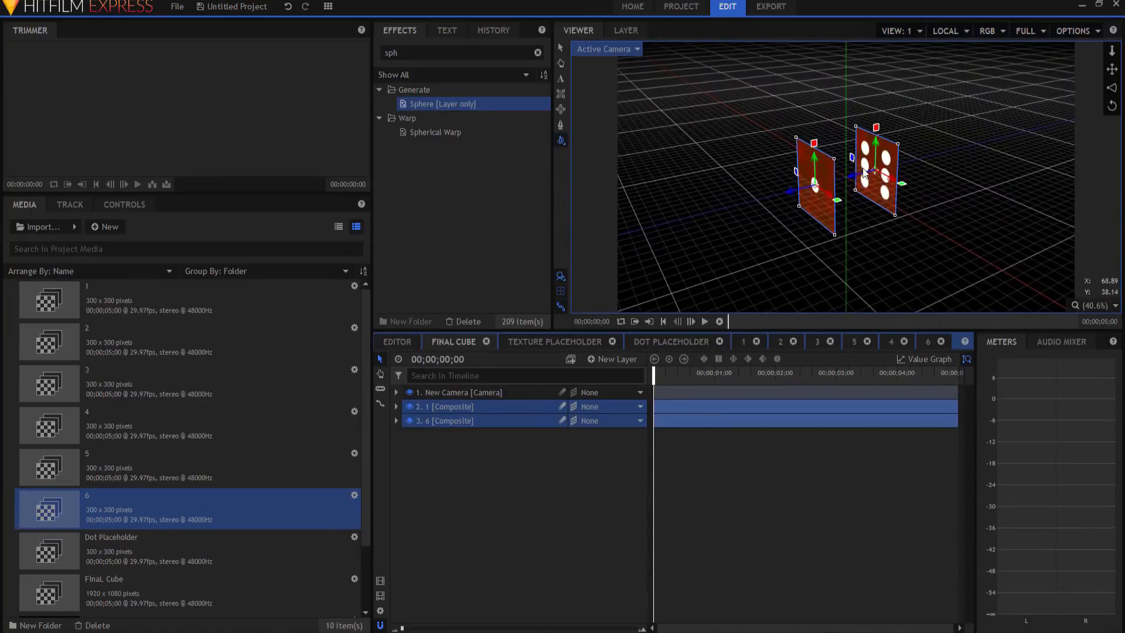
{"action": "mouse_move", "coordinate": [883, 177]}
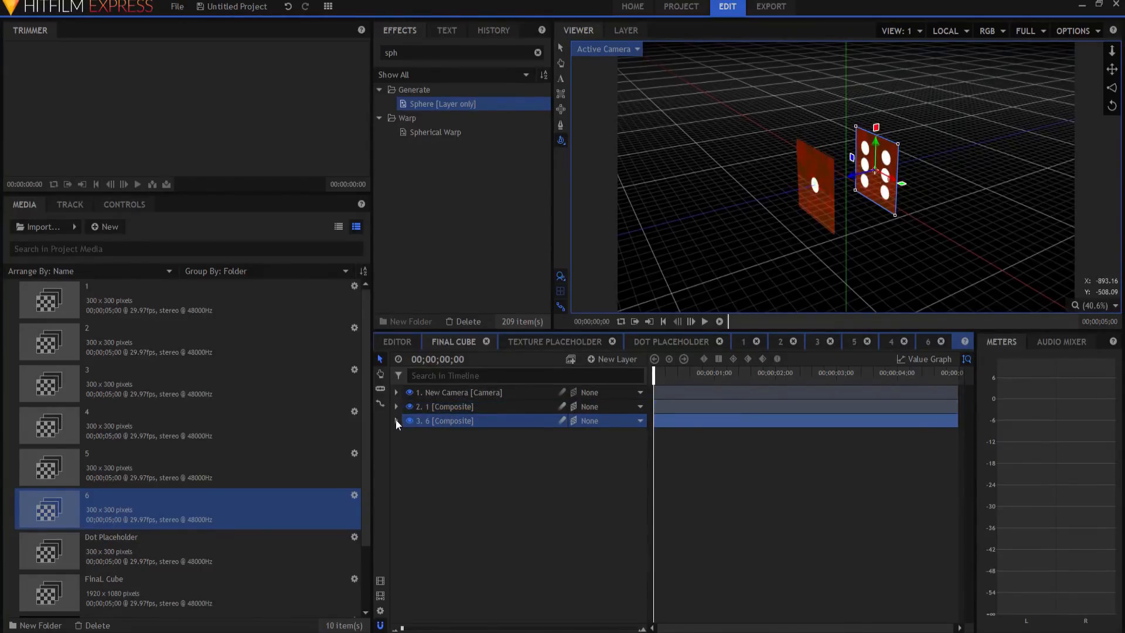
{"action": "left_click", "coordinate": [396, 421]}
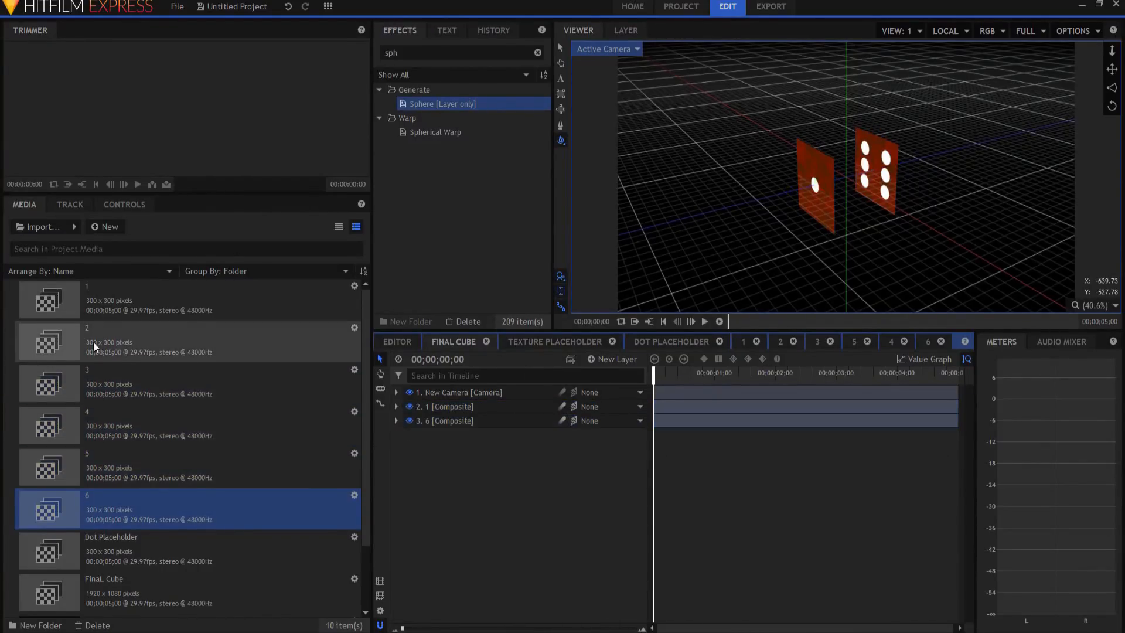
Bring in the 2 face composite and set its Y rotation to stand as a cube side
{"action": "left_click", "coordinate": [608, 433]}
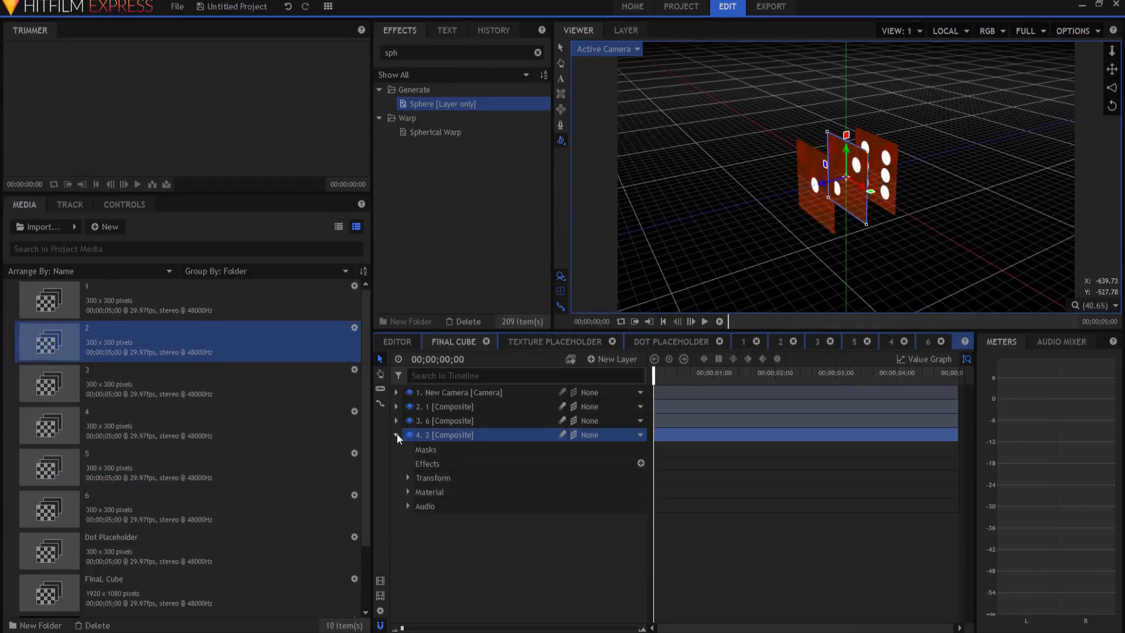
{"action": "left_click", "coordinate": [407, 476]}
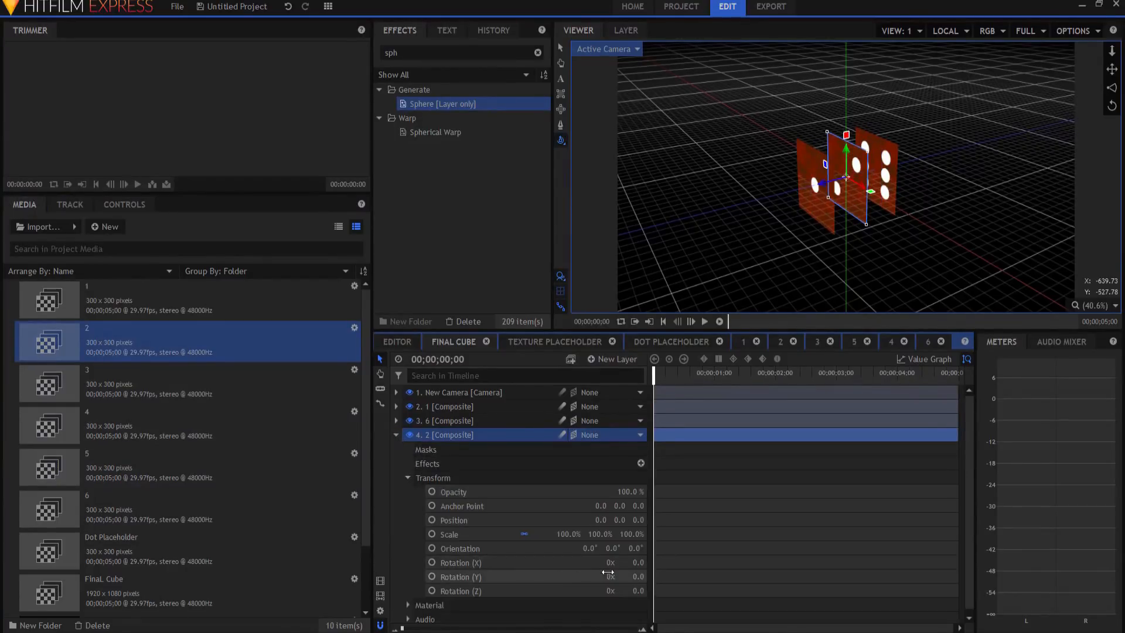
{"action": "left_click", "coordinate": [634, 576]}
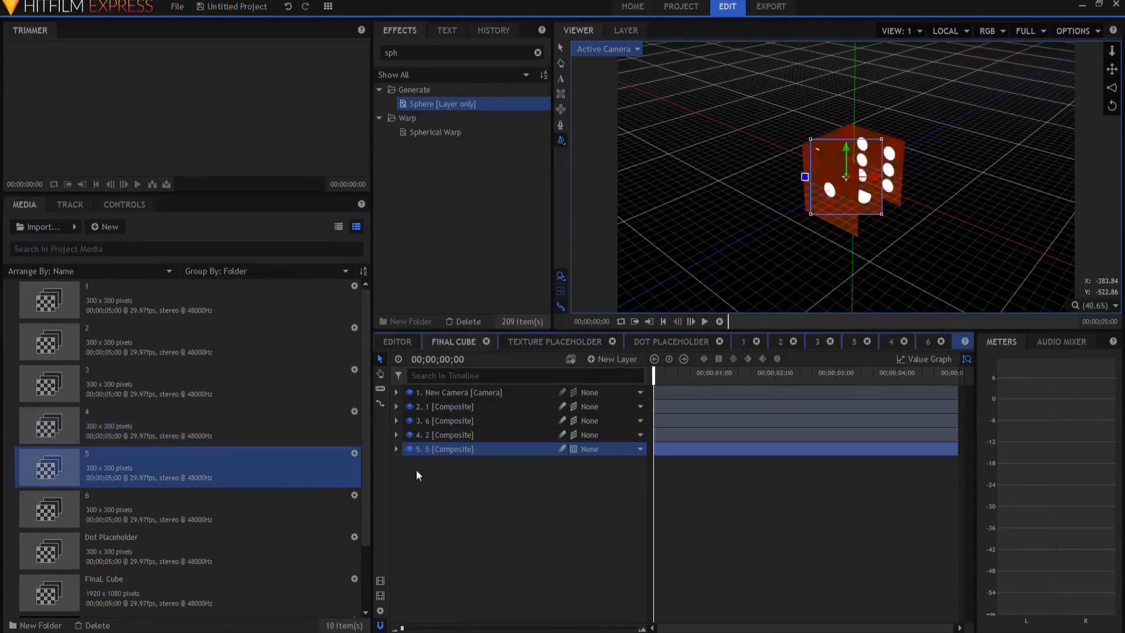
Make the 5 face layer a 3D plane so it forms the opposite cube side
{"action": "left_click", "coordinate": [395, 449]}
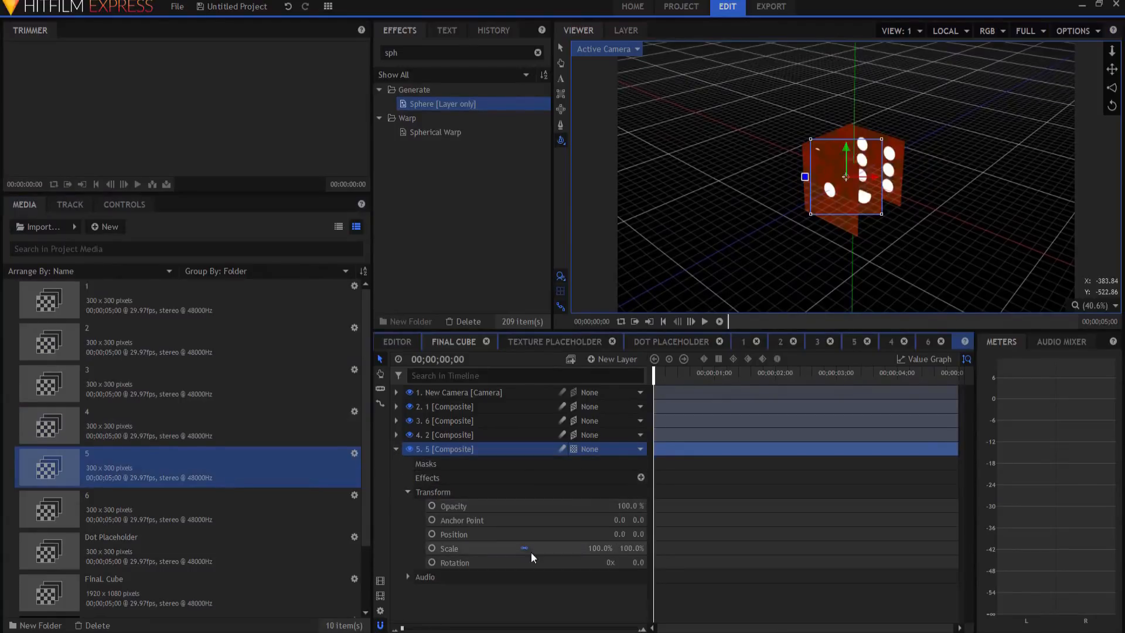
{"action": "left_click", "coordinate": [605, 448]}
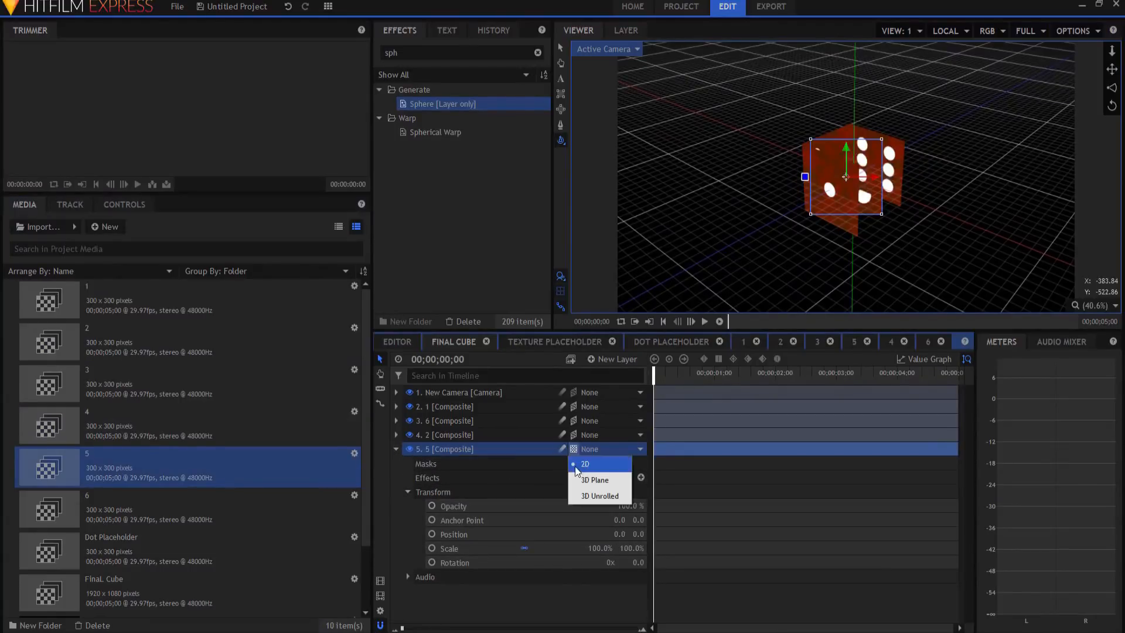
{"action": "left_click", "coordinate": [595, 479]}
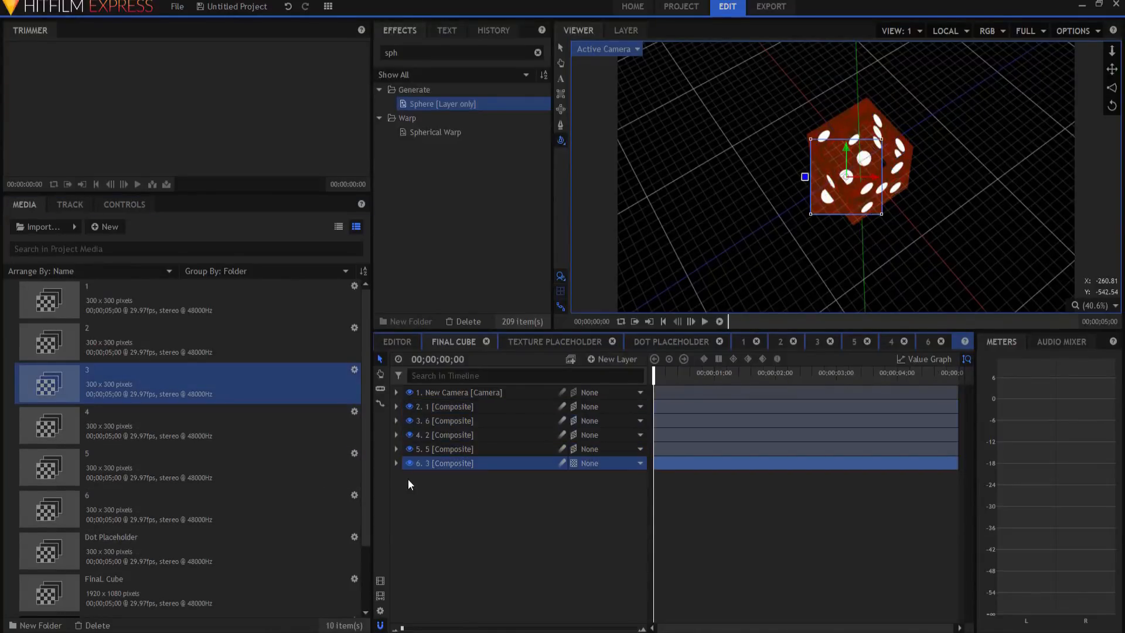
Rotate face 3 by X 90 and face 4 by X -90 as 3D planes to close the cube
{"action": "left_click", "coordinate": [396, 463]}
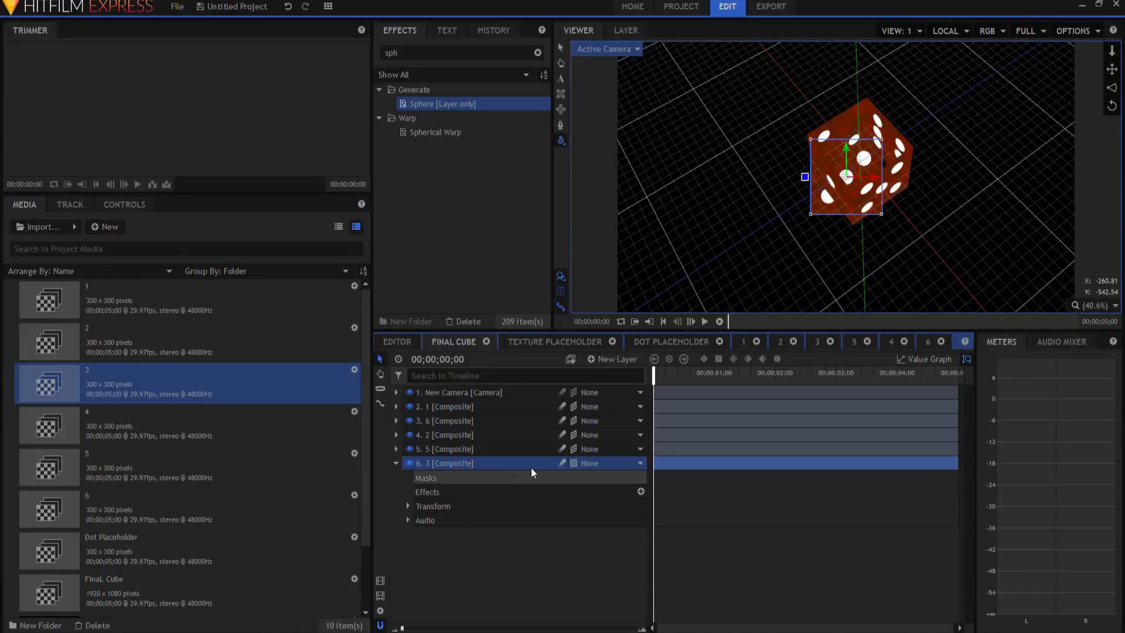
{"action": "left_click", "coordinate": [408, 506]}
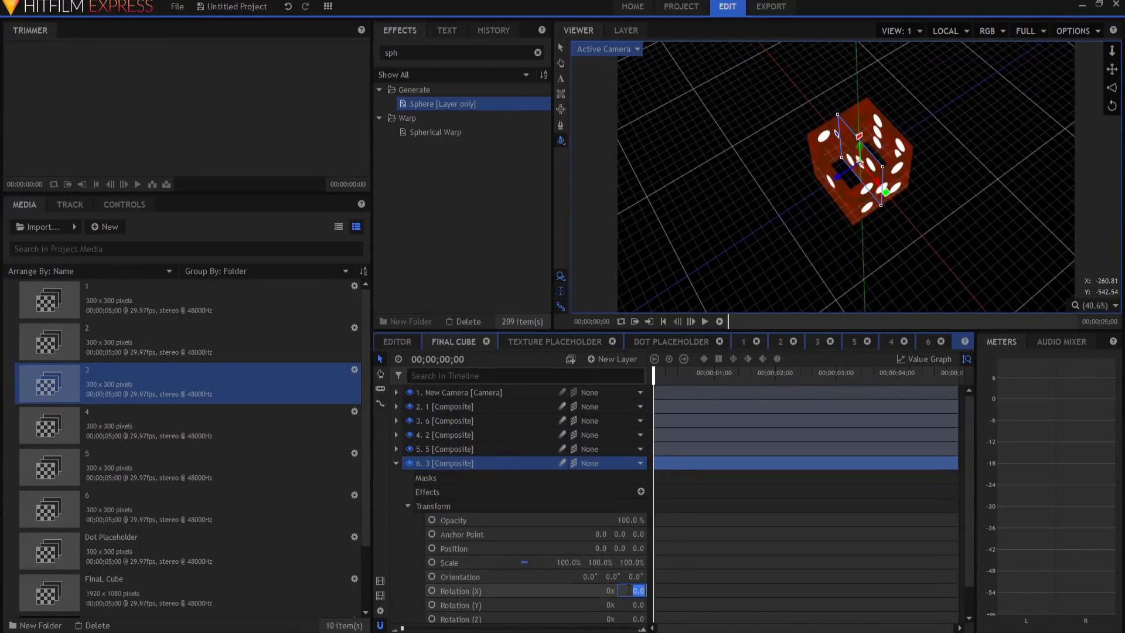
{"action": "type", "text": "90.0"}
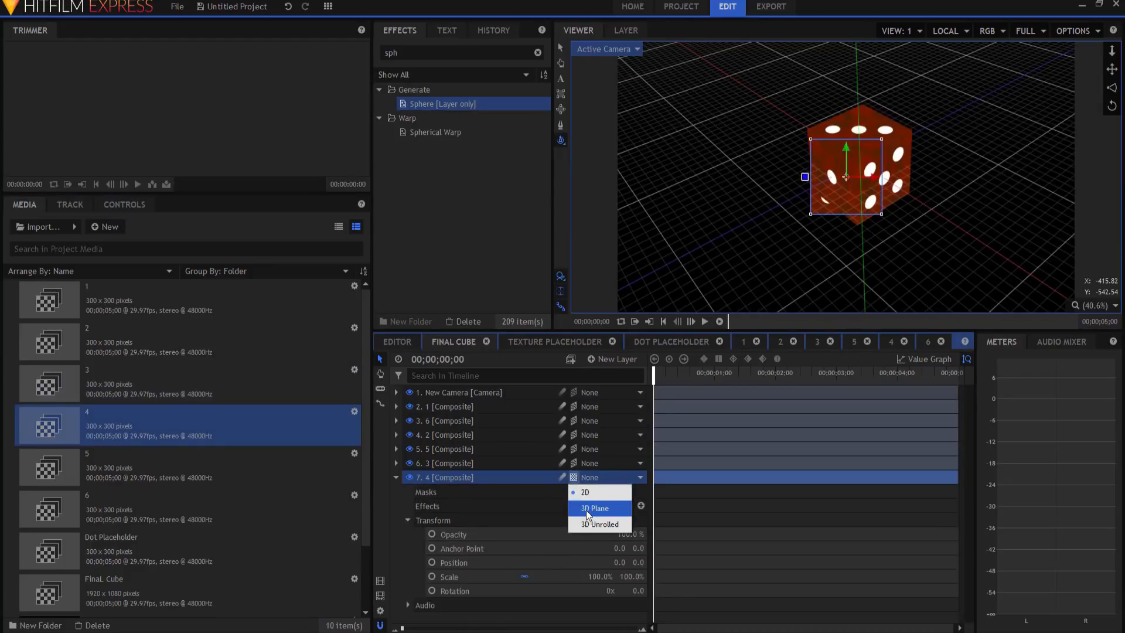
{"action": "left_click", "coordinate": [596, 507]}
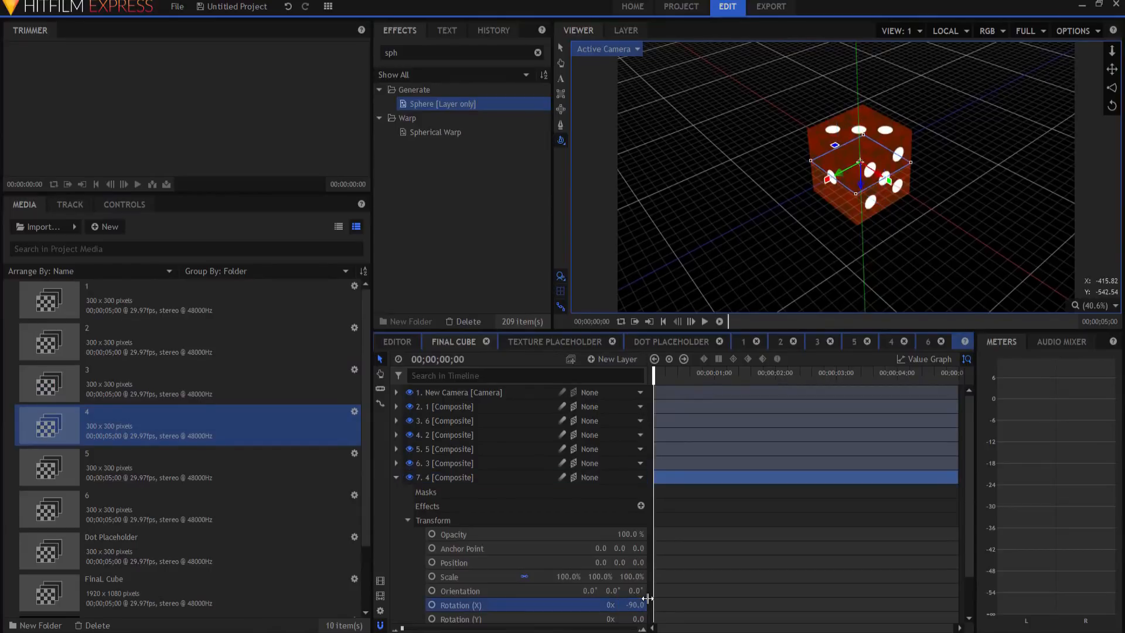
{"action": "left_click", "coordinate": [618, 562]}
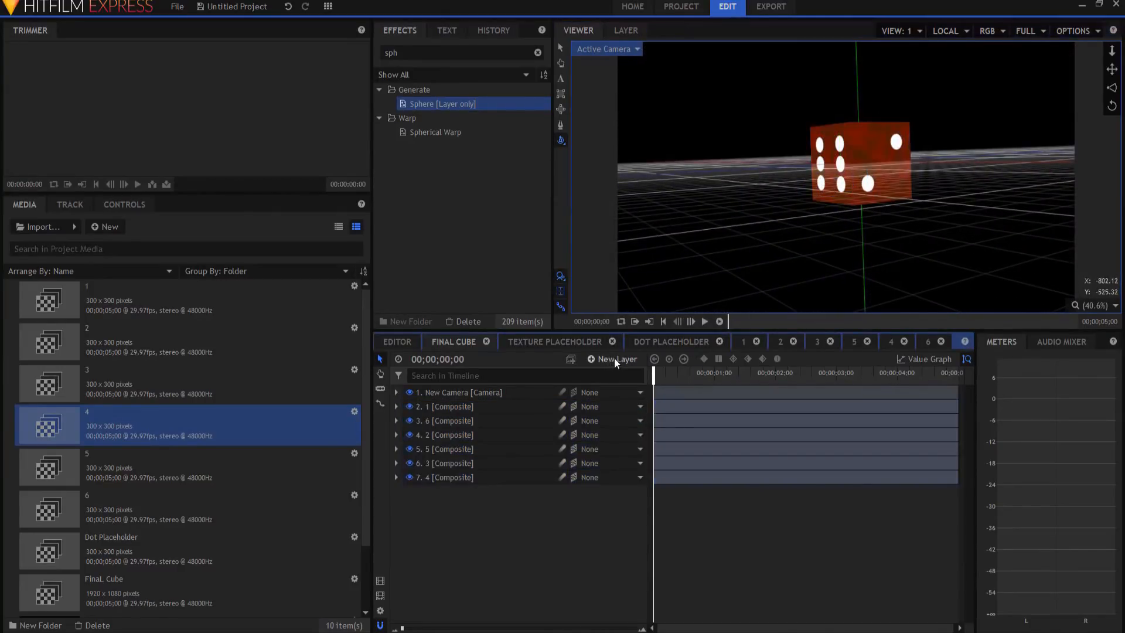
Add a point layer to Final Cube and name it Dice Control
{"action": "left_click", "coordinate": [612, 358]}
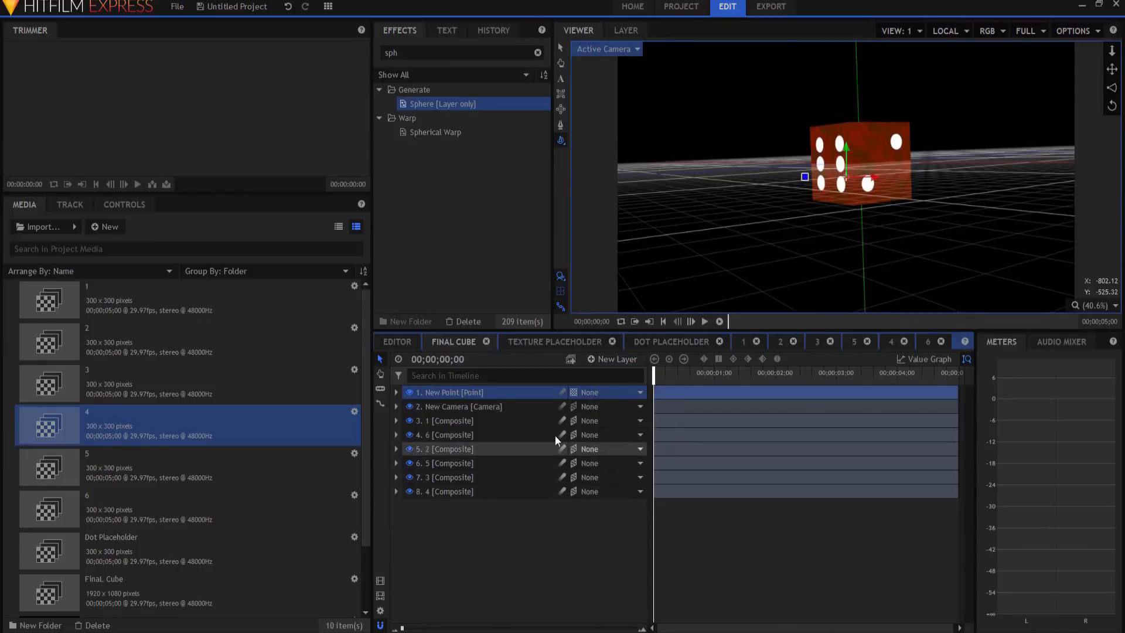
{"action": "double_click", "coordinate": [450, 391]}
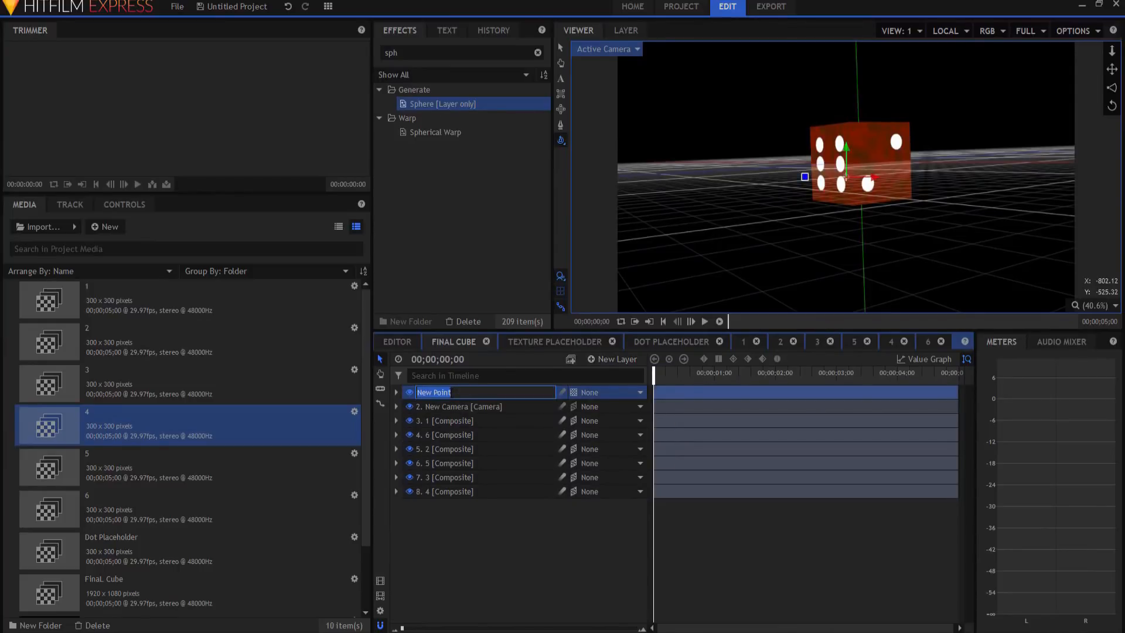
{"action": "type", "text": "D"}
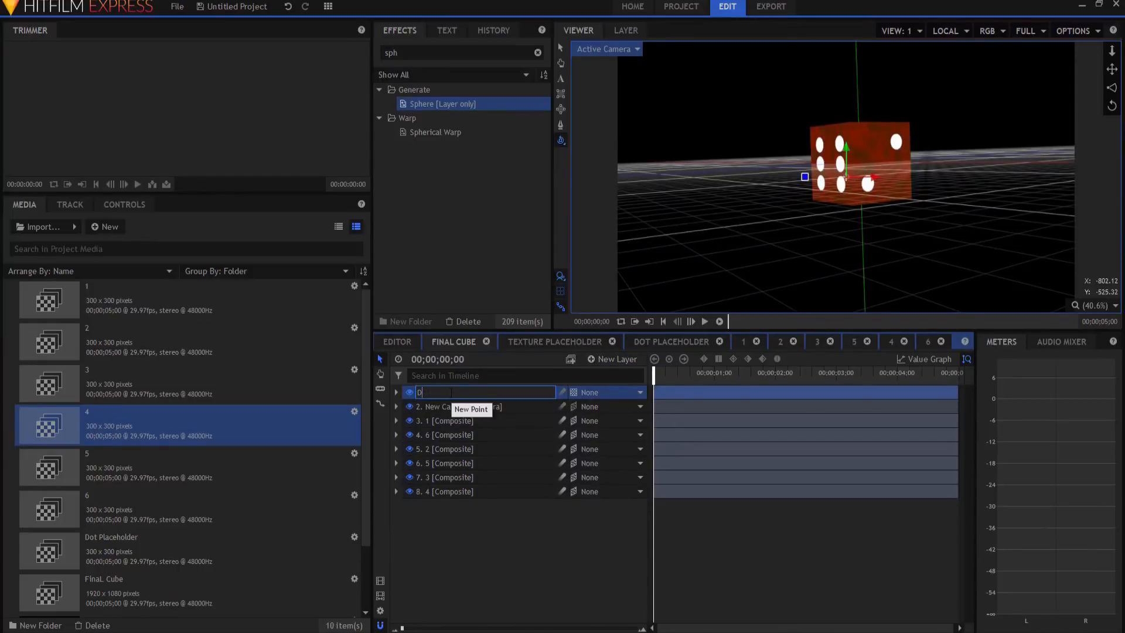
{"action": "type", "text": "ice Control"}
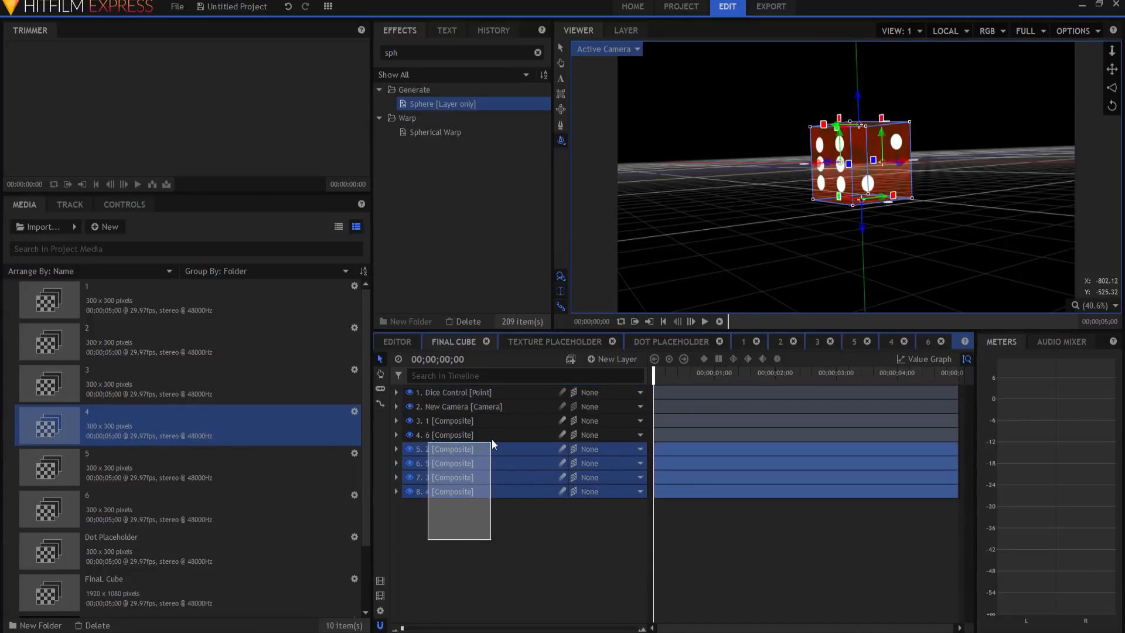
Parent all six face layers to Dice Control and check its transform properties
{"action": "left_click", "coordinate": [609, 420]}
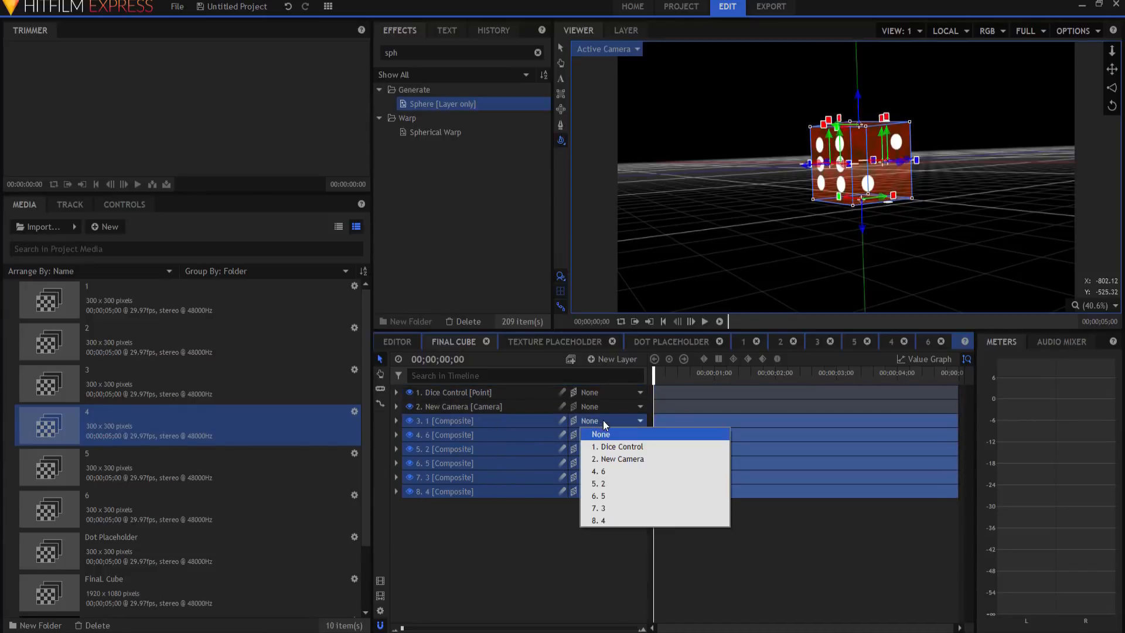
{"action": "left_click", "coordinate": [619, 446]}
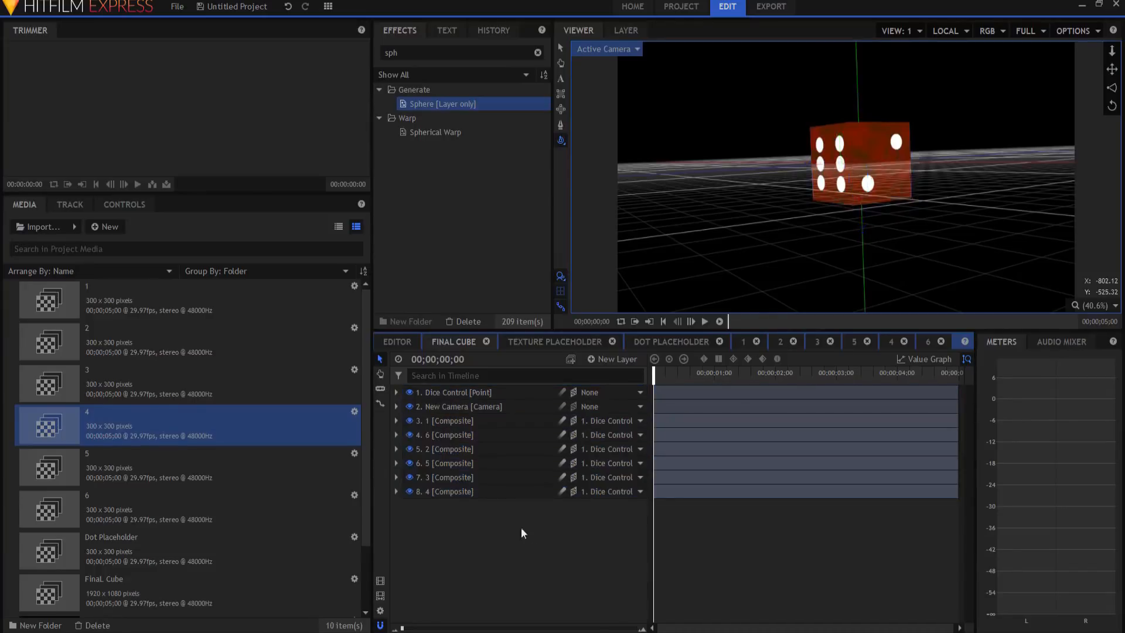
{"action": "left_click", "coordinate": [396, 391]}
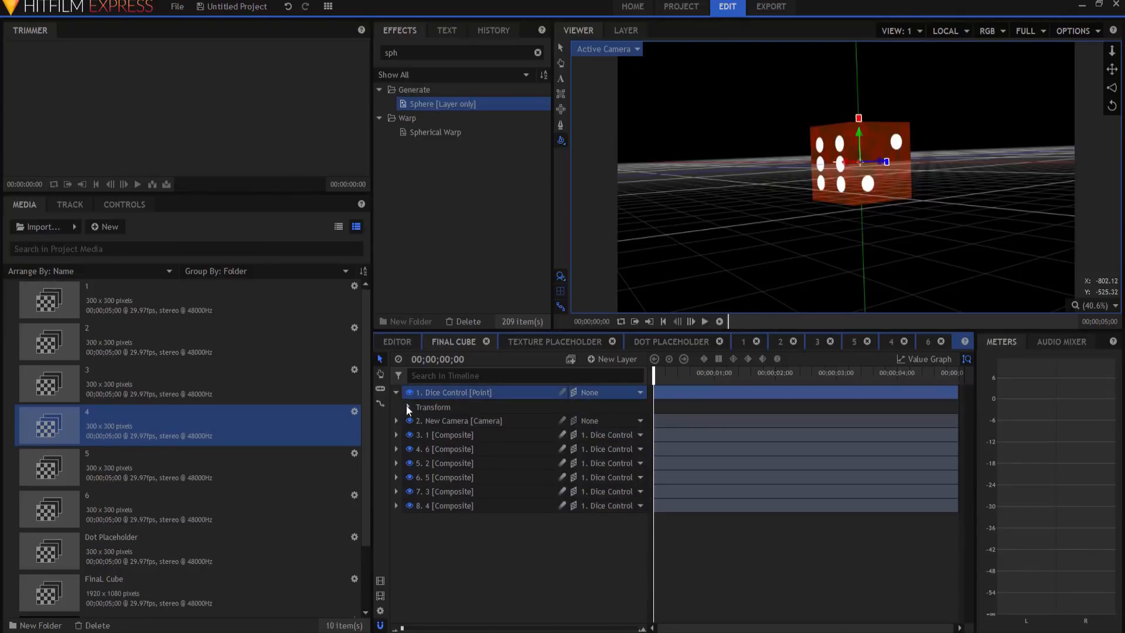
{"action": "left_click", "coordinate": [407, 407]}
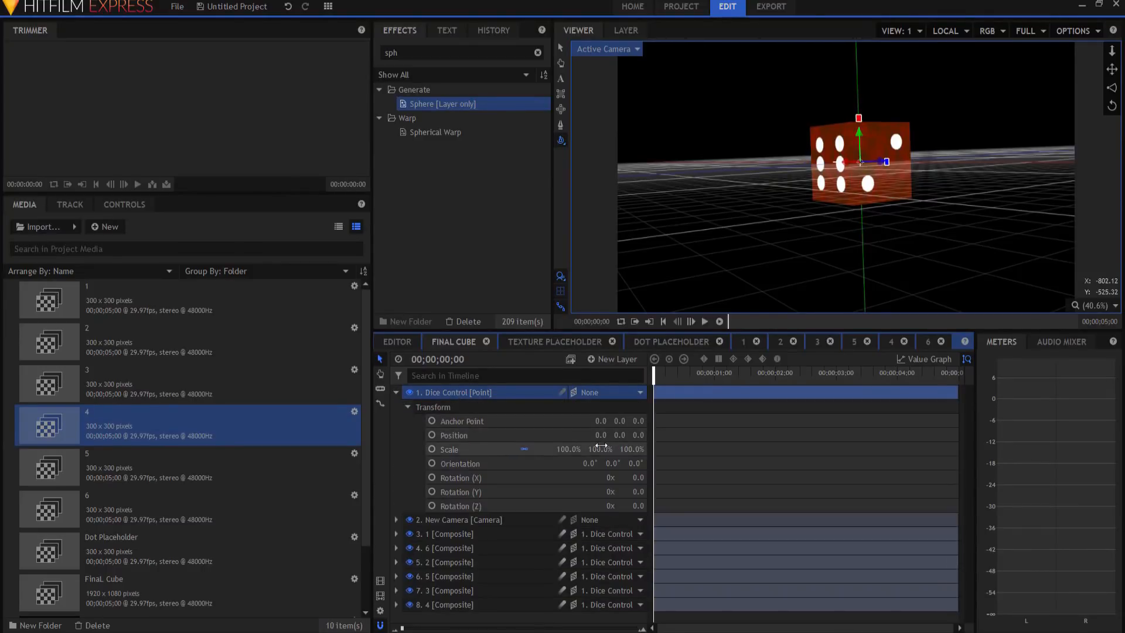
{"action": "left_click_drag", "start_coordinate": [634, 477], "coordinate": [628, 476]}
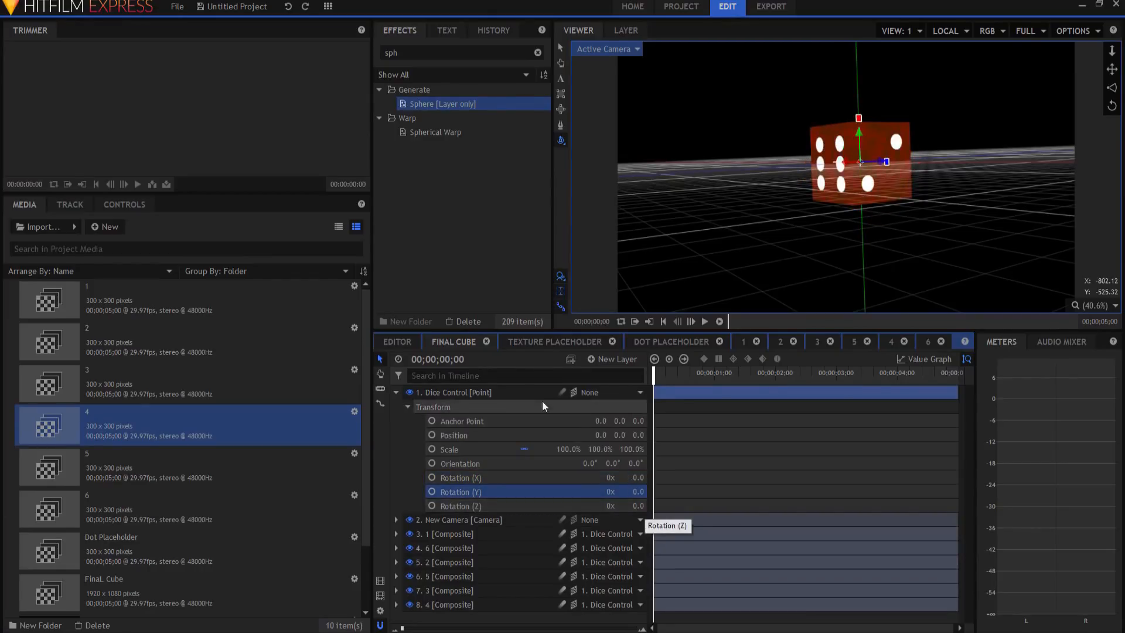
{"action": "left_click", "coordinate": [408, 406]}
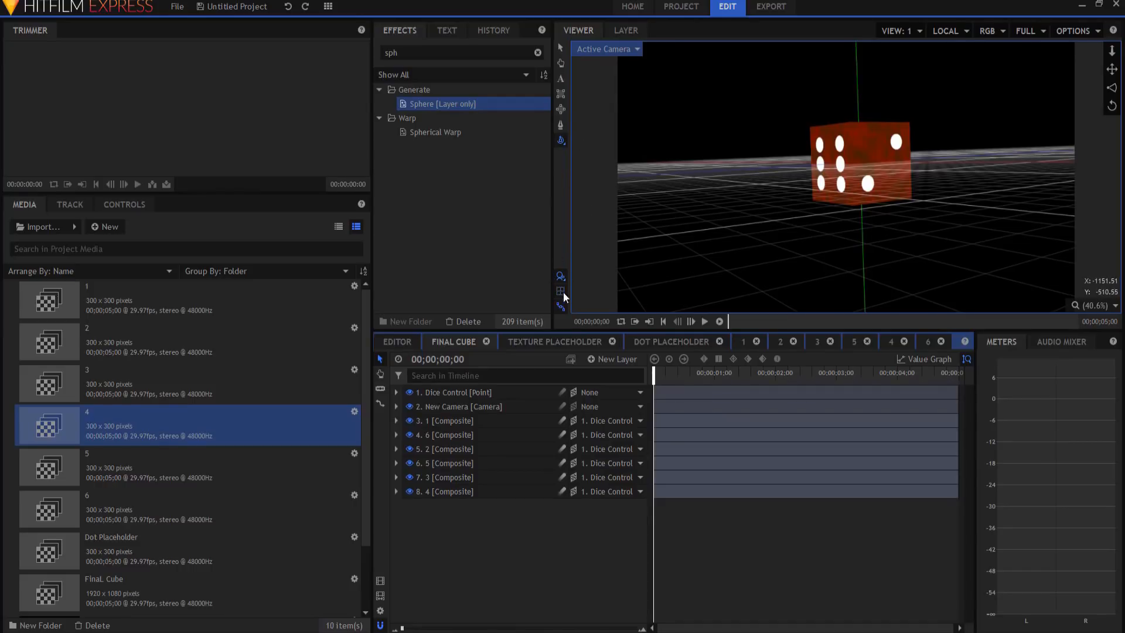
Add a light at Position 1000, 1000, 1000 and duplicate it for a second light
{"action": "left_click", "coordinate": [606, 49]}
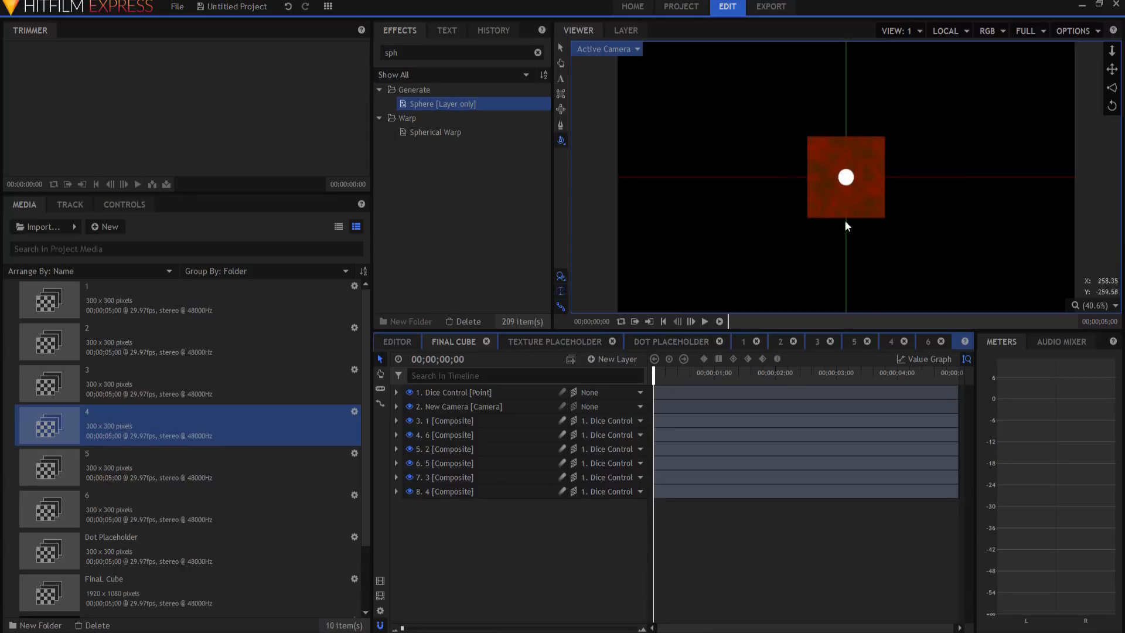
{"action": "left_click", "coordinate": [613, 358]}
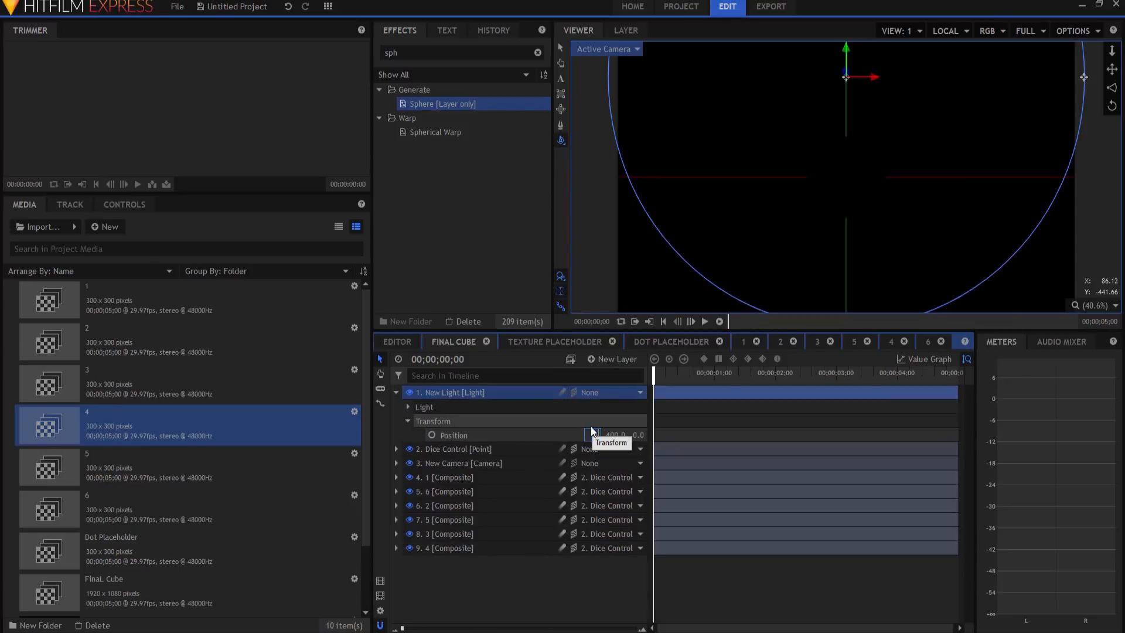
{"action": "left_click", "coordinate": [593, 435]}
{"action": "type", "text": "1000"}
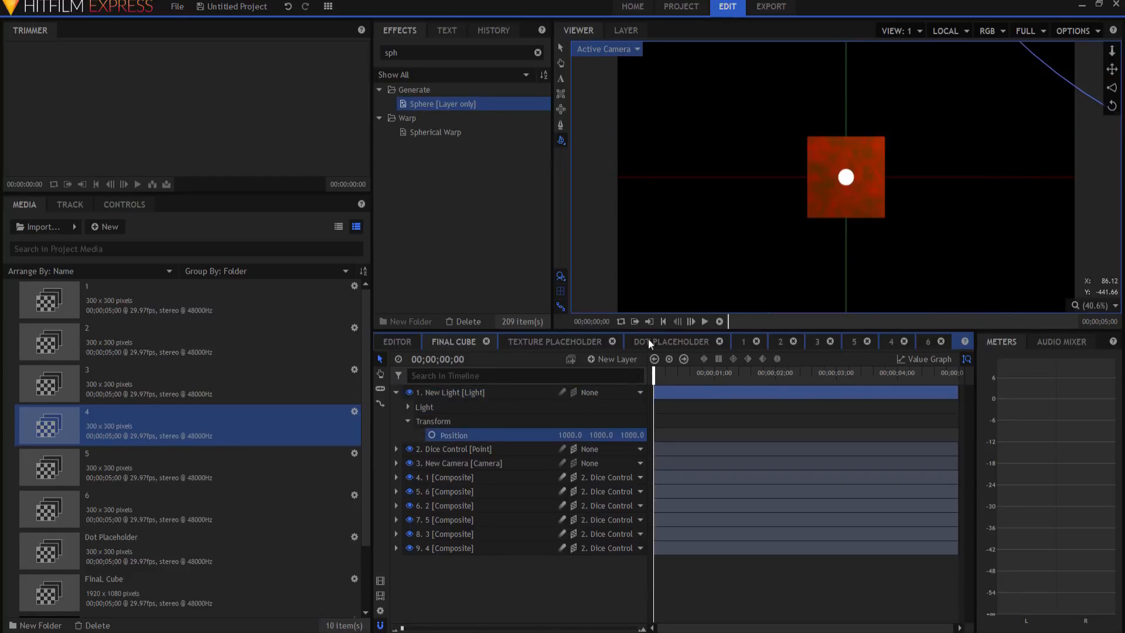
{"action": "right_click", "coordinate": [449, 393]}
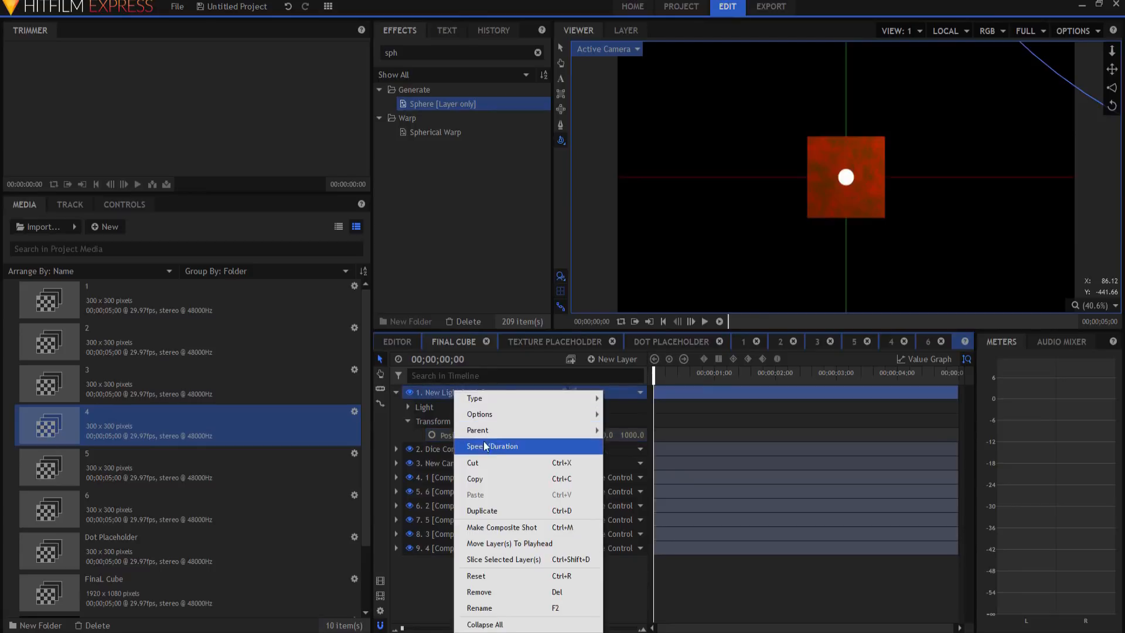
{"action": "mouse_move", "coordinate": [503, 526]}
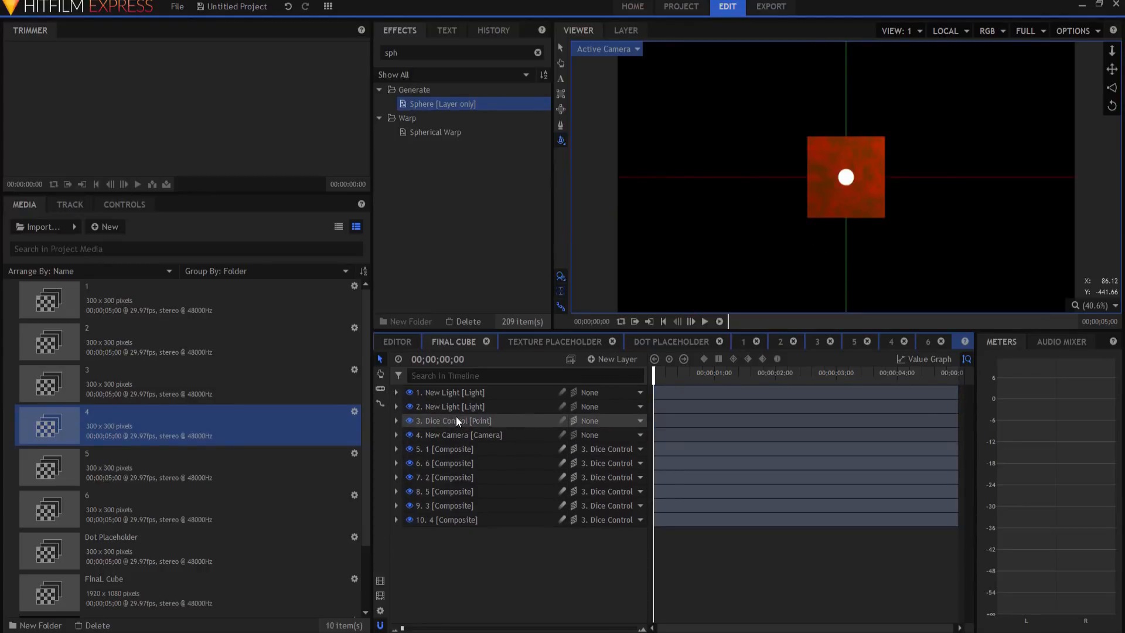
Keyframe Dice Control's X and Z rotation and scrub forward to preview the tumble
{"action": "left_click", "coordinate": [453, 420]}
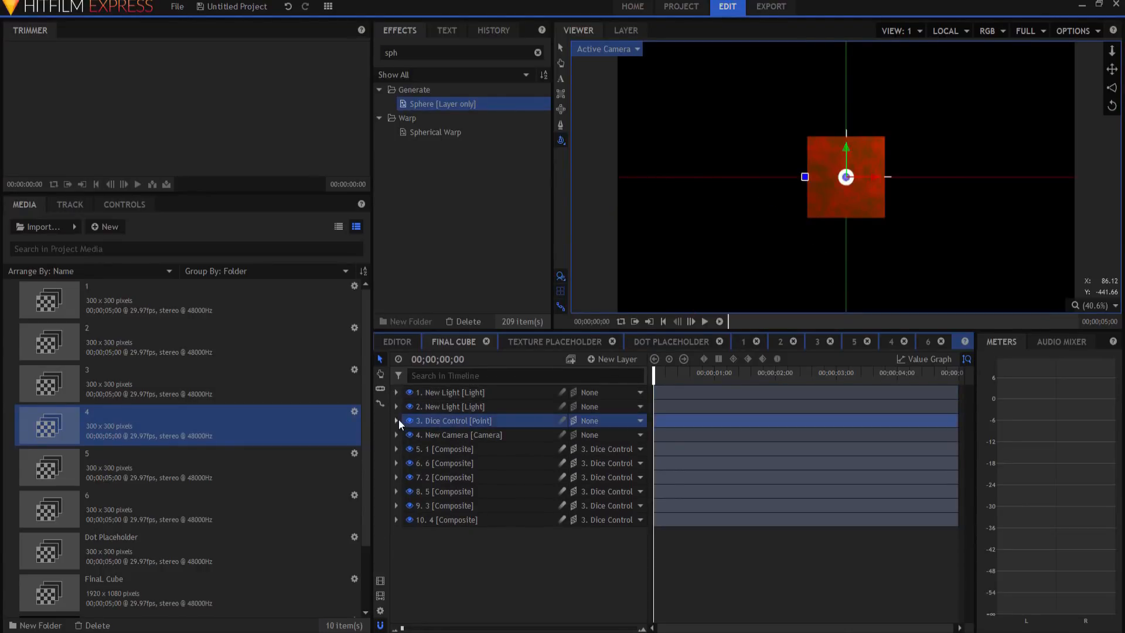
{"action": "left_click", "coordinate": [395, 421]}
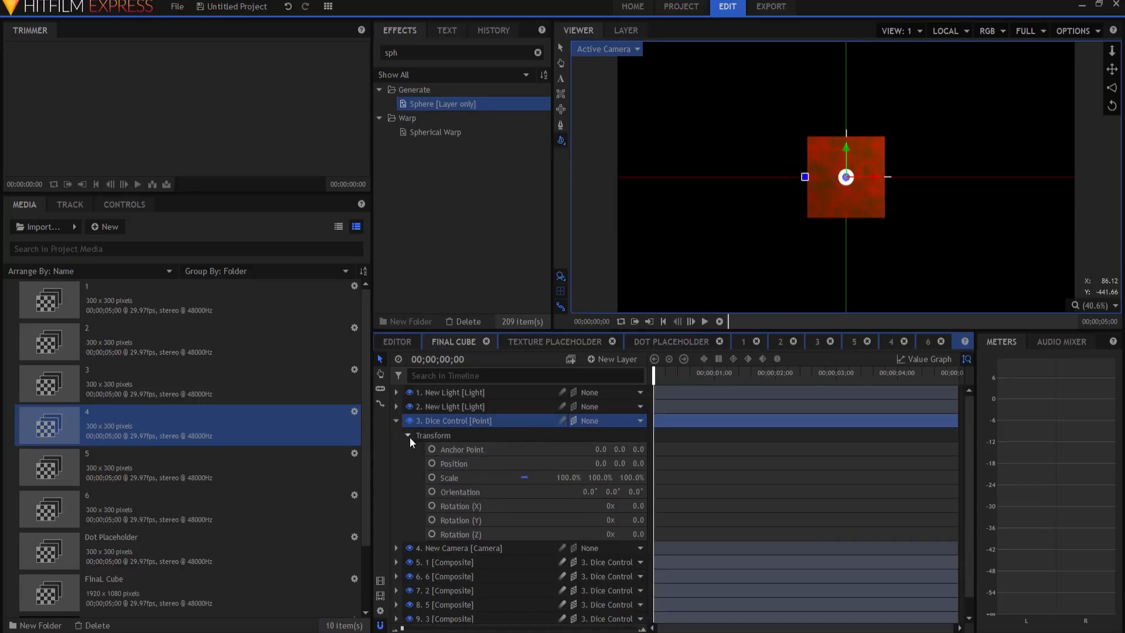
{"action": "left_click", "coordinate": [459, 506]}
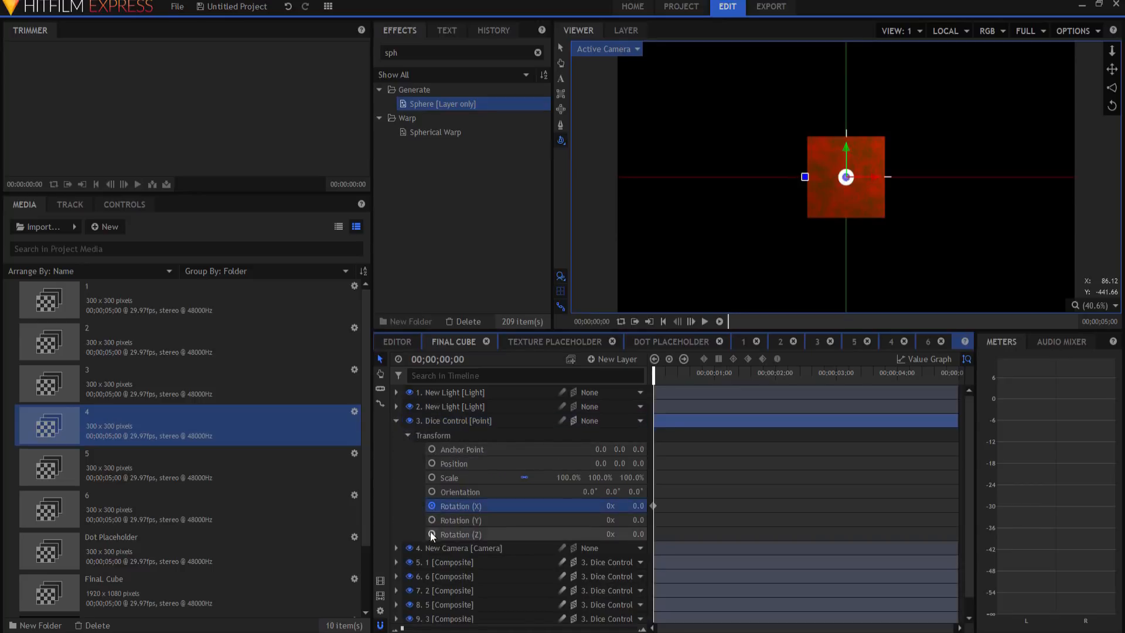
{"action": "left_click", "coordinate": [459, 534]}
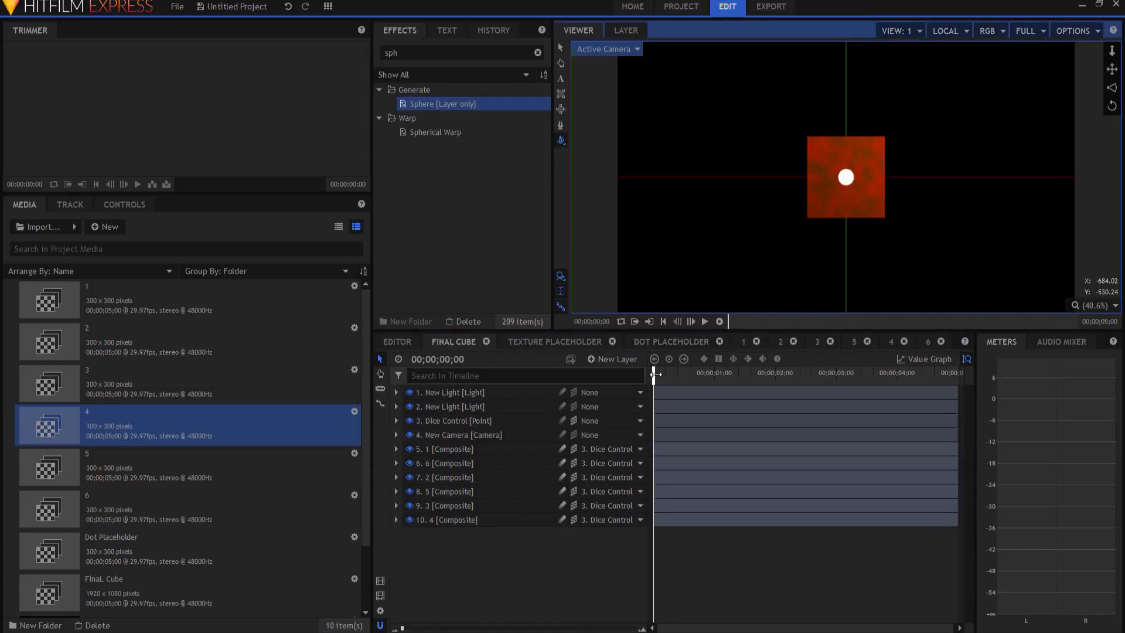
{"action": "left_click_drag", "start_coordinate": [653, 372], "coordinate": [694, 373]}
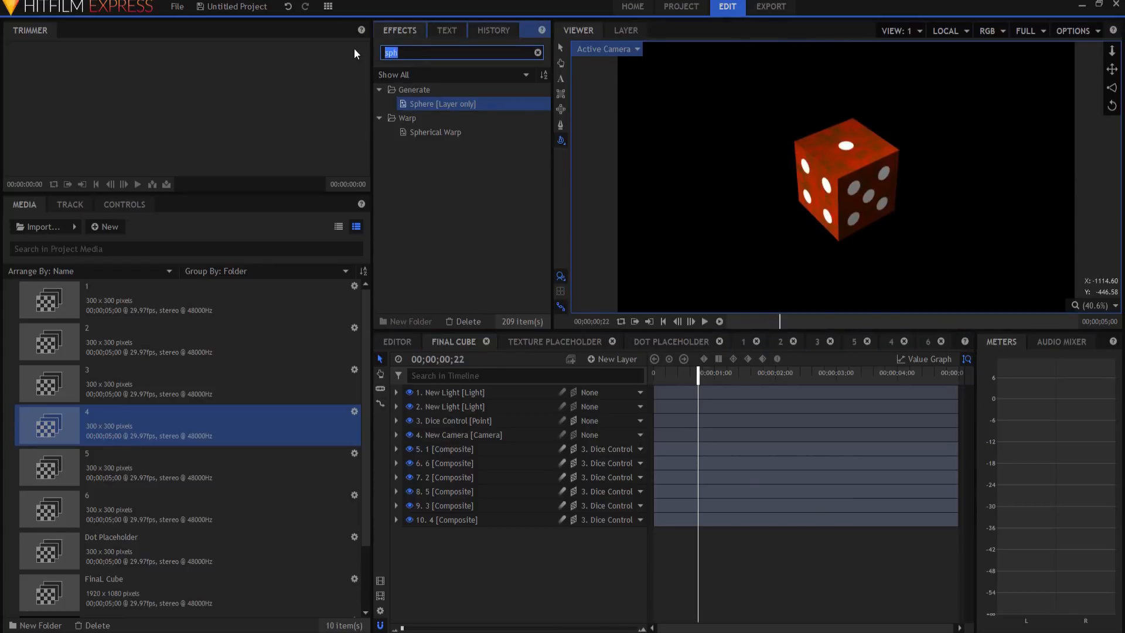
{"action": "type", "text": "par"}
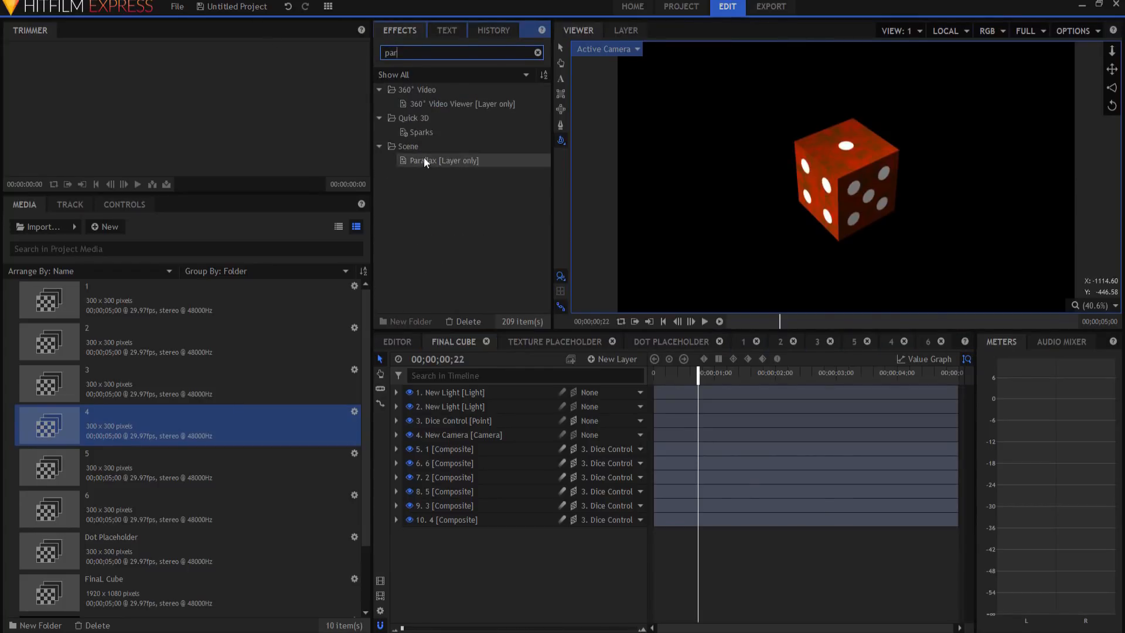
{"action": "left_click", "coordinate": [395, 448]}
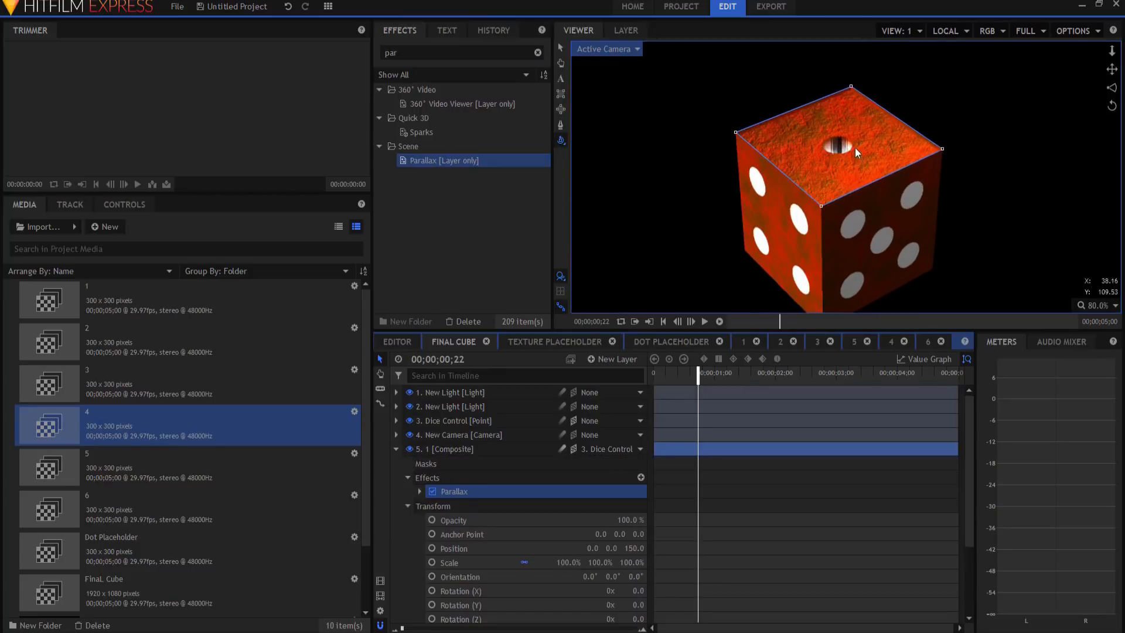
{"action": "left_click", "coordinate": [427, 477]}
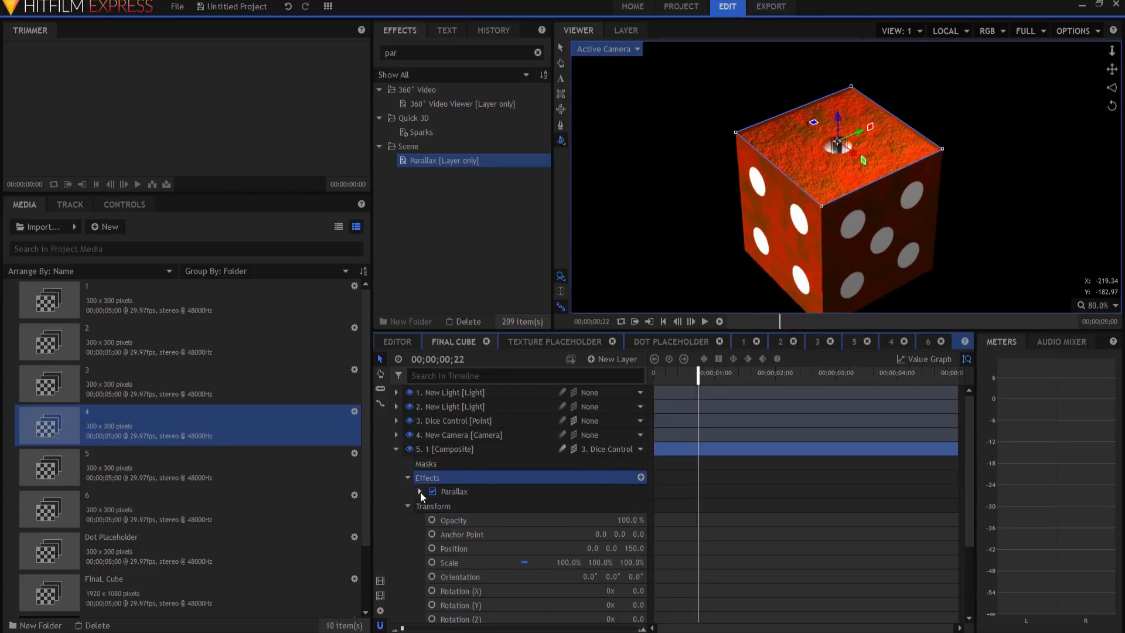
{"action": "left_click", "coordinate": [420, 491]}
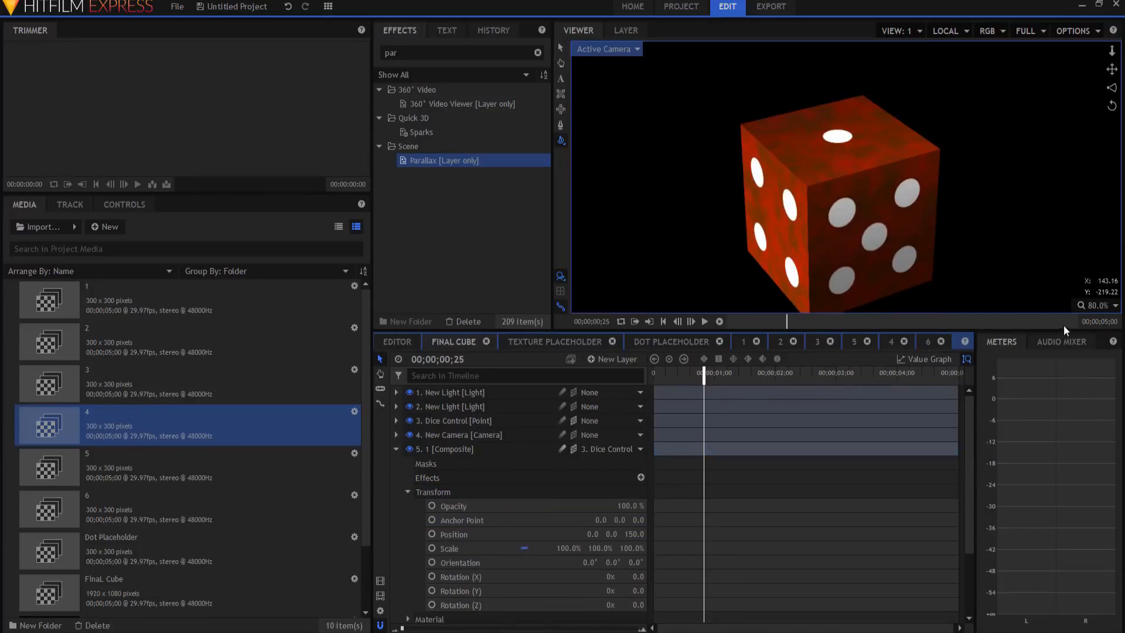
{"action": "scroll", "scroll_direction": "down", "scroll_amount": 3}
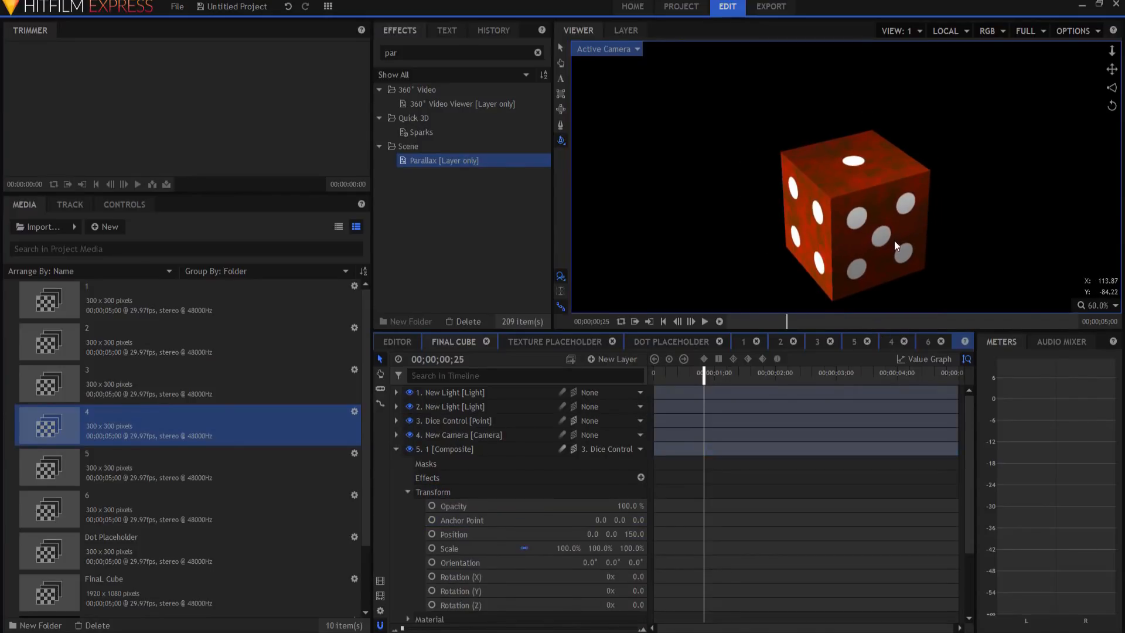
{"action": "left_click_drag", "start_coordinate": [703, 373], "coordinate": [724, 372]}
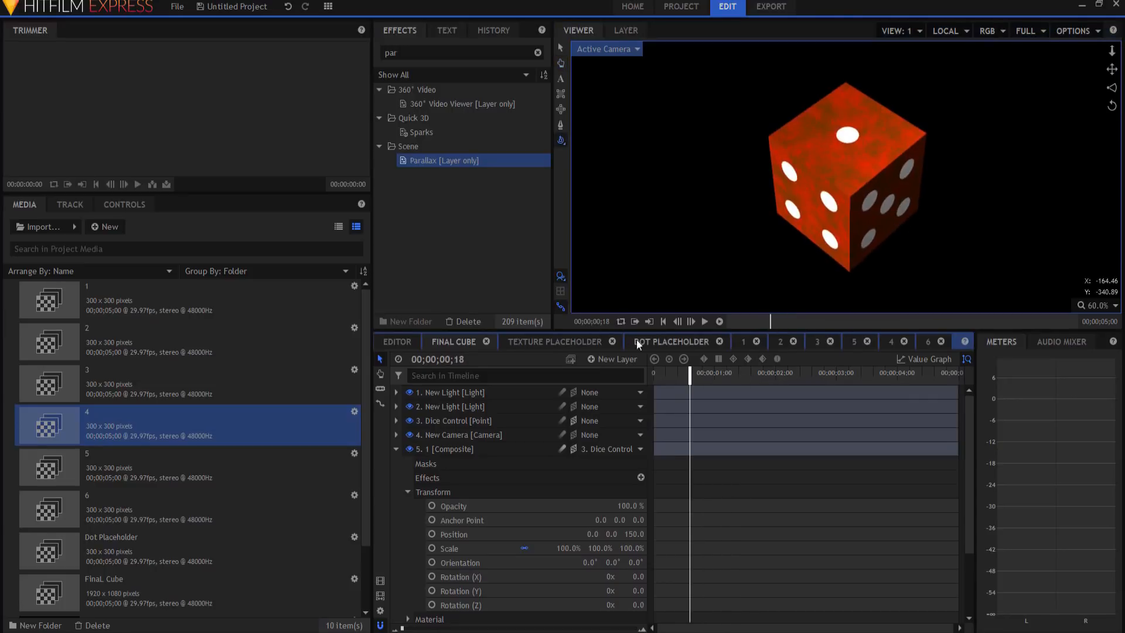
Set the Dot Placeholder plane's Fill Color to green #00ff7f and preview the dots
{"action": "left_click", "coordinate": [670, 341]}
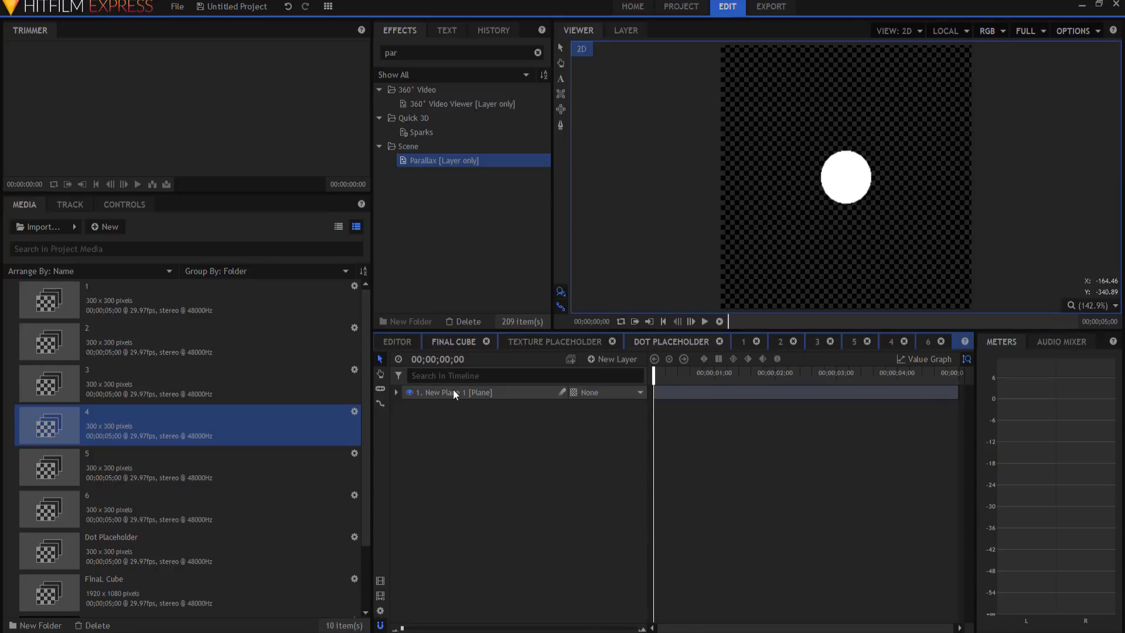
{"action": "left_click", "coordinate": [397, 393]}
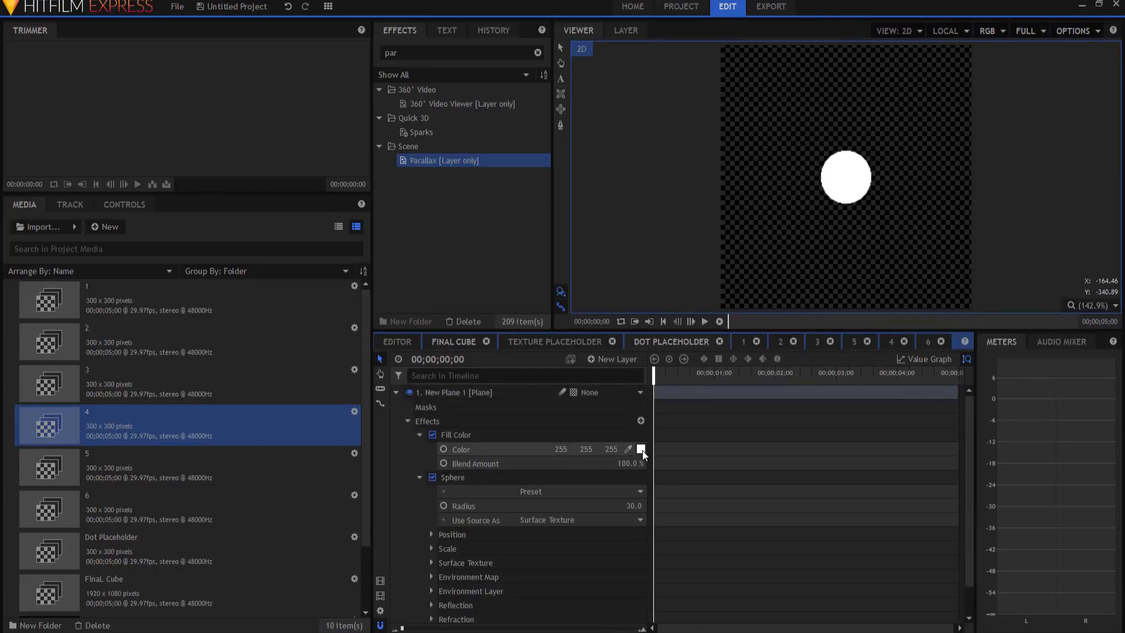
{"action": "left_click", "coordinate": [641, 448]}
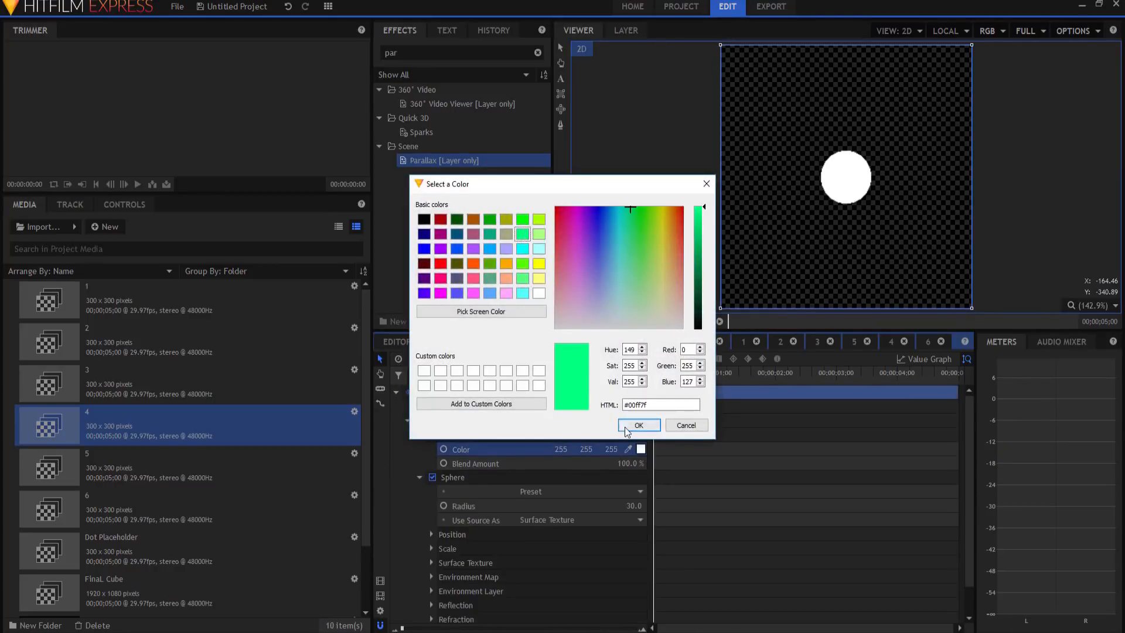
{"action": "left_click", "coordinate": [637, 424]}
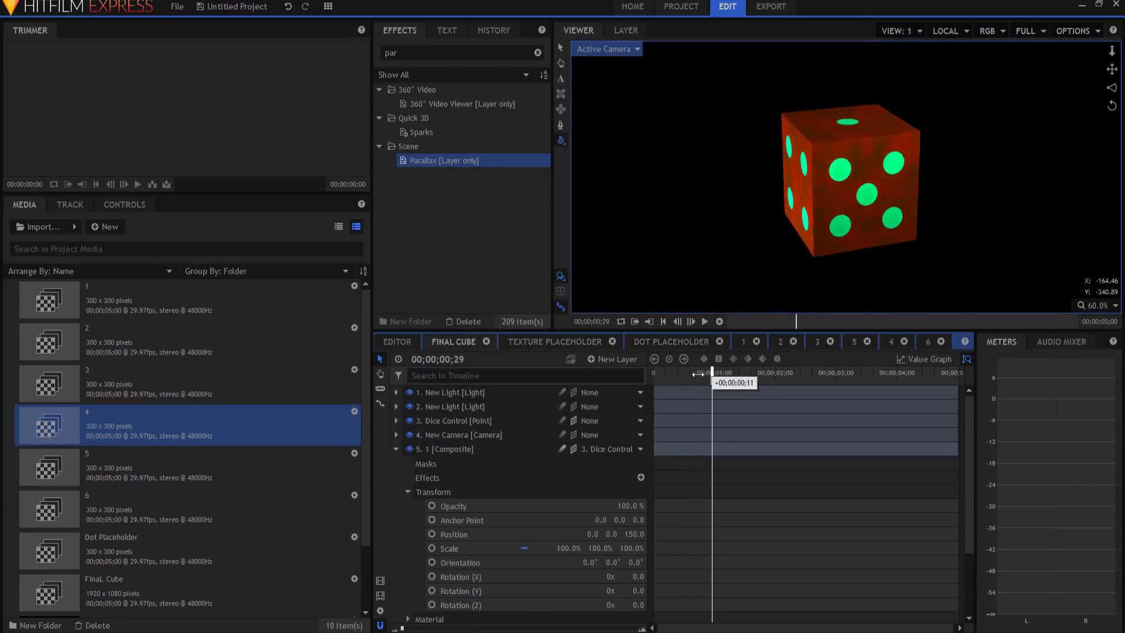
{"action": "left_click", "coordinate": [554, 341]}
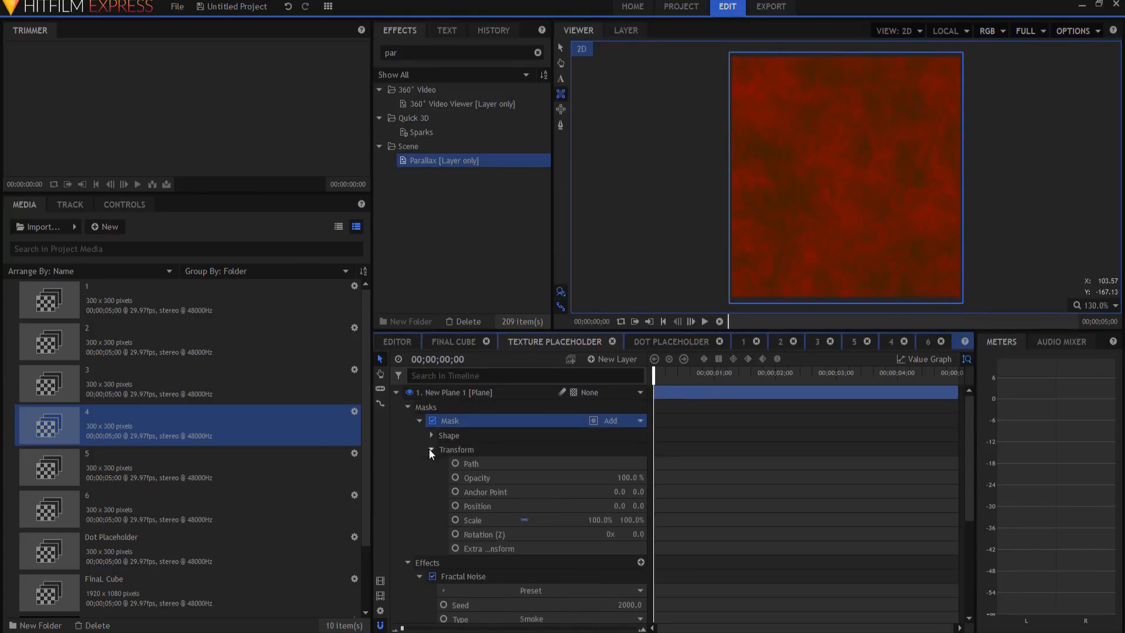
Reset the texture plane's mask roundness to 0 and scrub to check red faces with green dots
{"action": "left_click", "coordinate": [431, 435]}
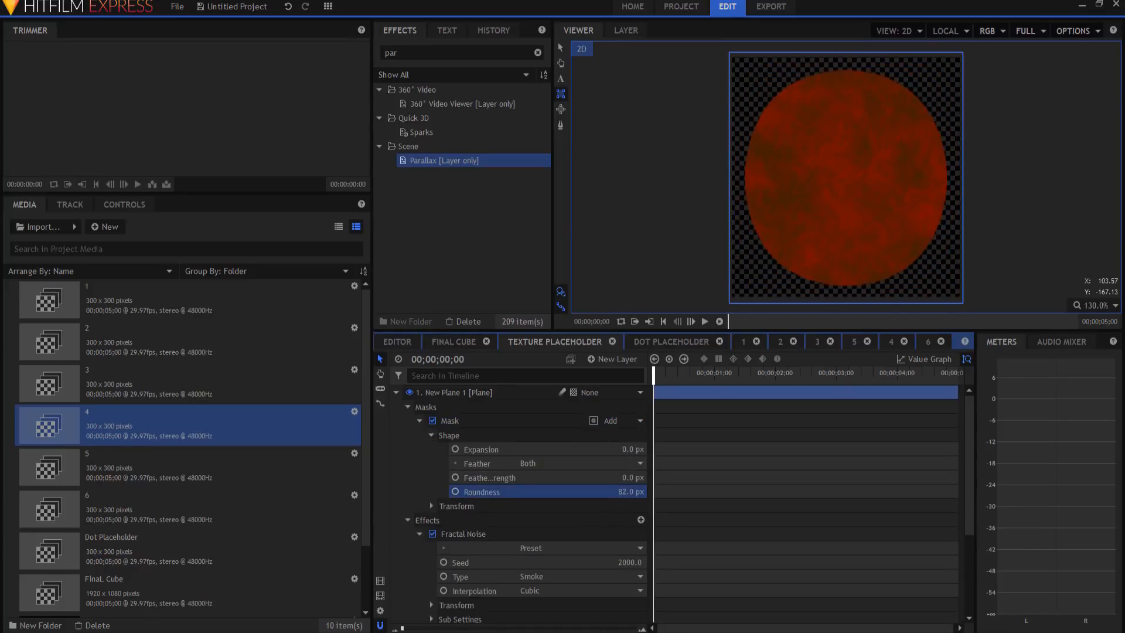
{"action": "left_click_drag", "start_coordinate": [621, 491], "coordinate": [619, 491]}
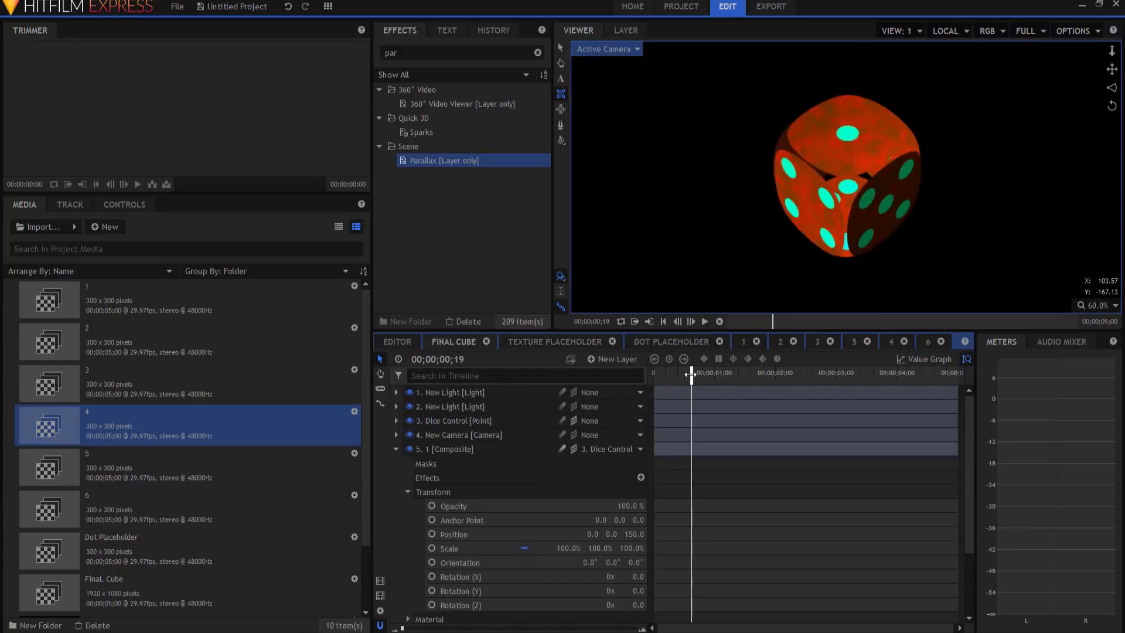
{"action": "left_click_drag", "start_coordinate": [692, 373], "coordinate": [719, 373]}
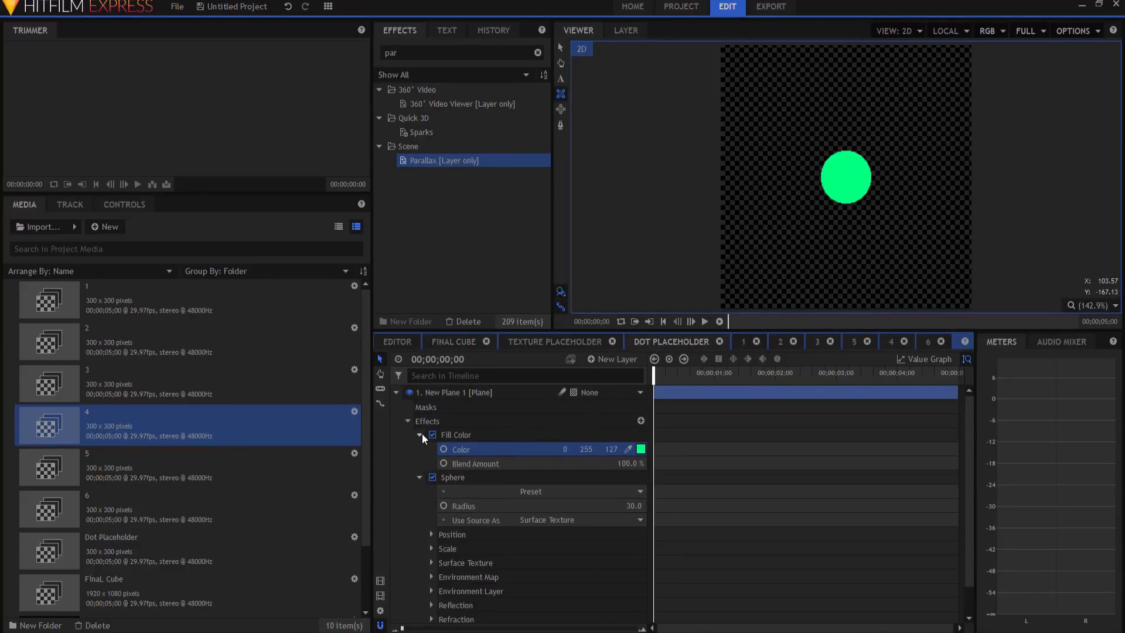
{"action": "left_click", "coordinate": [554, 341]}
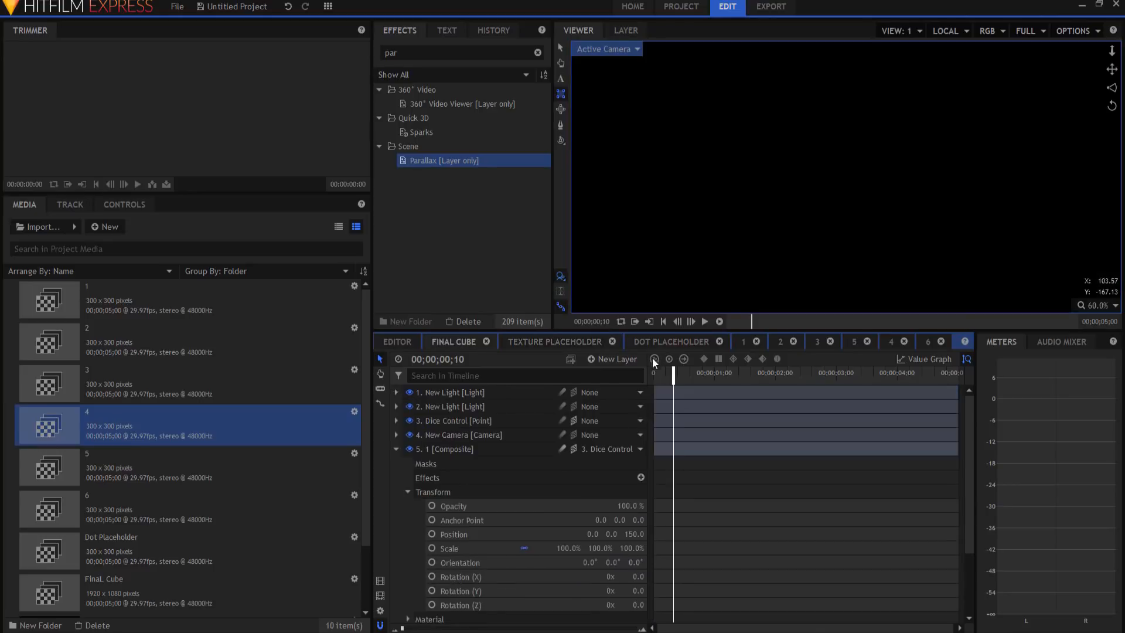
{"action": "left_click_drag", "start_coordinate": [672, 373], "coordinate": [713, 373]}
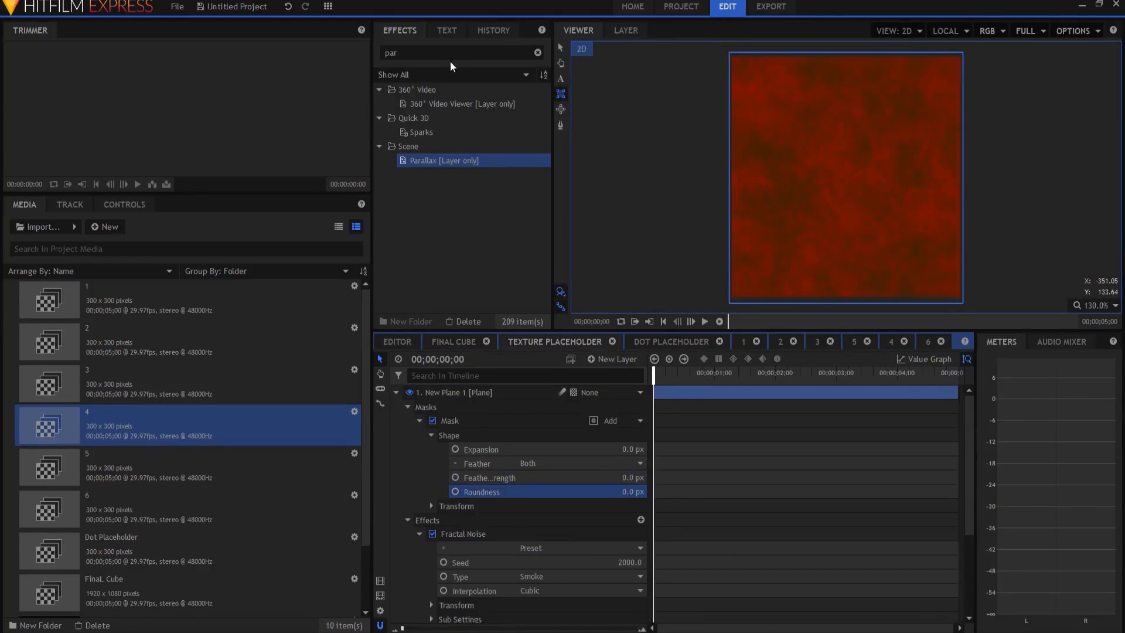
Apply a Radial Gradient (search 'rad') to the Texture Placeholder plane and preview the glowing faces
{"action": "type", "text": "r"}
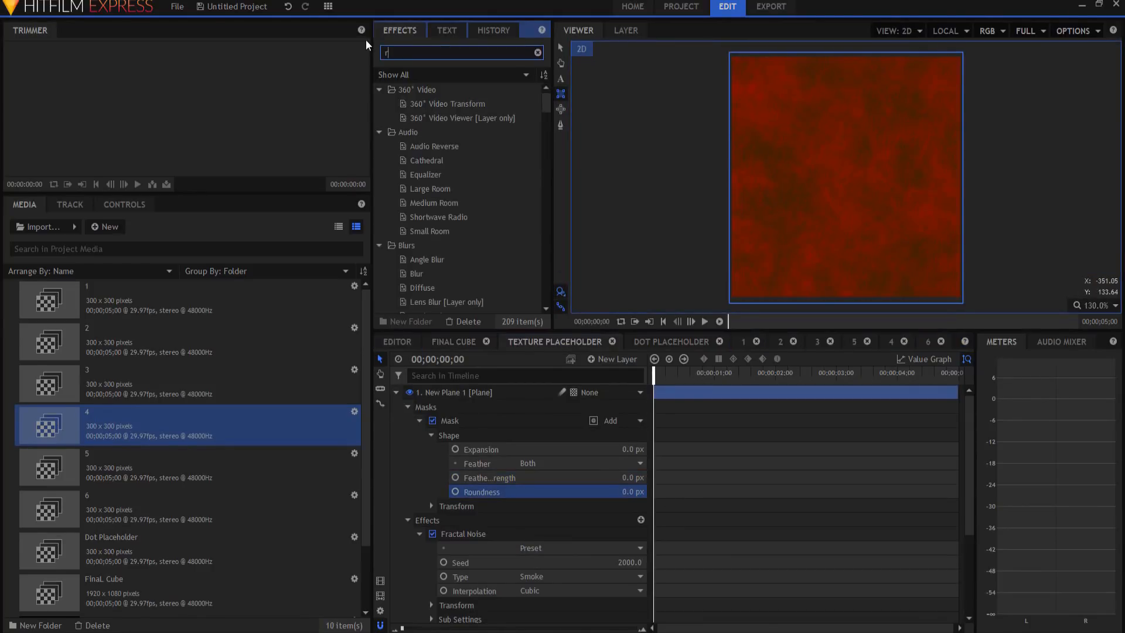
{"action": "type", "text": "ad"}
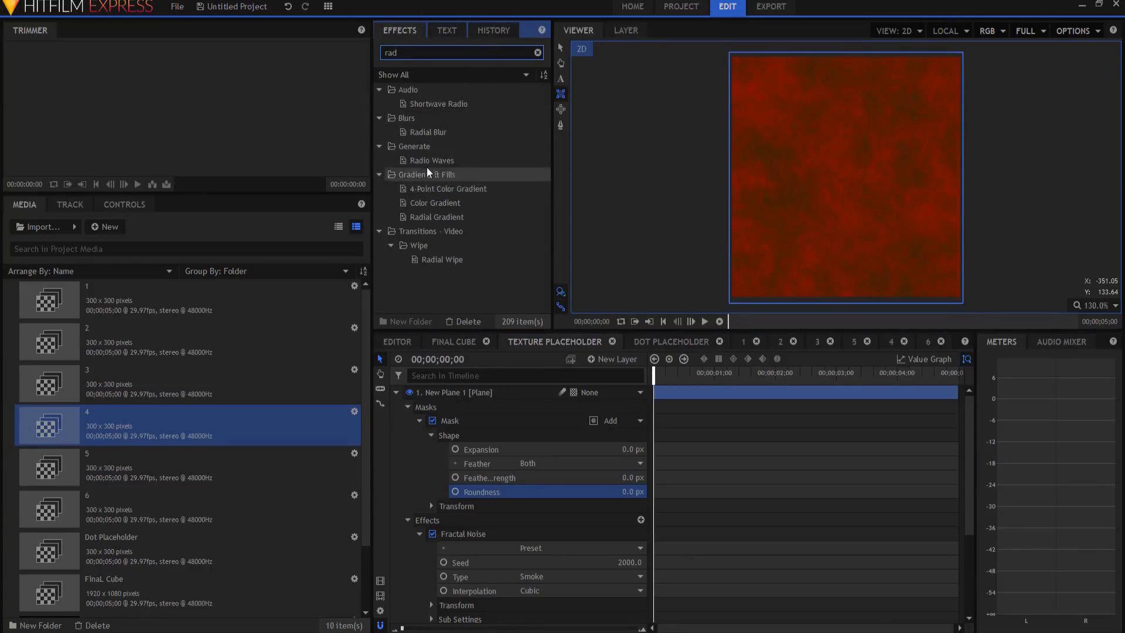
{"action": "left_click", "coordinate": [436, 217]}
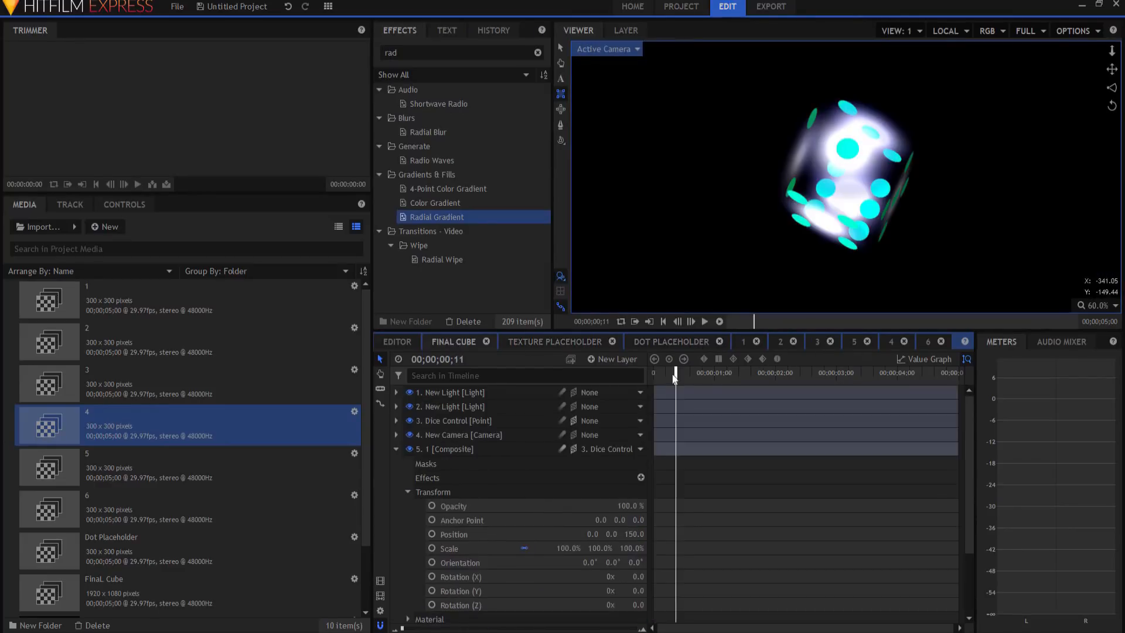
{"action": "left_click_drag", "start_coordinate": [675, 373], "coordinate": [710, 372]}
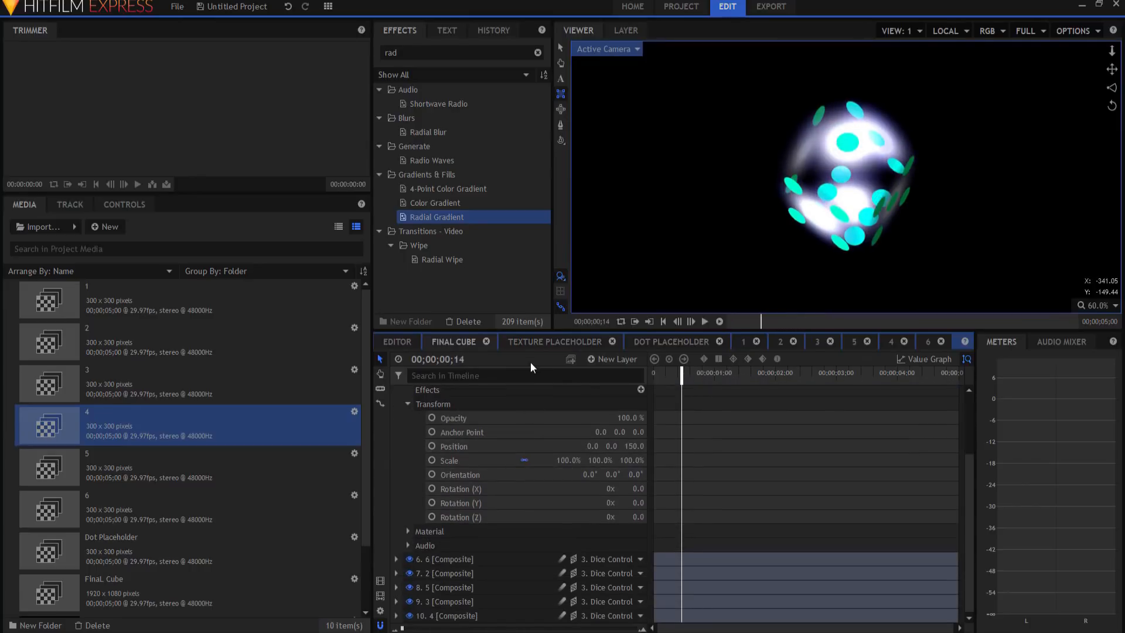
{"action": "left_click", "coordinate": [555, 341]}
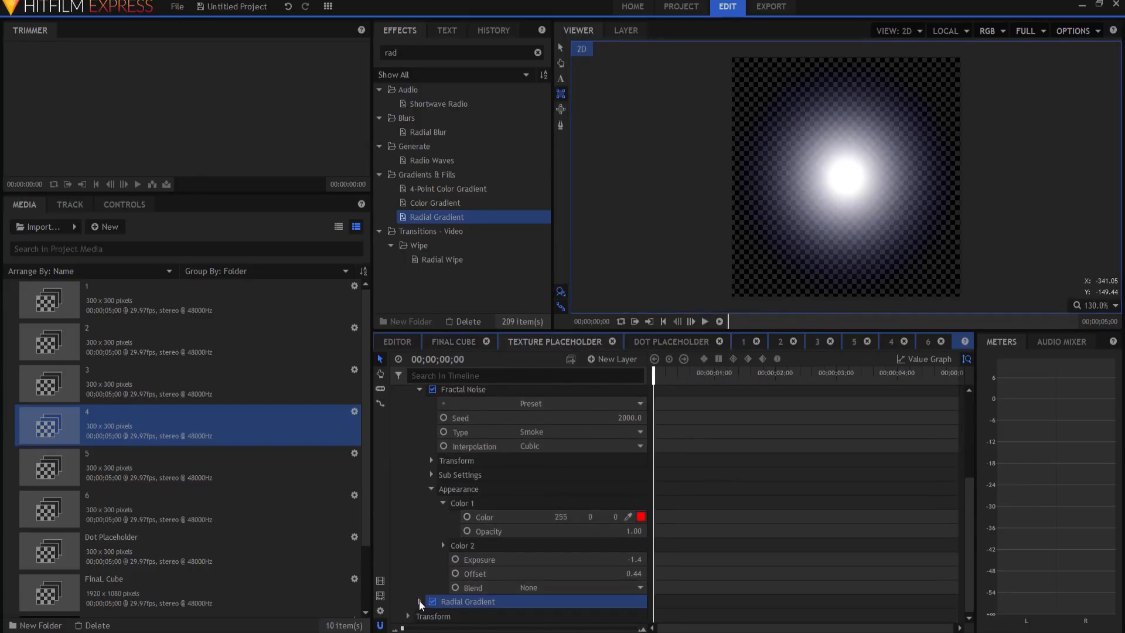
{"action": "left_click", "coordinate": [420, 601]}
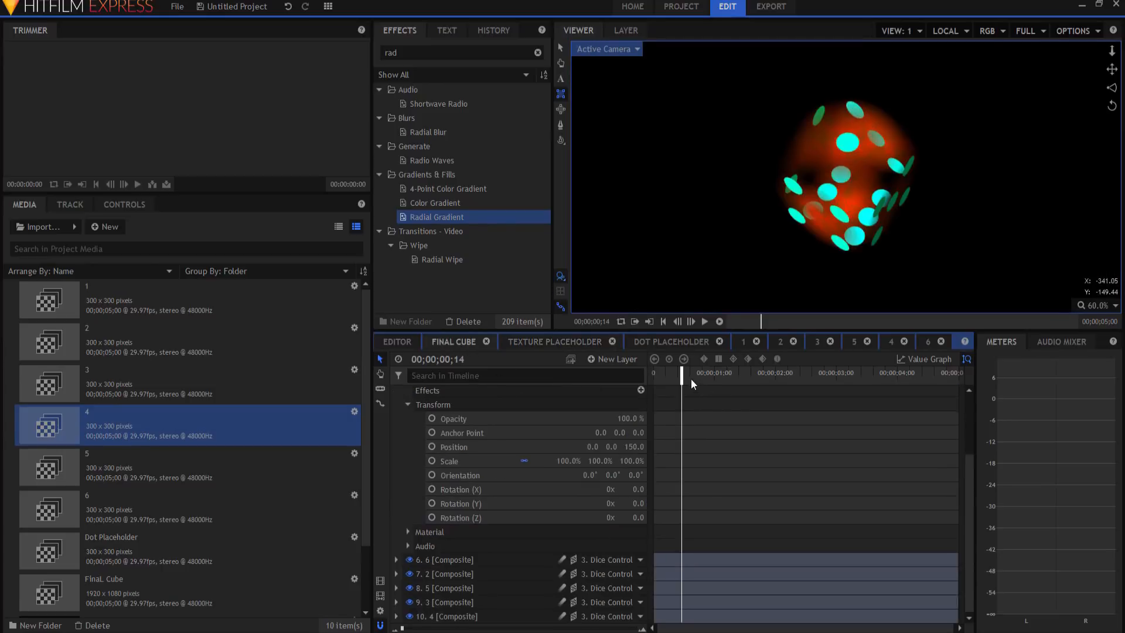
{"action": "left_click_drag", "start_coordinate": [681, 373], "coordinate": [719, 372]}
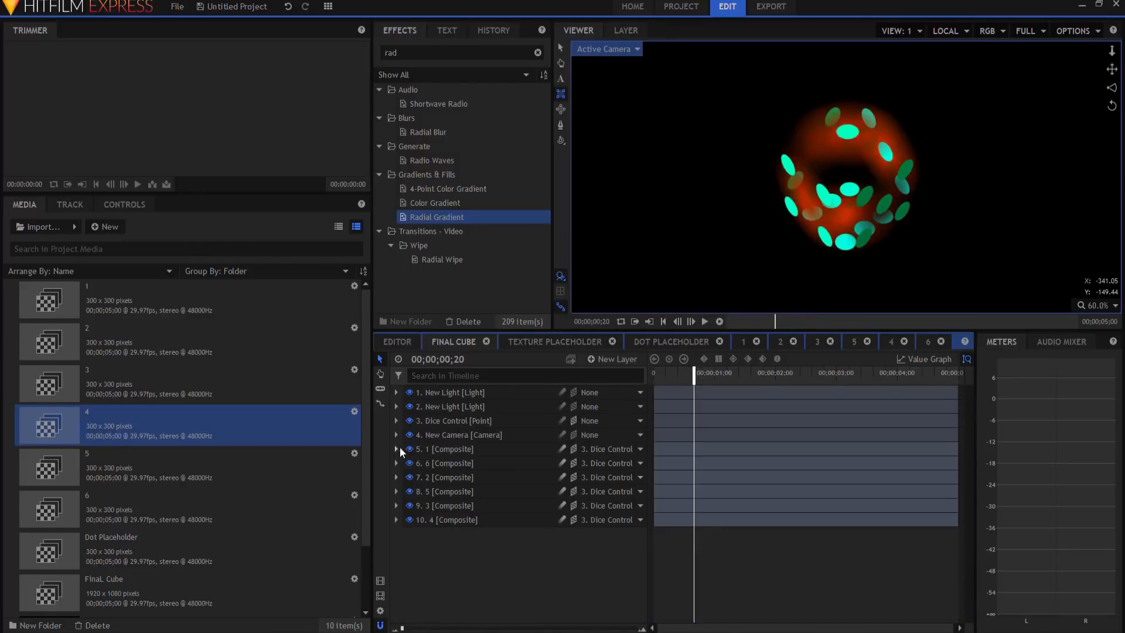
Inside the Texture Placeholder composite, hide the red textured plane and add a new Plane layer
{"action": "left_click", "coordinate": [554, 341]}
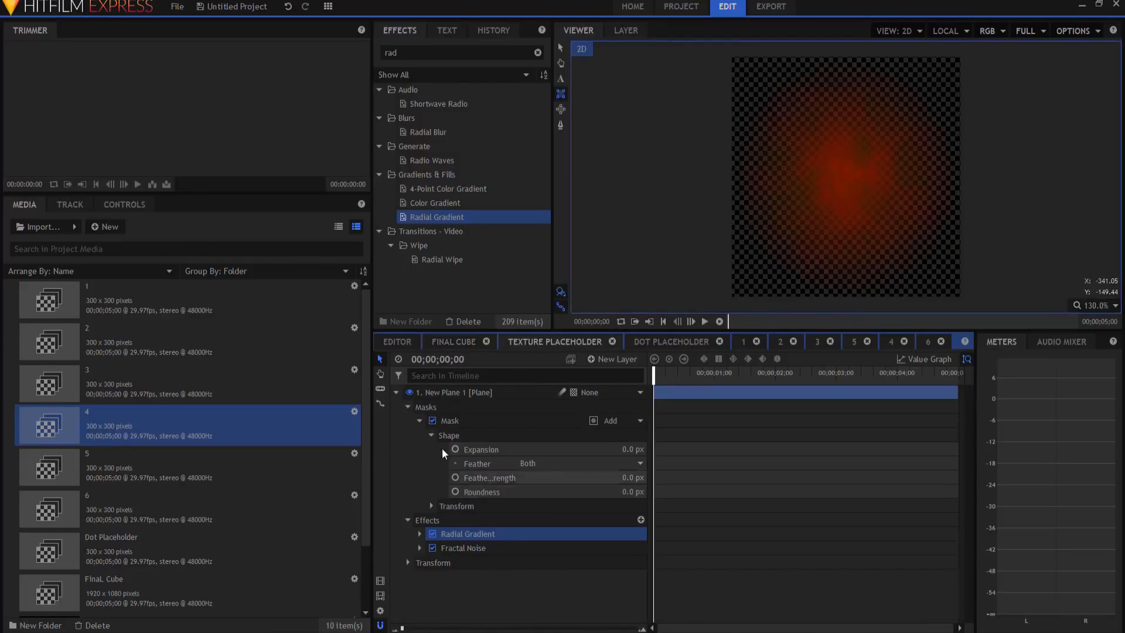
{"action": "left_click", "coordinate": [408, 392]}
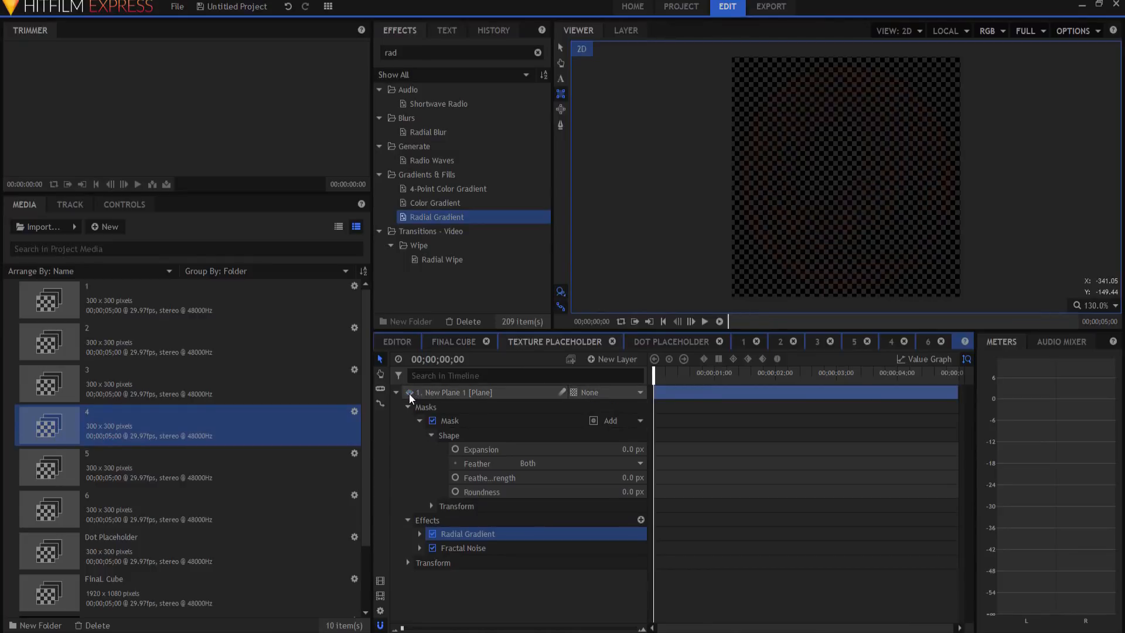
{"action": "left_click", "coordinate": [408, 393]}
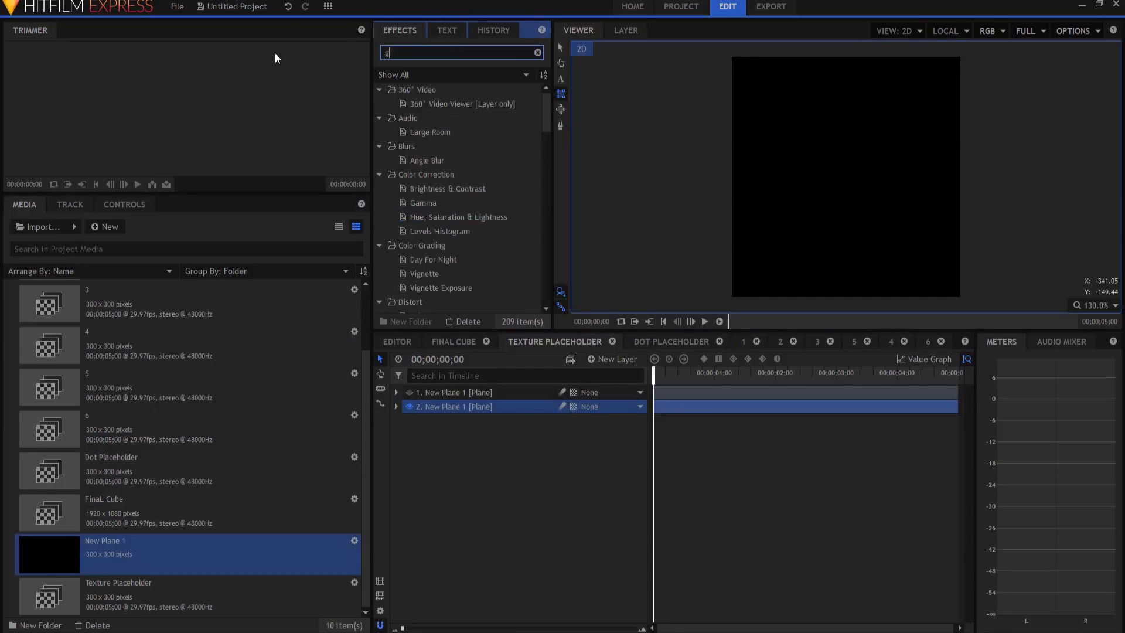
Apply a Grid effect to the new plane with Point 2 Position 20 and green grid lines
{"action": "type", "text": "grid"}
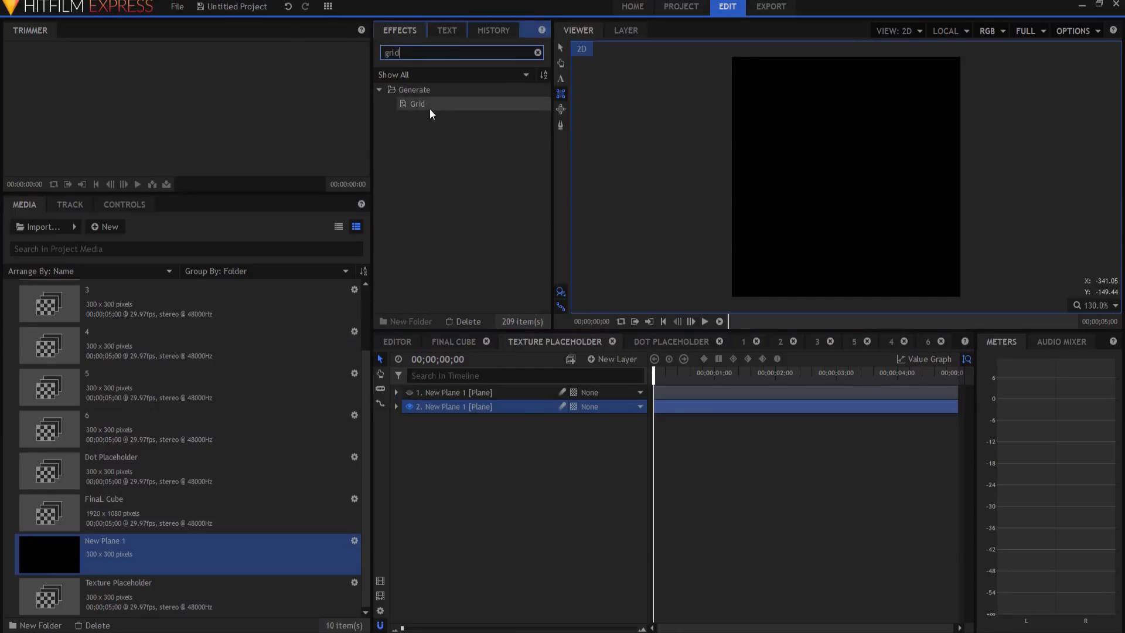
{"action": "double_click", "coordinate": [417, 103]}
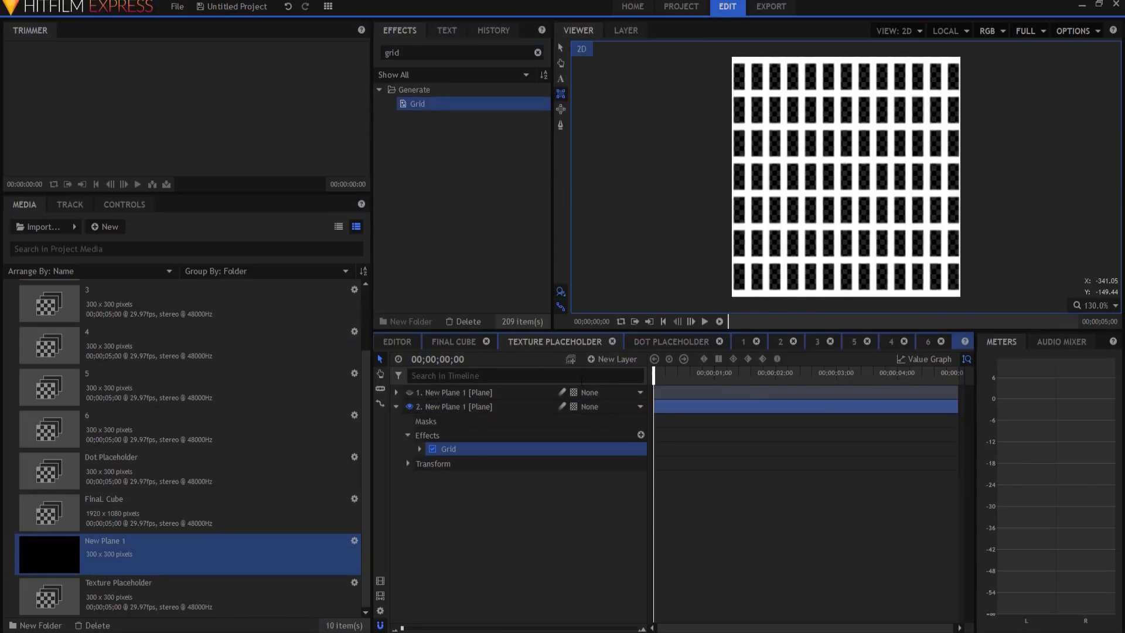
{"action": "left_click", "coordinate": [420, 449]}
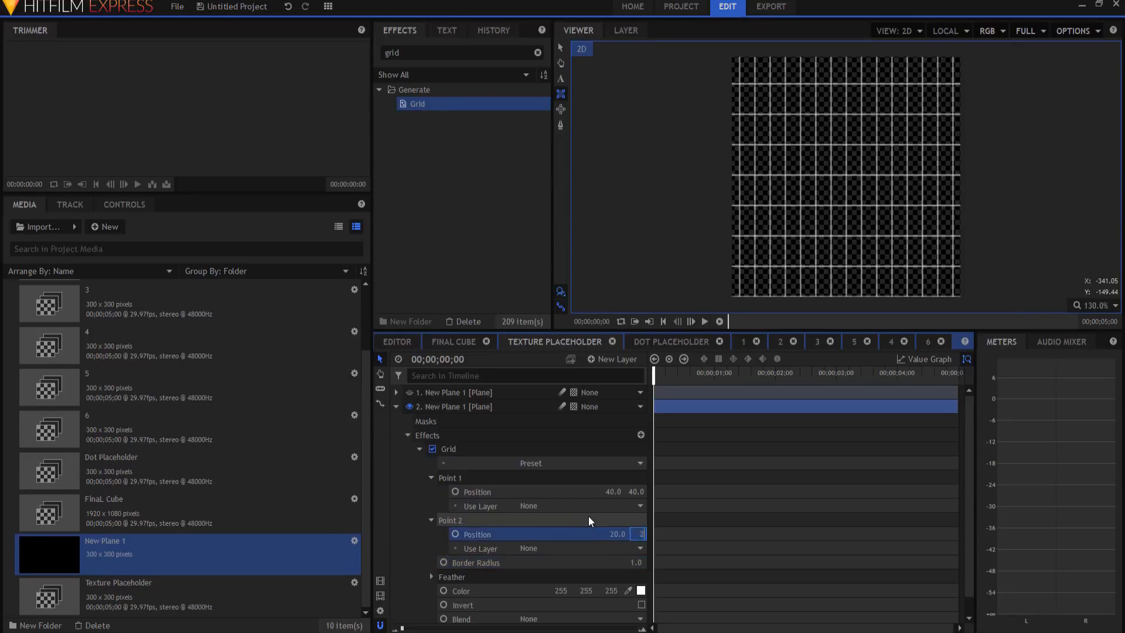
{"action": "type", "text": "20.0"}
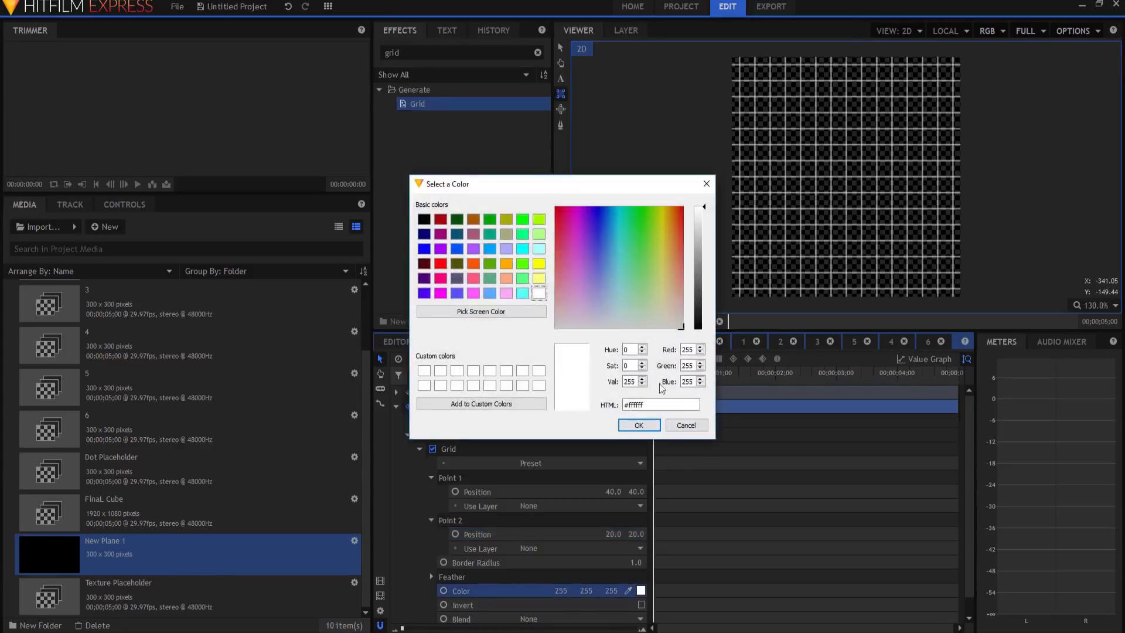
{"action": "left_click", "coordinate": [638, 424]}
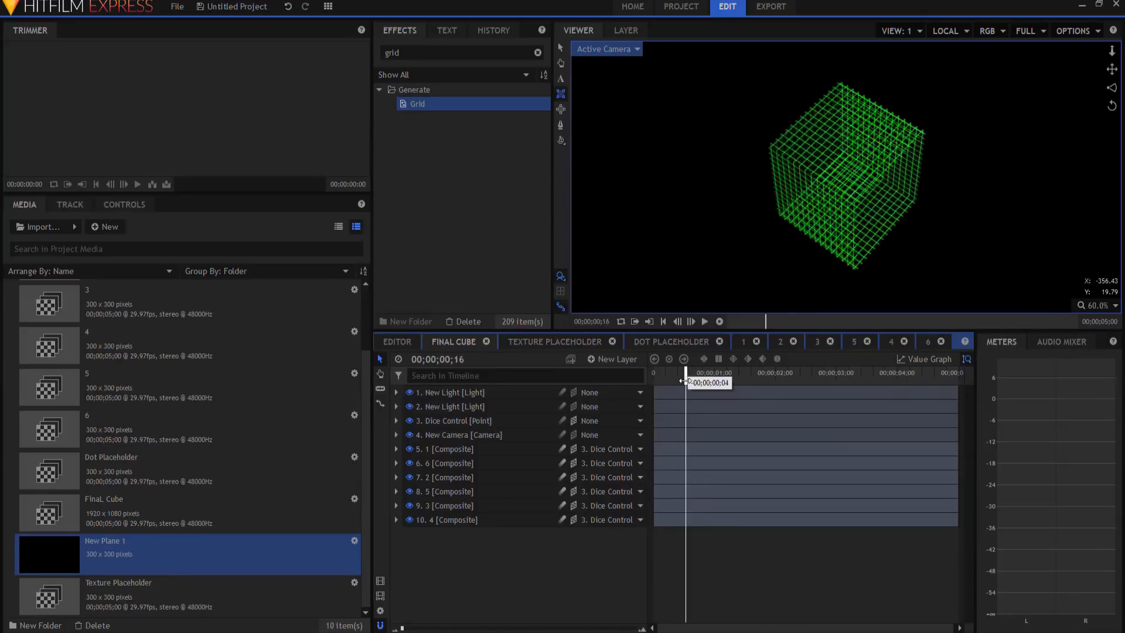
Add a Glow effect to the grid plane and preview the glowing green cube through its spin
{"action": "left_click_drag", "start_coordinate": [683, 380], "coordinate": [694, 379]}
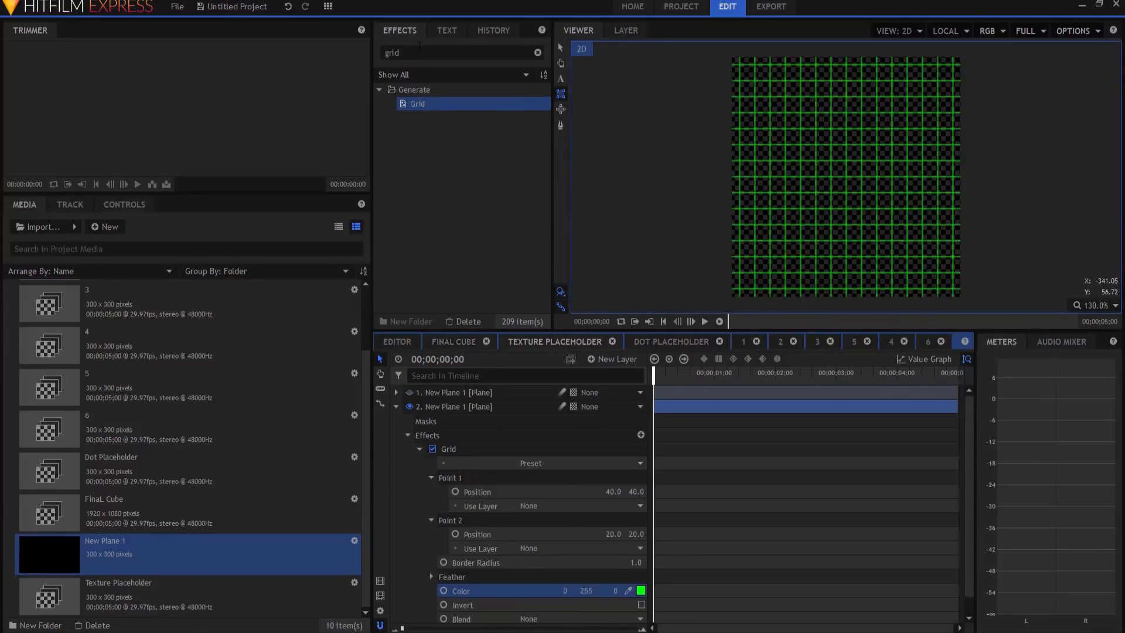
{"action": "type", "text": "glow"}
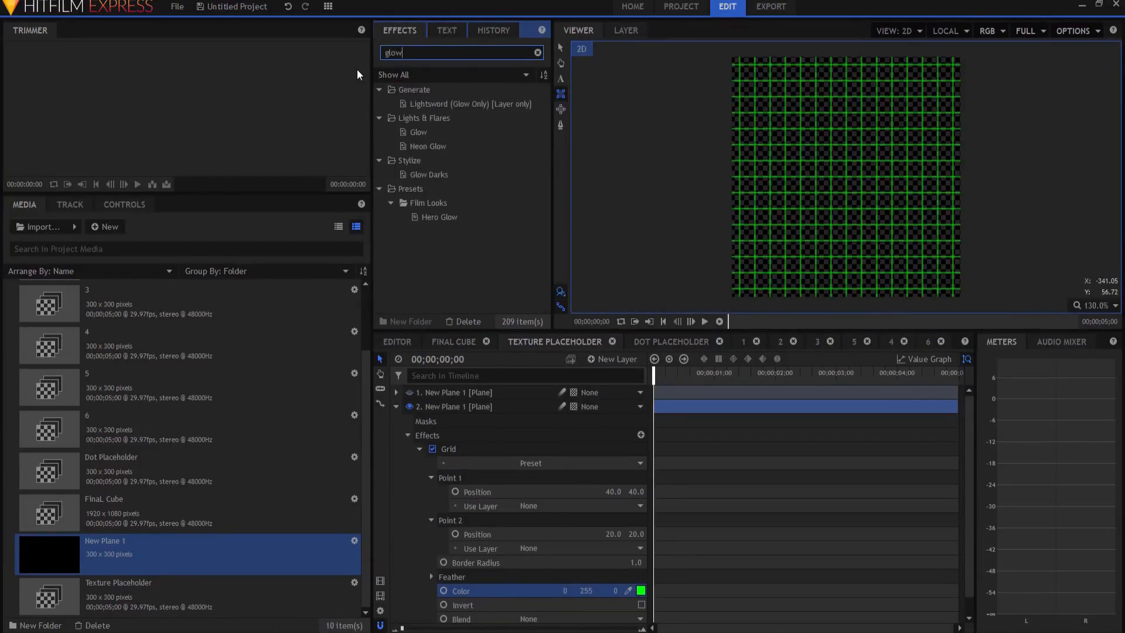
{"action": "left_click", "coordinate": [418, 133]}
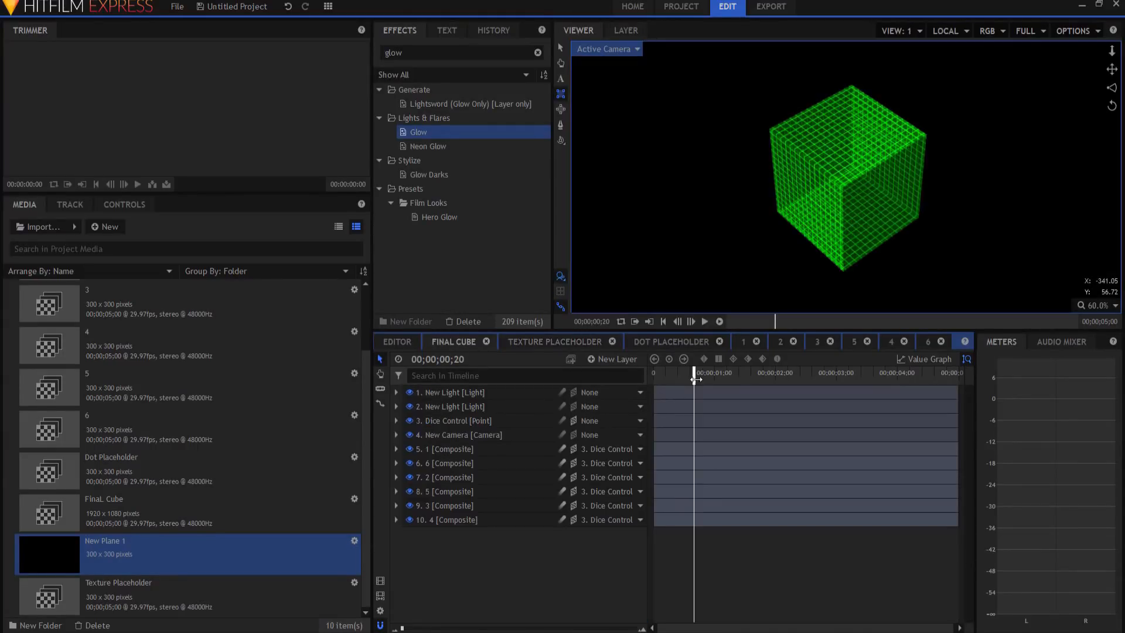
{"action": "left_click_drag", "start_coordinate": [694, 372], "coordinate": [757, 372]}
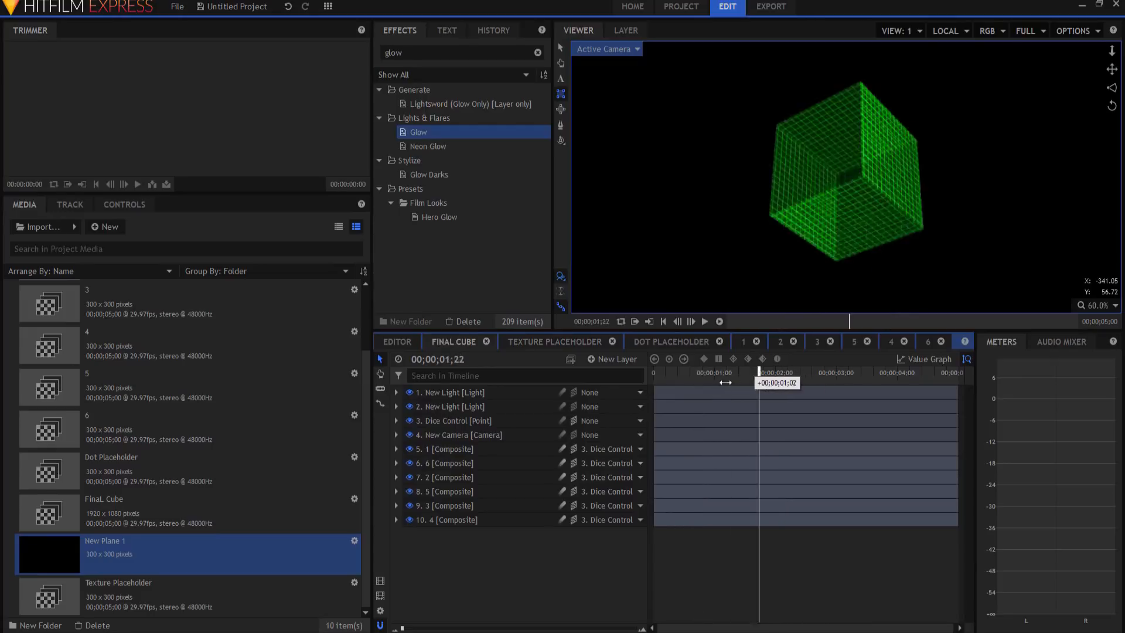
{"action": "left_click_drag", "start_coordinate": [756, 373], "coordinate": [686, 372]}
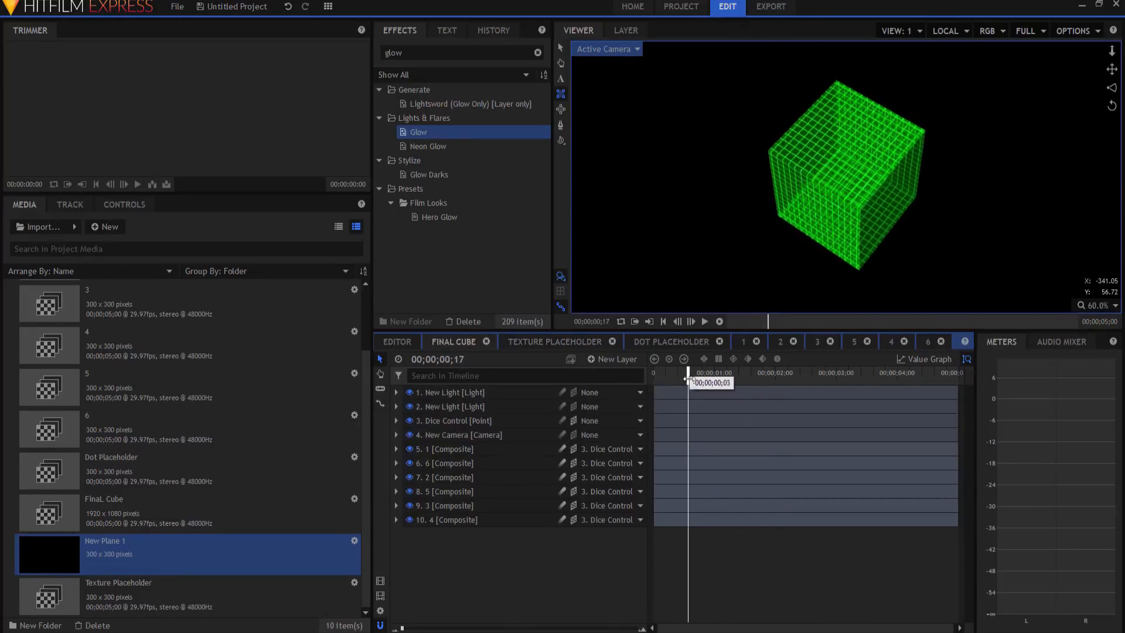